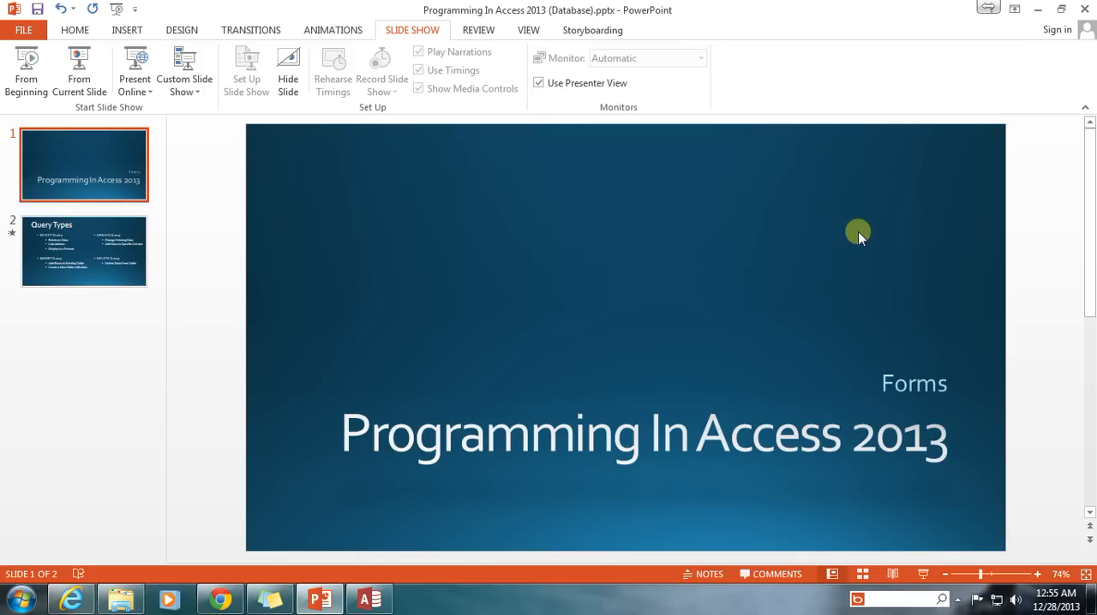
# Switch to Access and select the unbound customer combo box in the form's Design View.
pyautogui.click(368, 598)
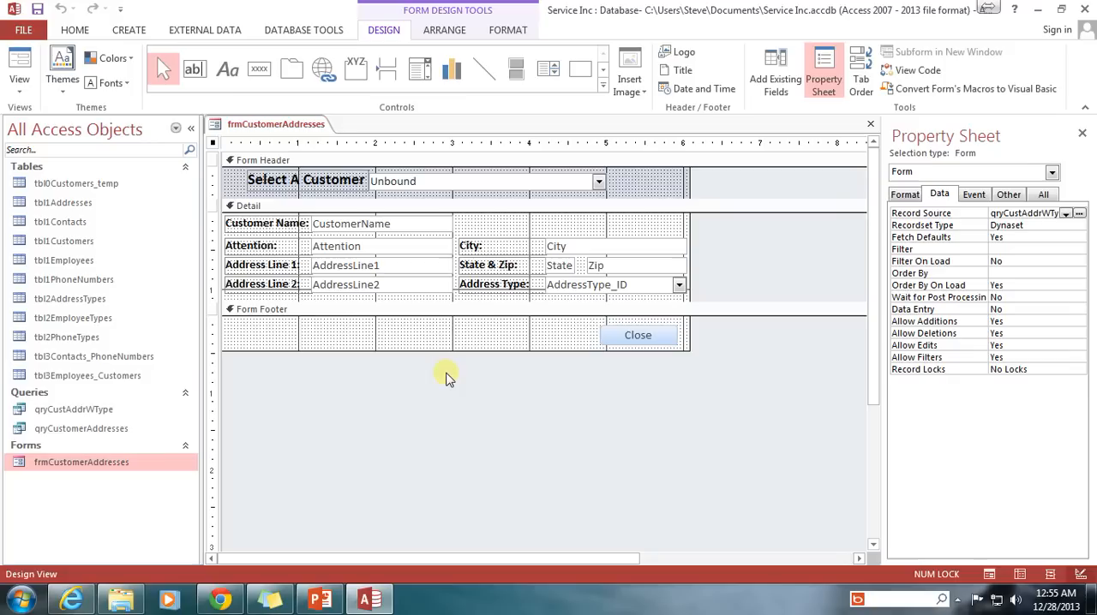
pyautogui.click(480, 181)
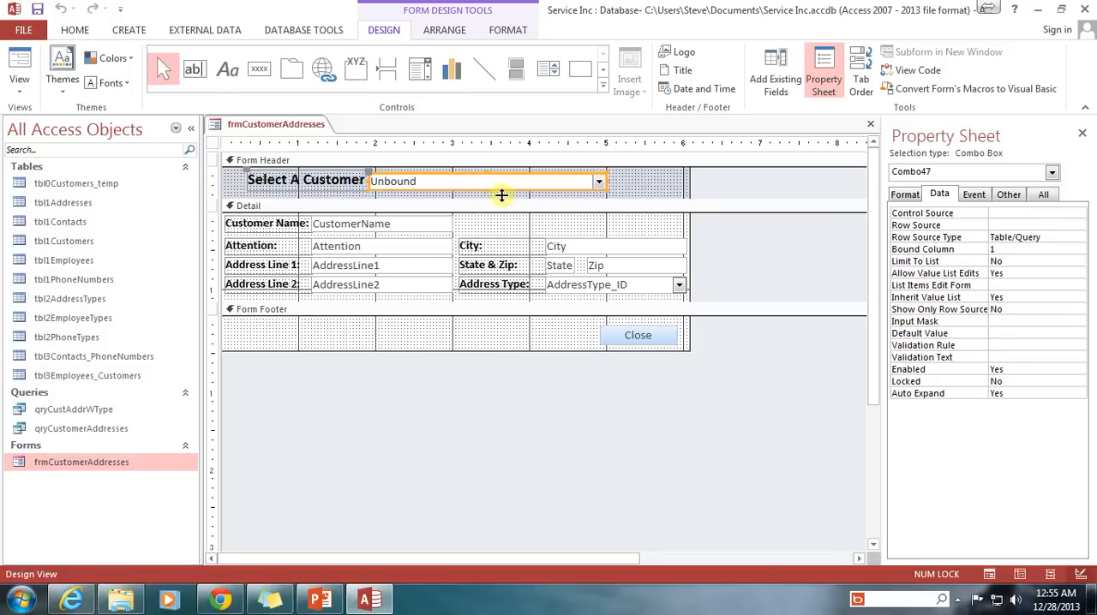
pyautogui.moveTo(729, 253)
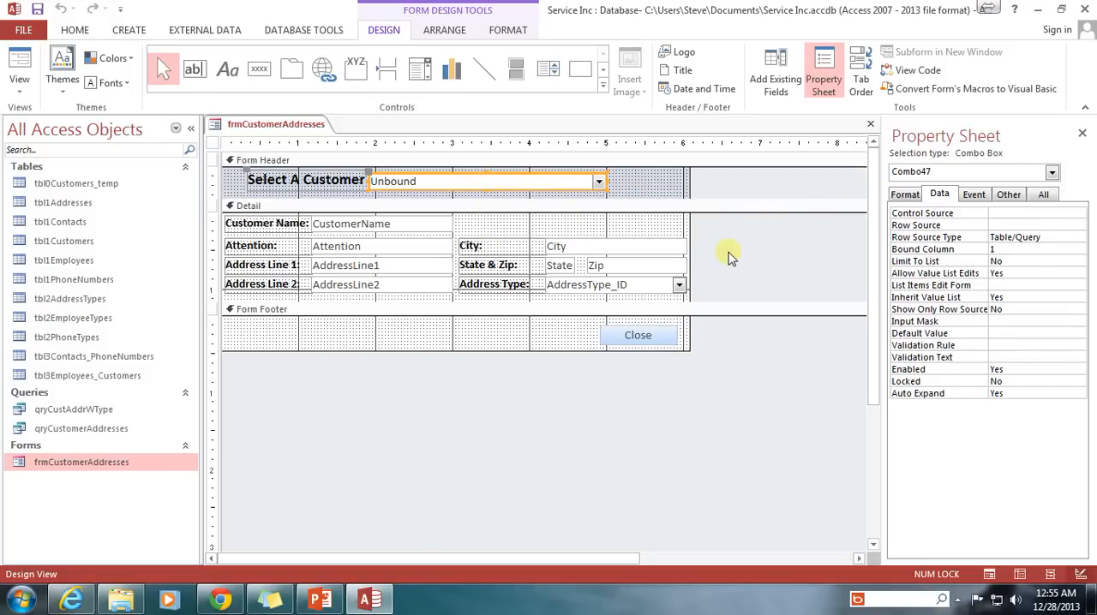
pyautogui.moveTo(734, 188)
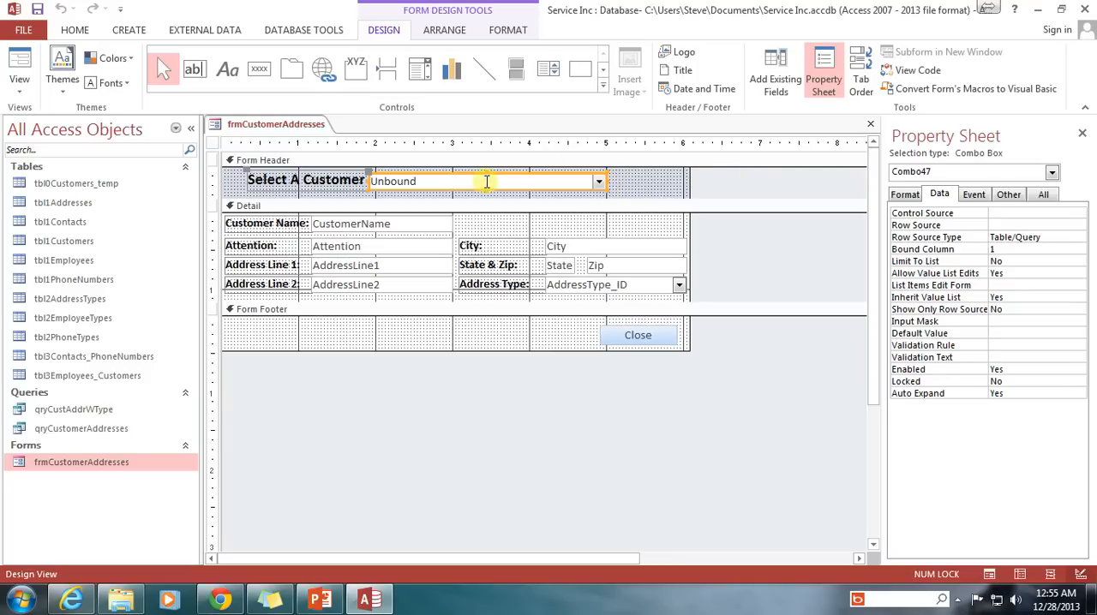
pyautogui.moveTo(626, 184)
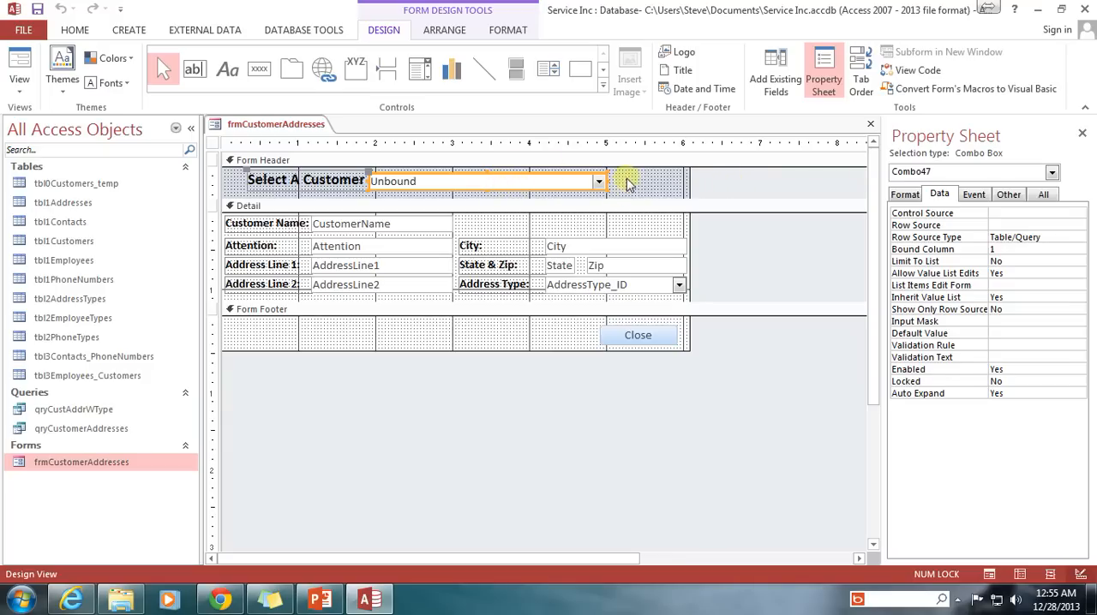
pyautogui.moveTo(521, 401)
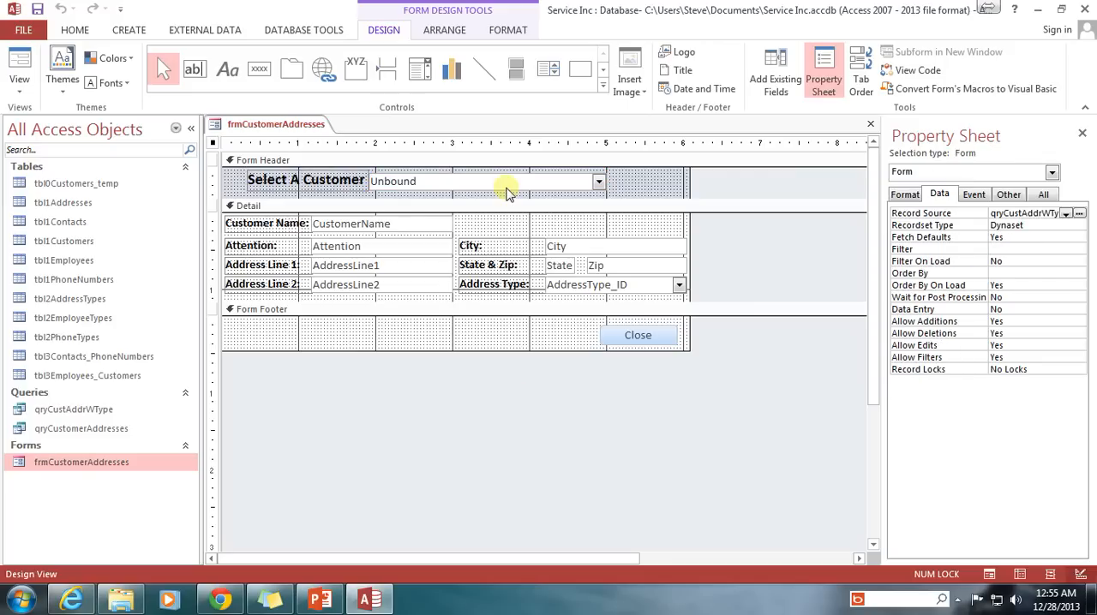
# Select the customer combo box to reach its empty Row Source property.
pyautogui.click(484, 181)
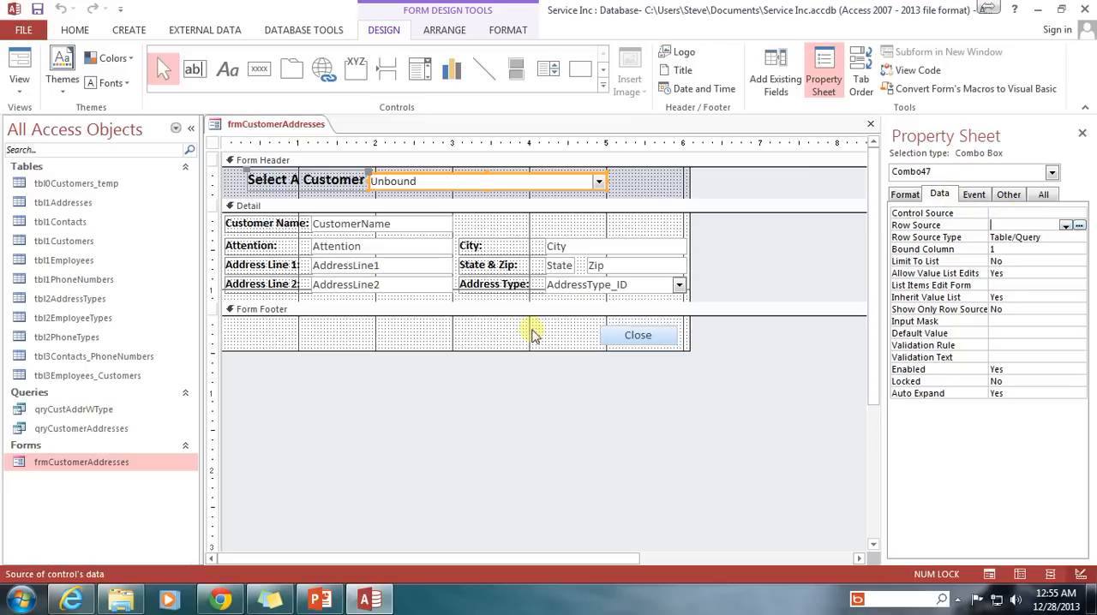
pyautogui.moveTo(850, 235)
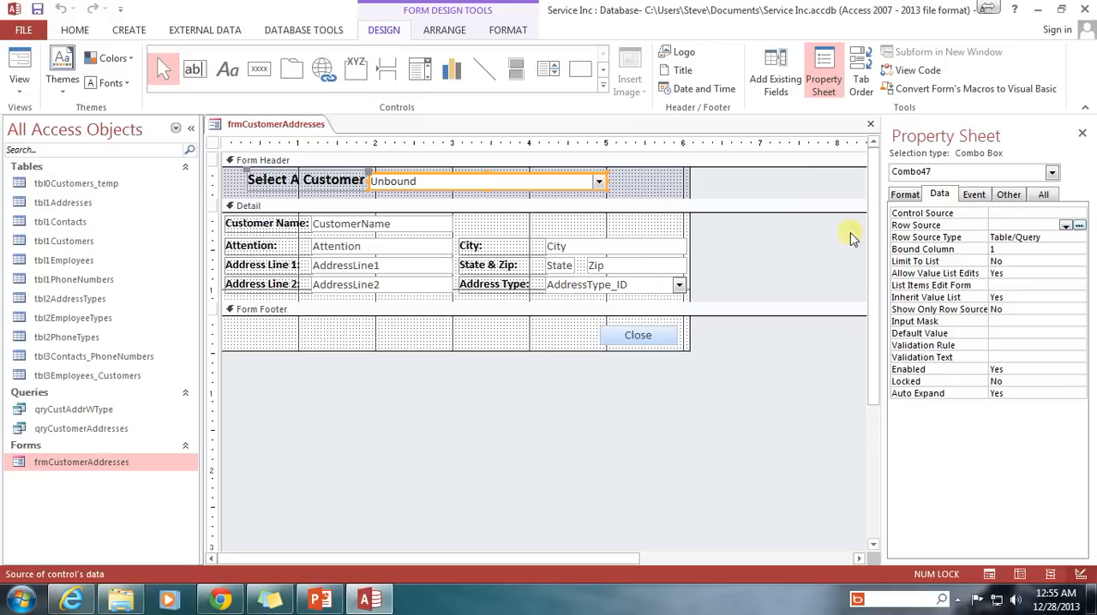
pyautogui.moveTo(1017, 210)
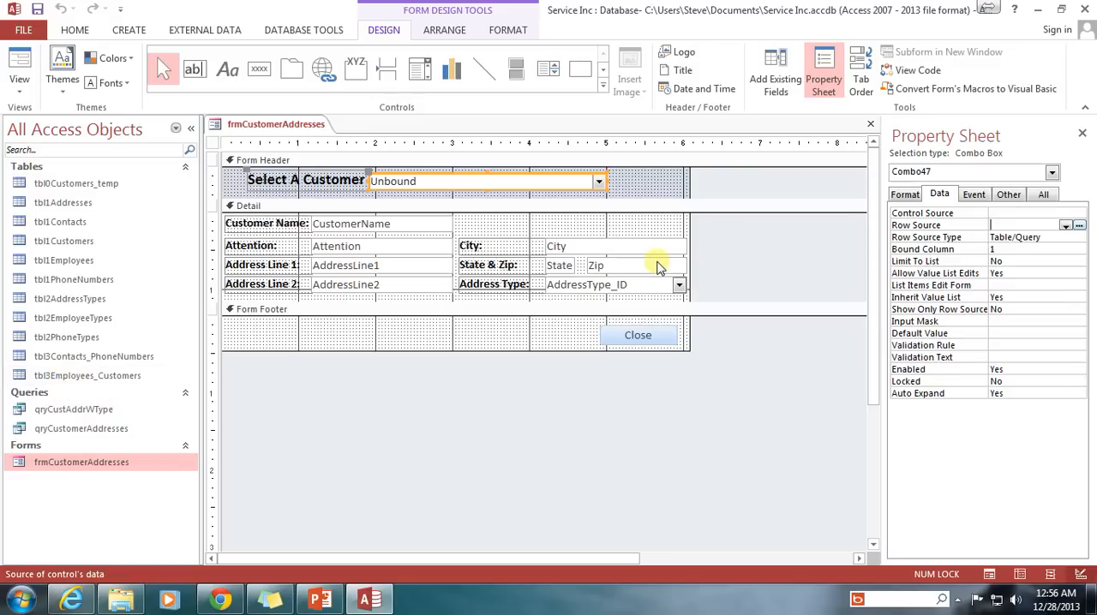
pyautogui.moveTo(722, 193)
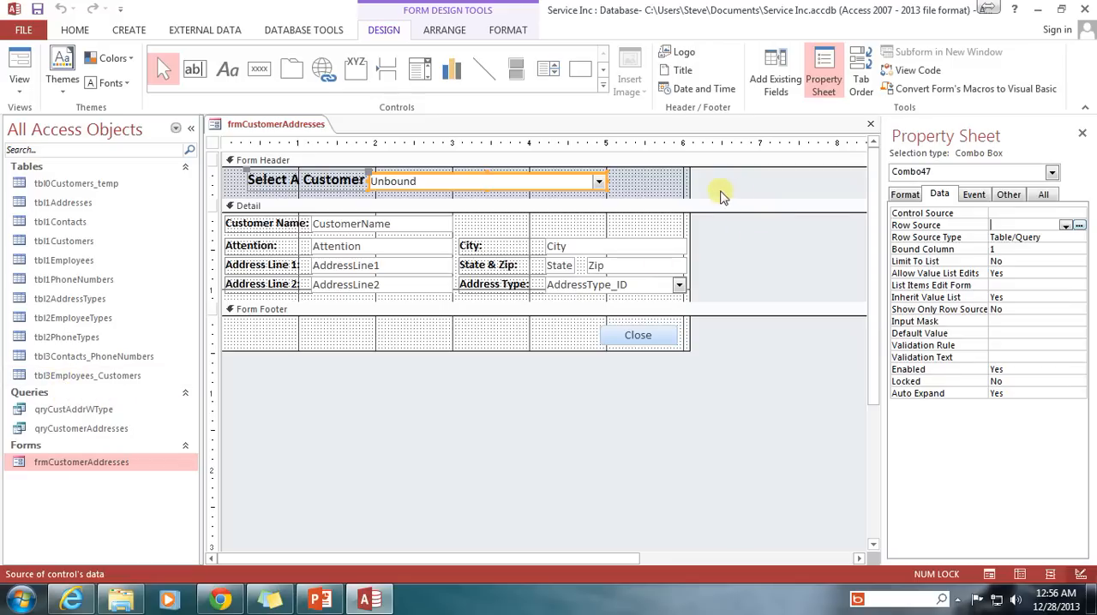
pyautogui.moveTo(716, 188)
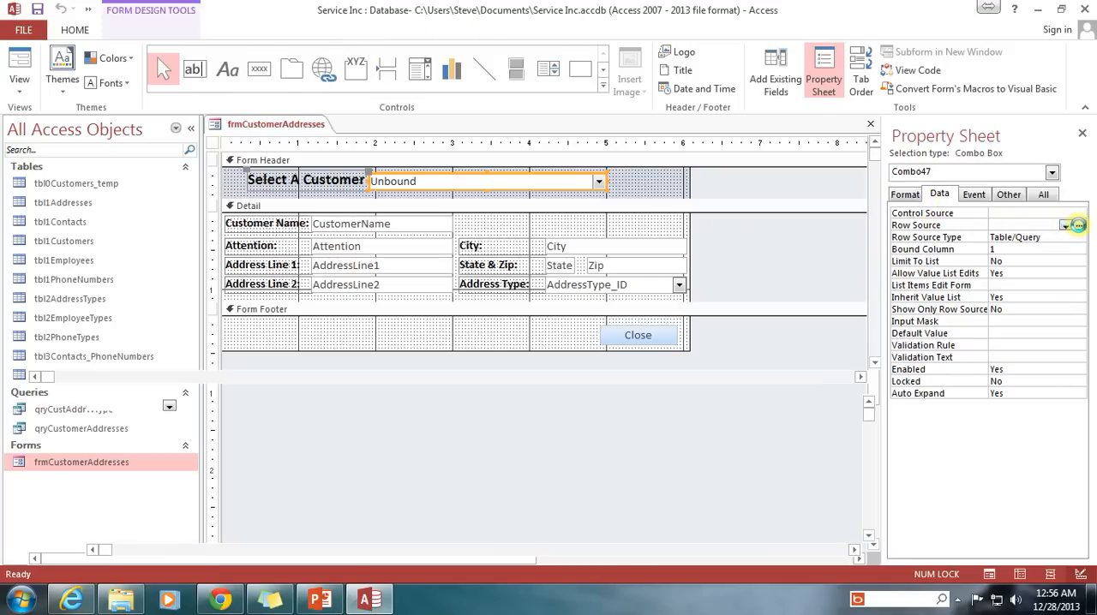
# Launch the Row Source query builder, add tbl1Customers from Show Table, and close the dialog.
pyautogui.click(1078, 224)
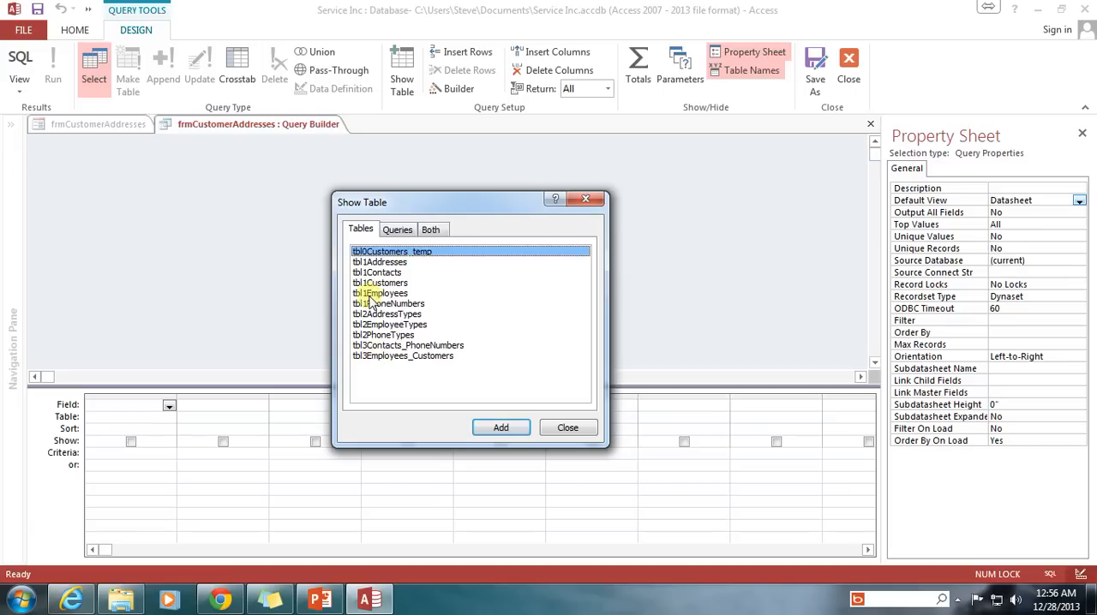
pyautogui.click(380, 283)
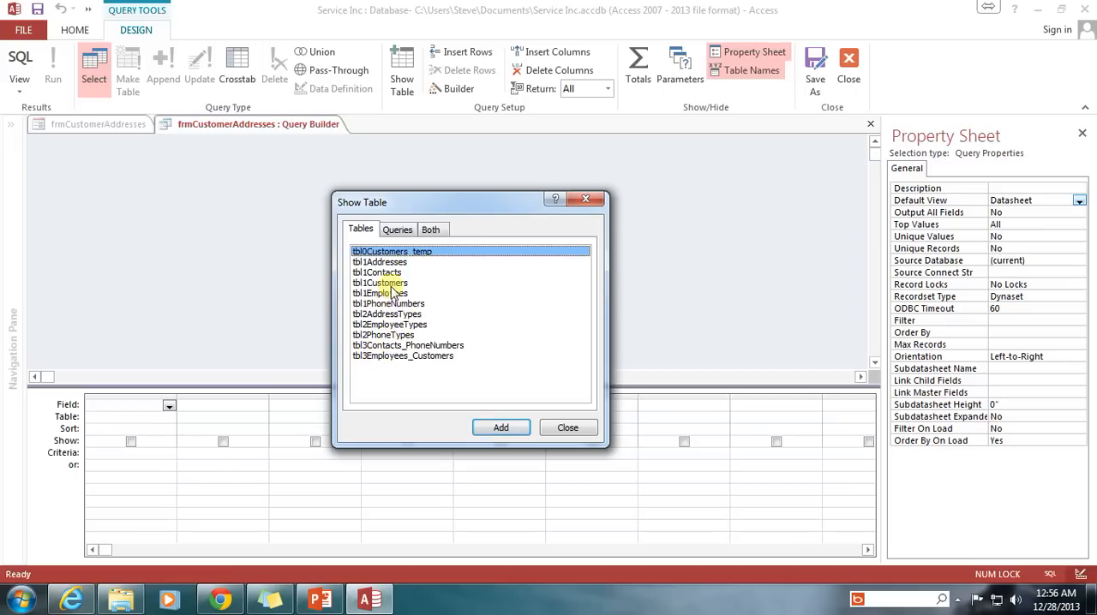
pyautogui.click(380, 283)
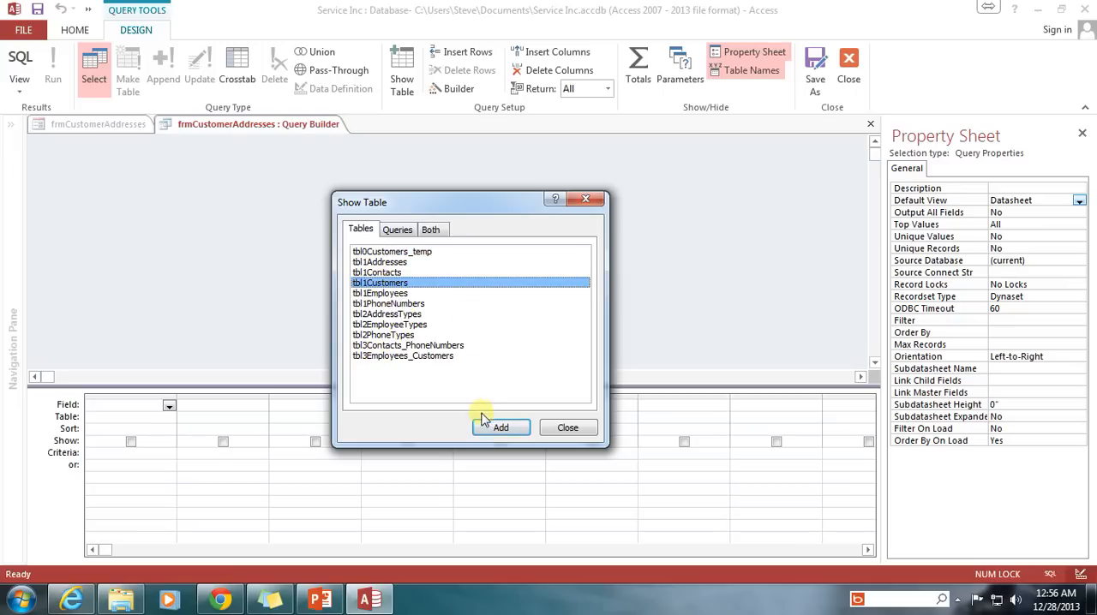
pyautogui.click(501, 427)
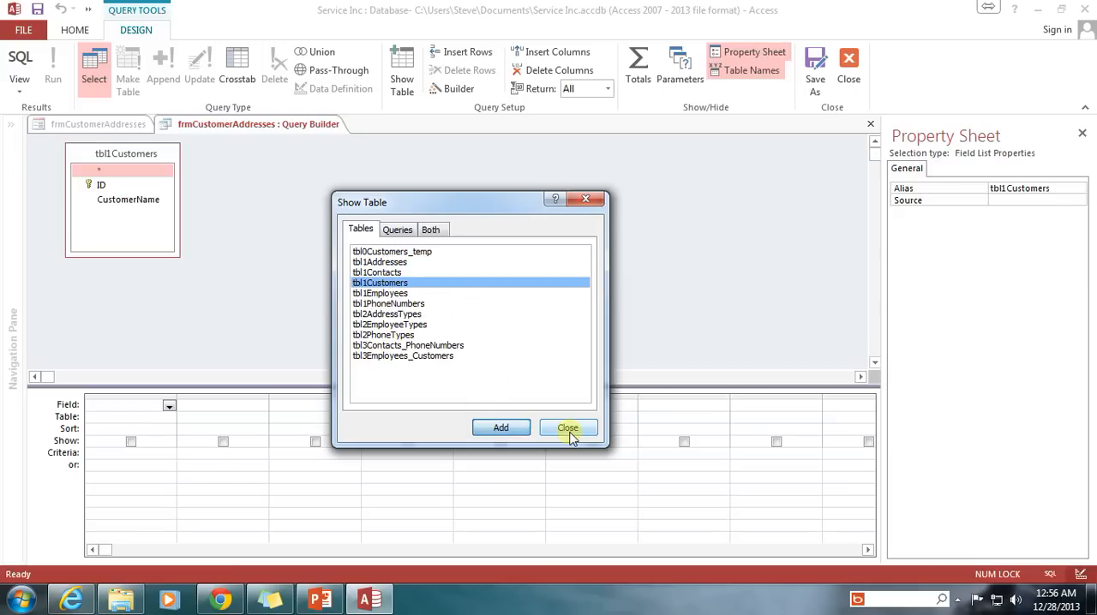
pyautogui.click(567, 427)
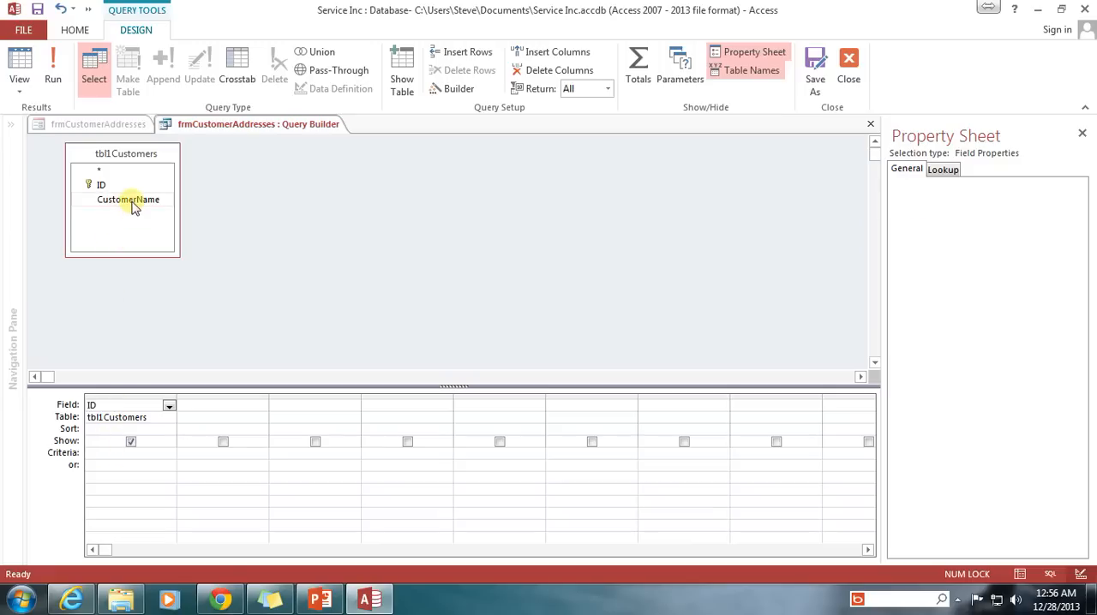
# Add CustomerName to the query grid beside ID with an Ascending sort.
pyautogui.doubleClick(128, 199)
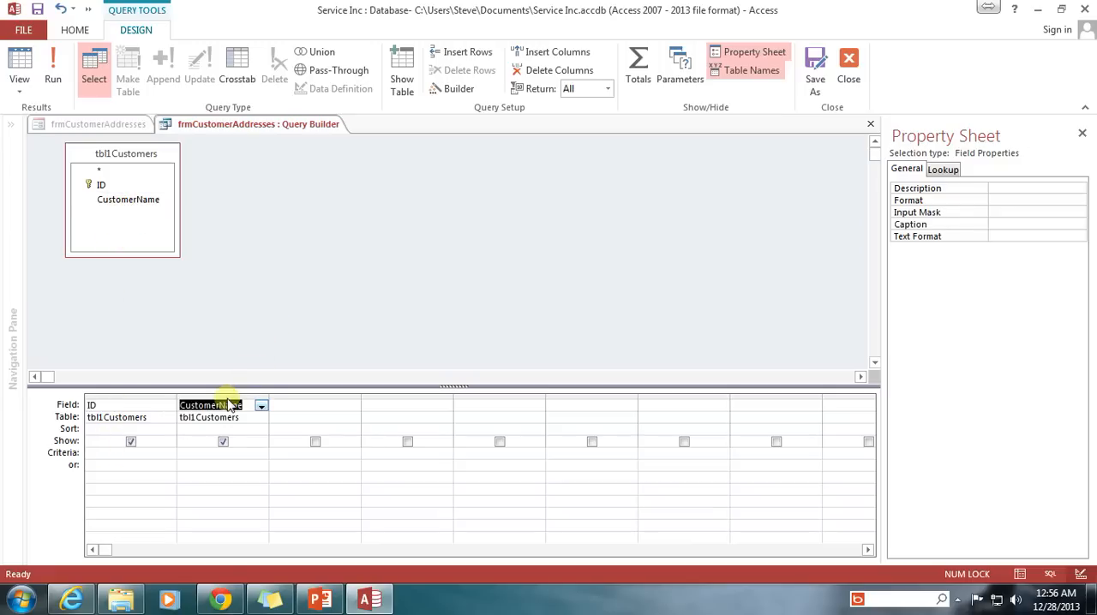
pyautogui.click(210, 404)
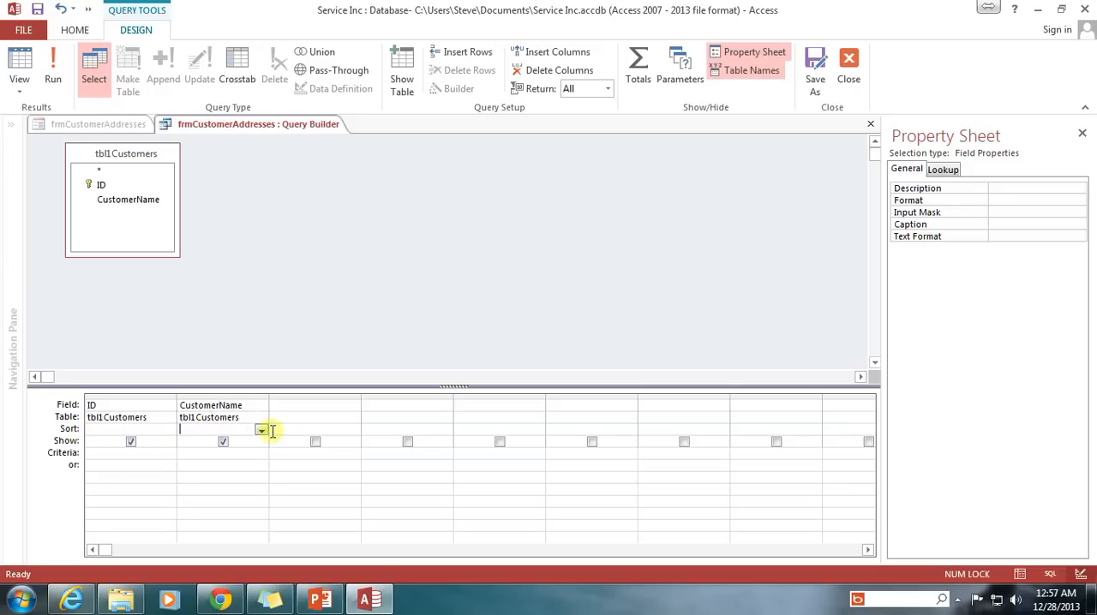
pyautogui.click(200, 429)
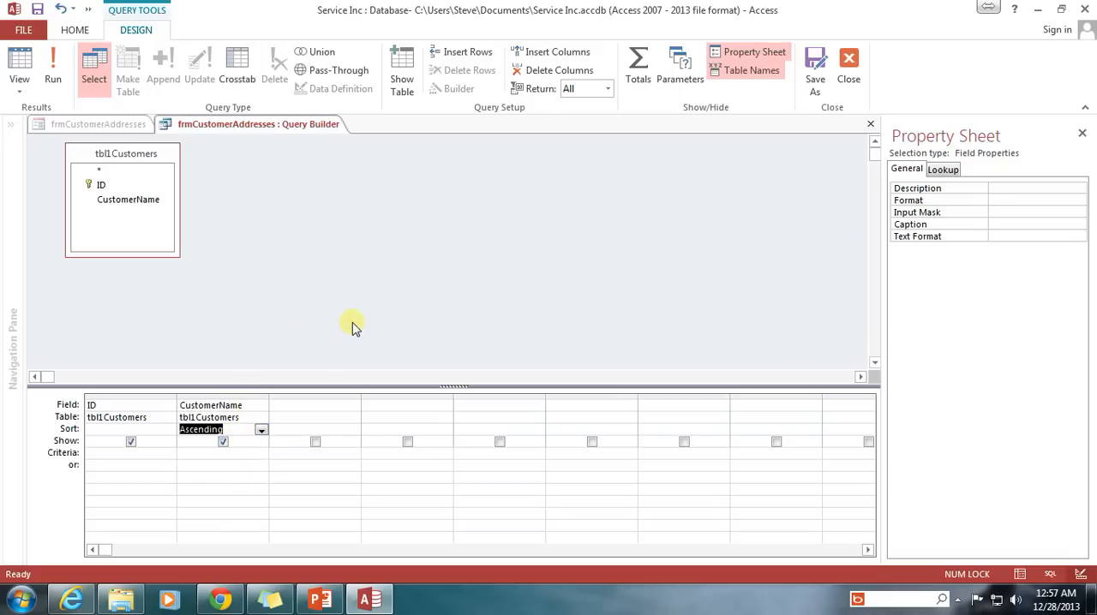
pyautogui.moveTo(292, 233)
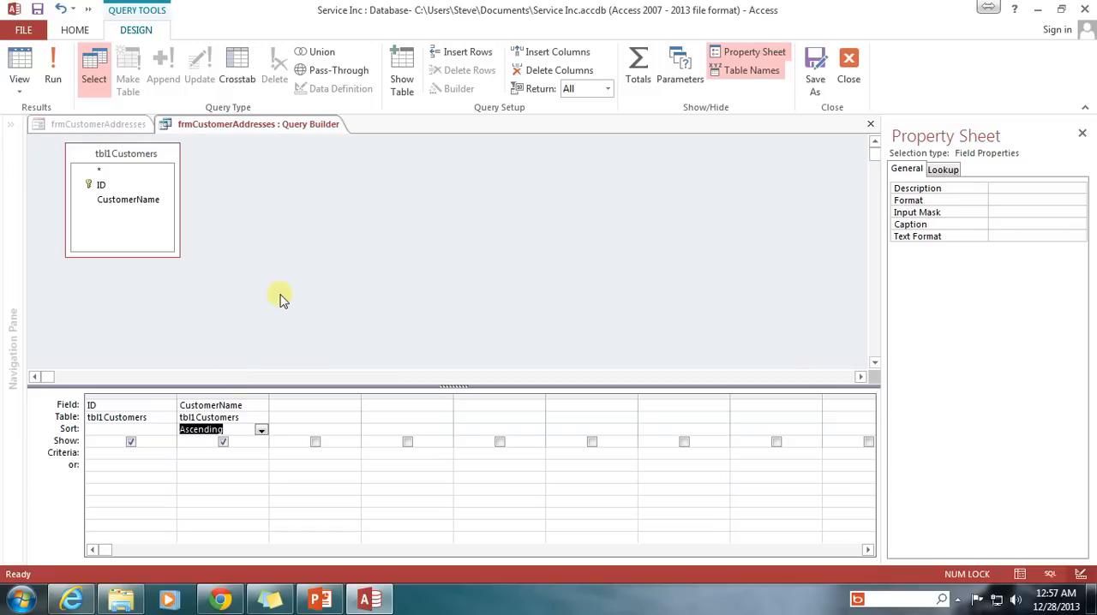
pyautogui.moveTo(287, 303)
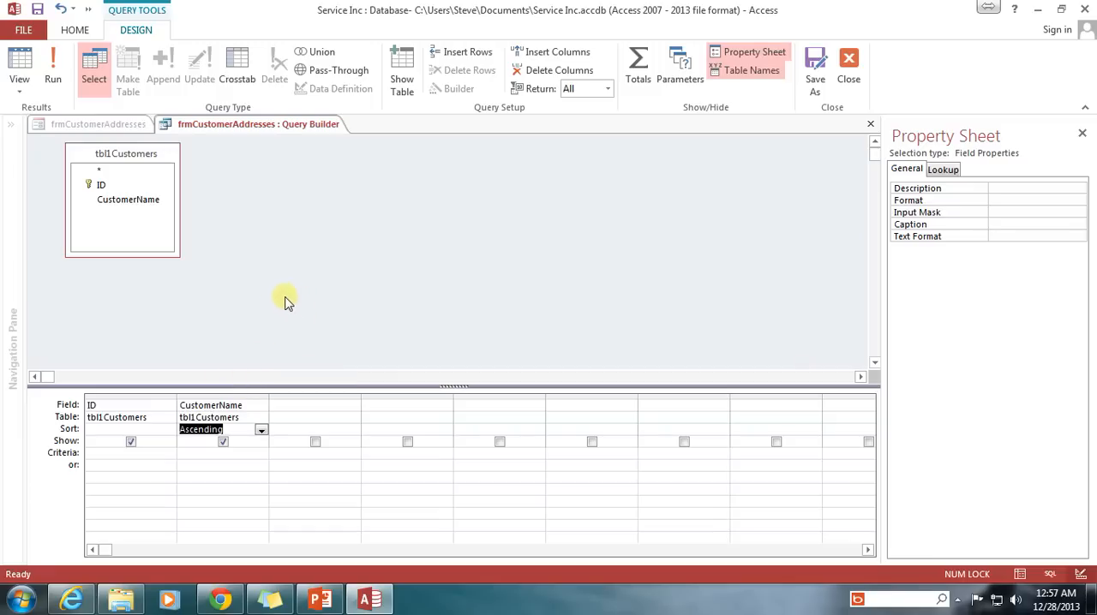
pyautogui.moveTo(253, 331)
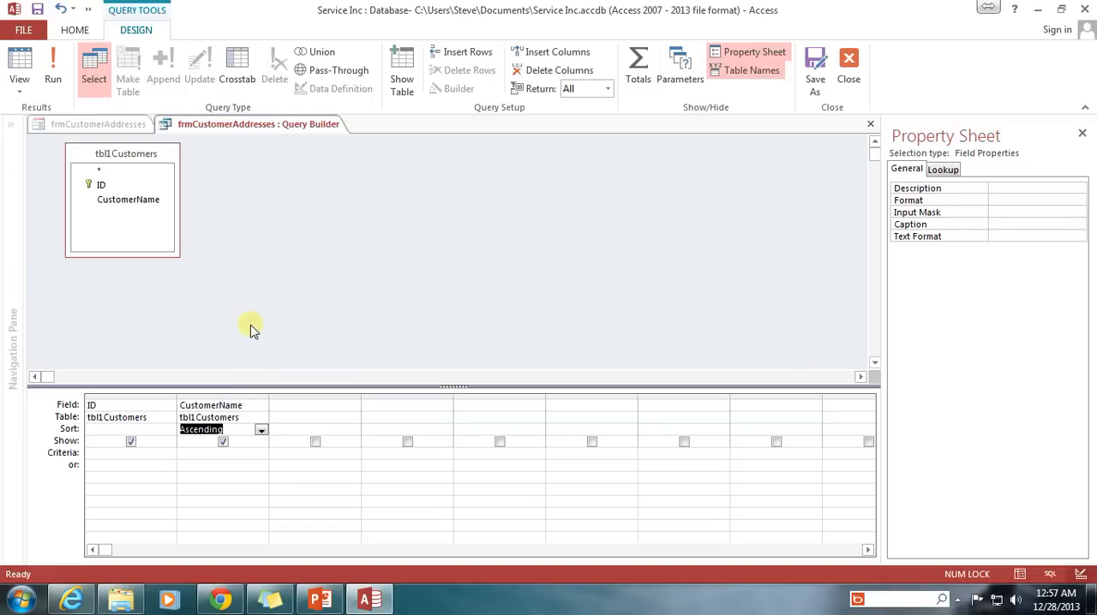
pyautogui.moveTo(264, 307)
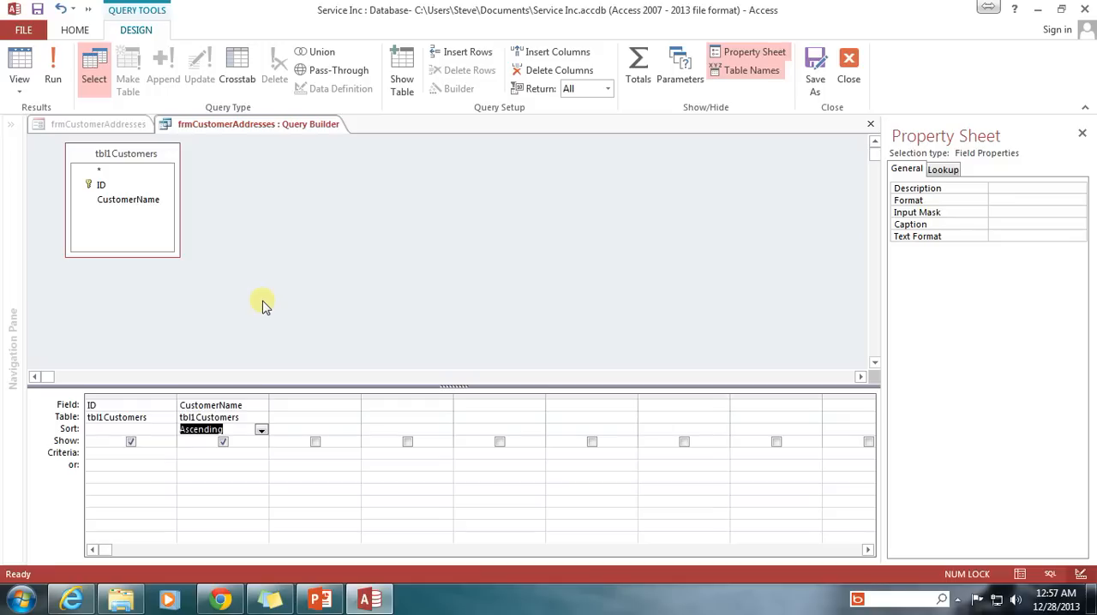
pyautogui.moveTo(235, 295)
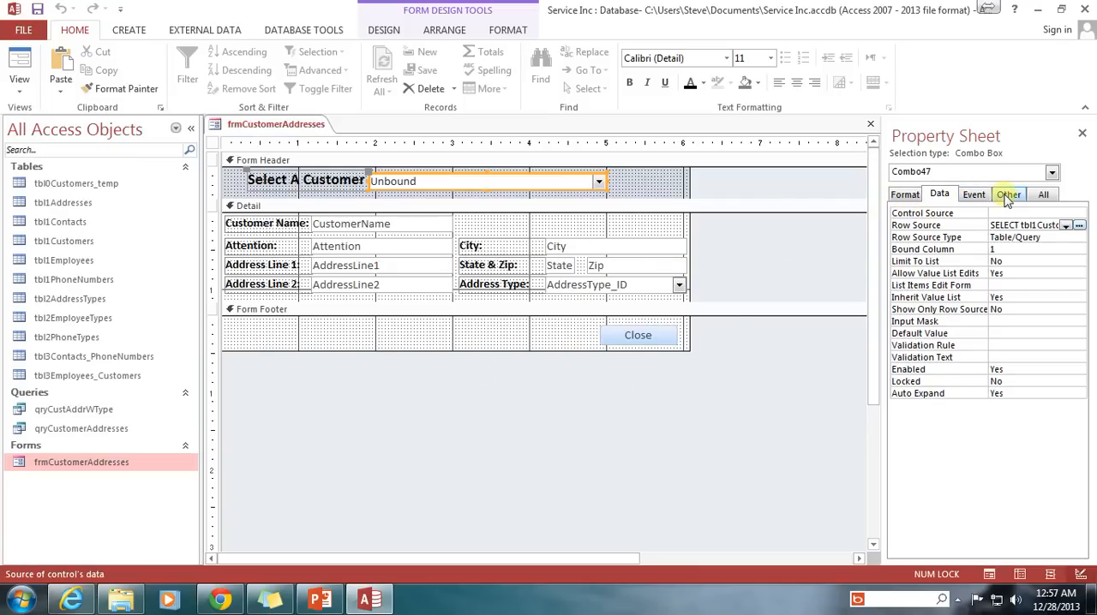
# Name the combo box cboCustomer and give it Column Widths of 0";1".
pyautogui.click(1008, 195)
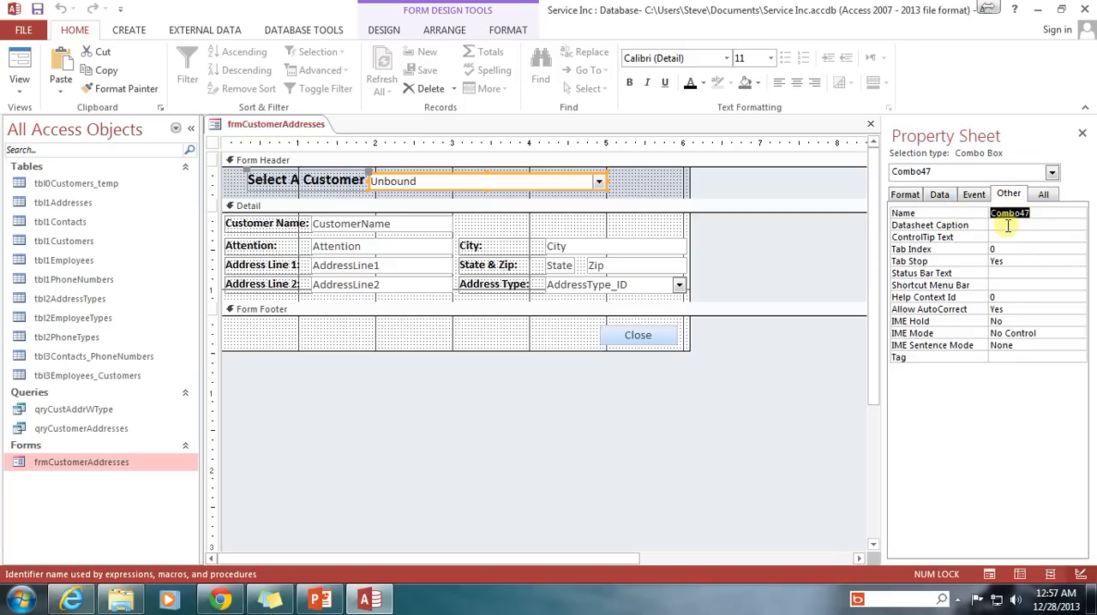
pyautogui.write('cbo')
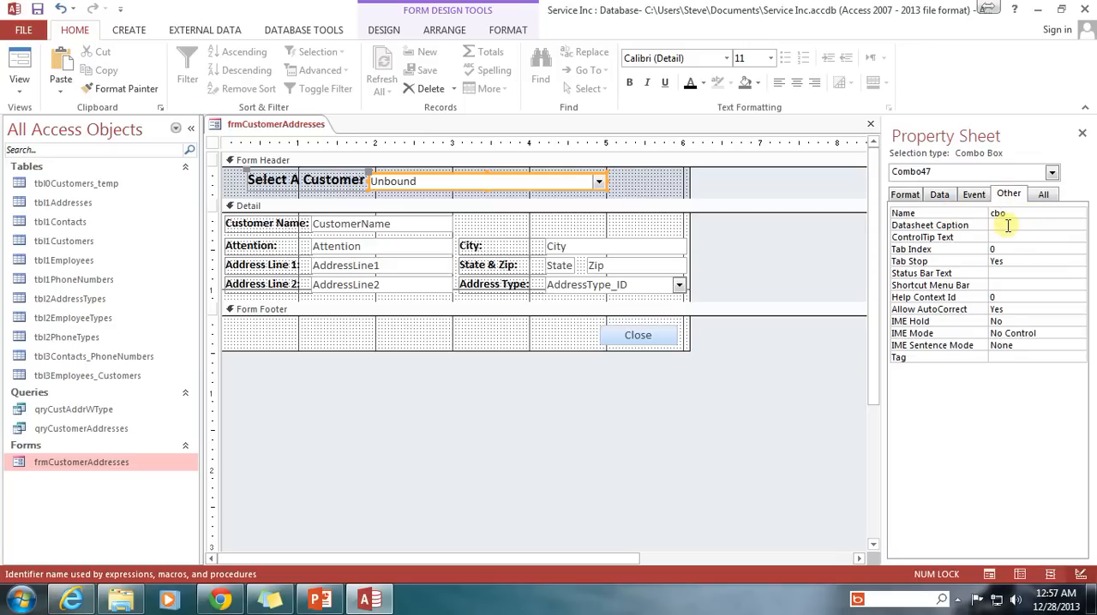
pyautogui.write('Customer')
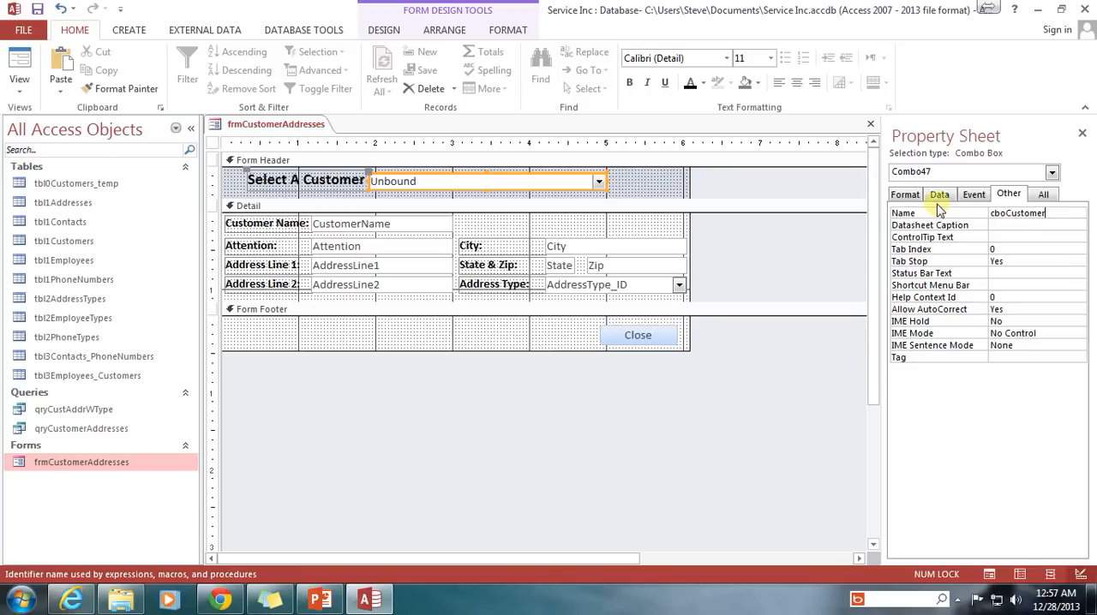
pyautogui.click(904, 194)
pyautogui.write('0";')
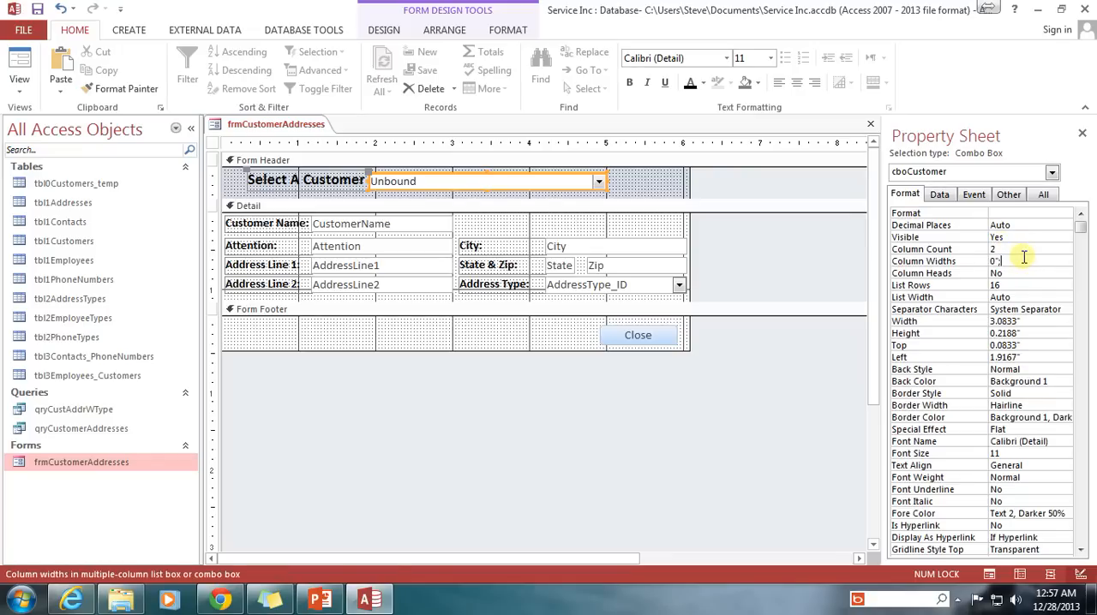
pyautogui.write('1;')
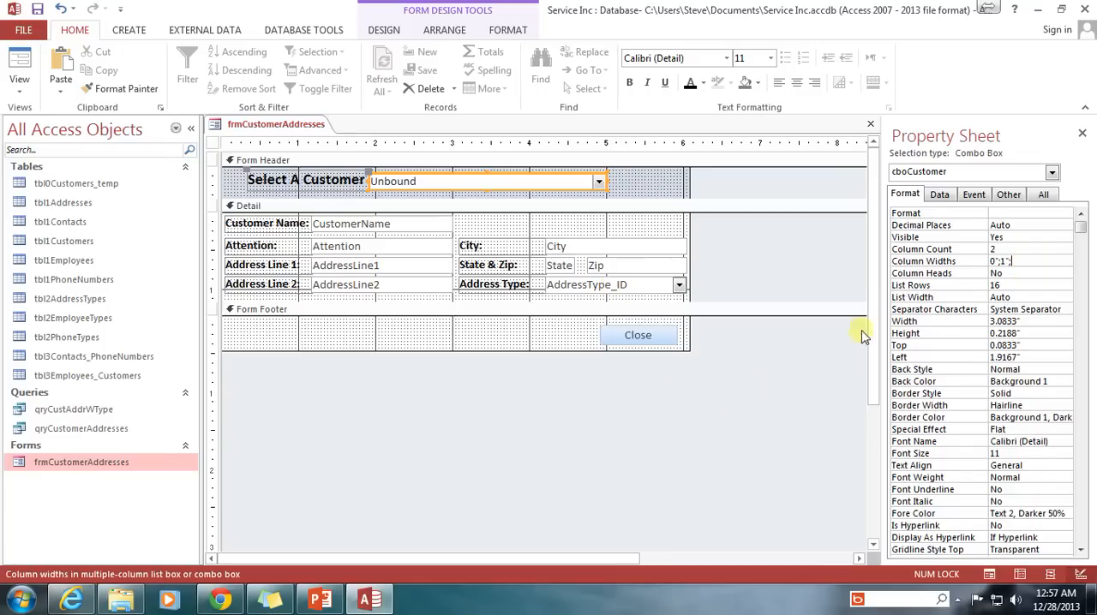
pyautogui.click(1009, 193)
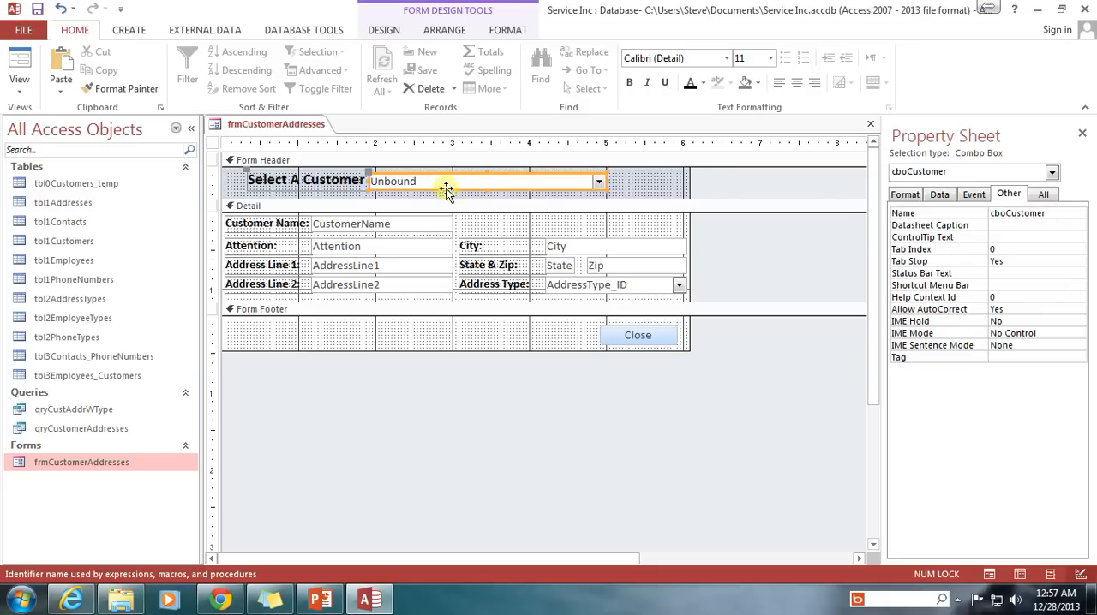
pyautogui.click(1019, 213)
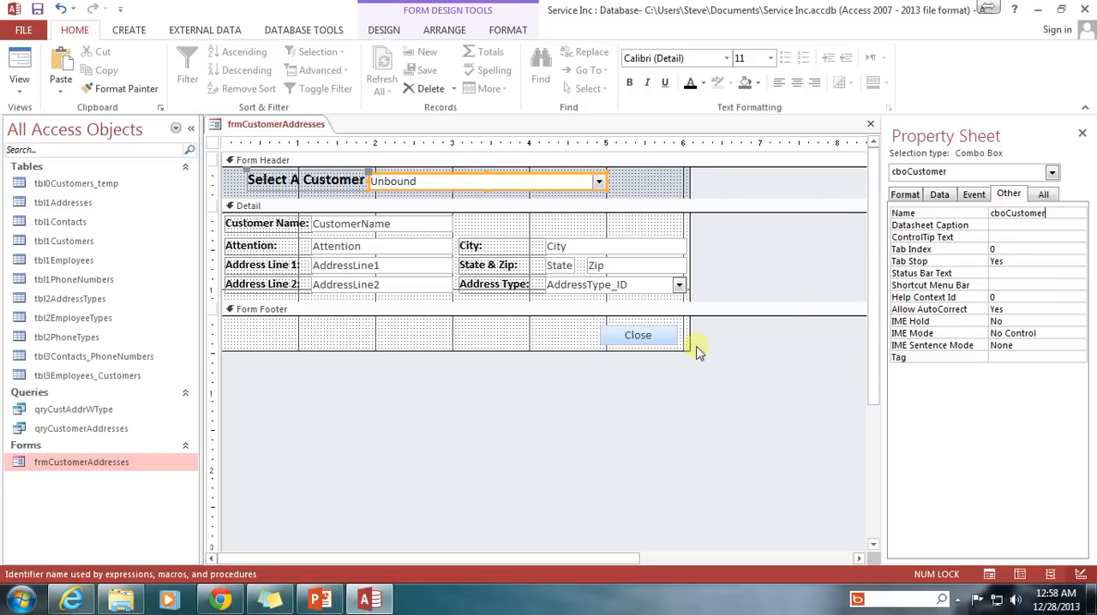
pyautogui.moveTo(715, 356)
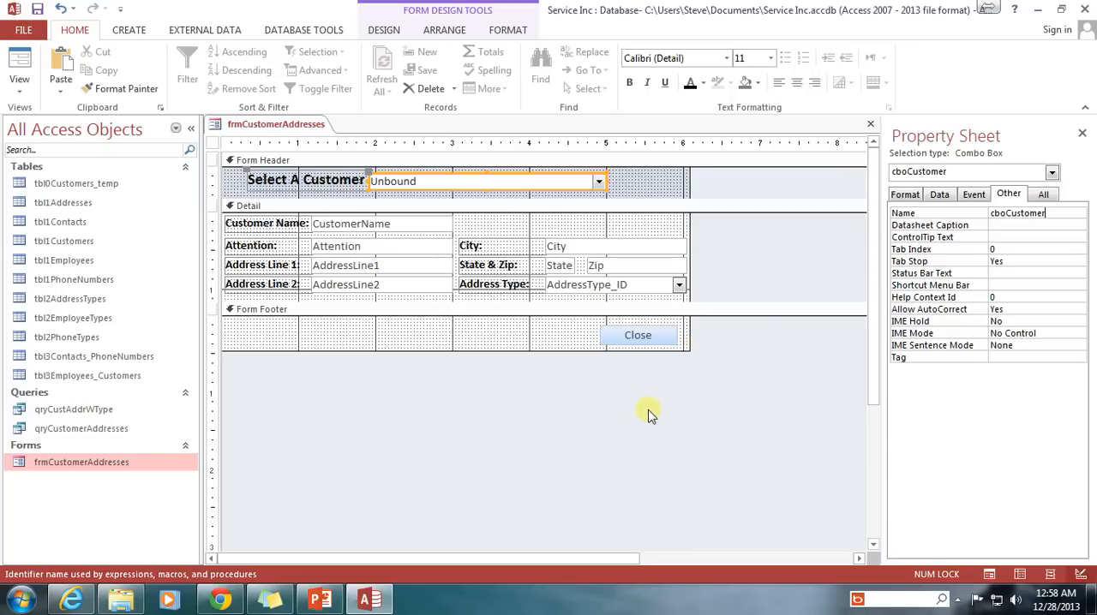
pyautogui.moveTo(602, 417)
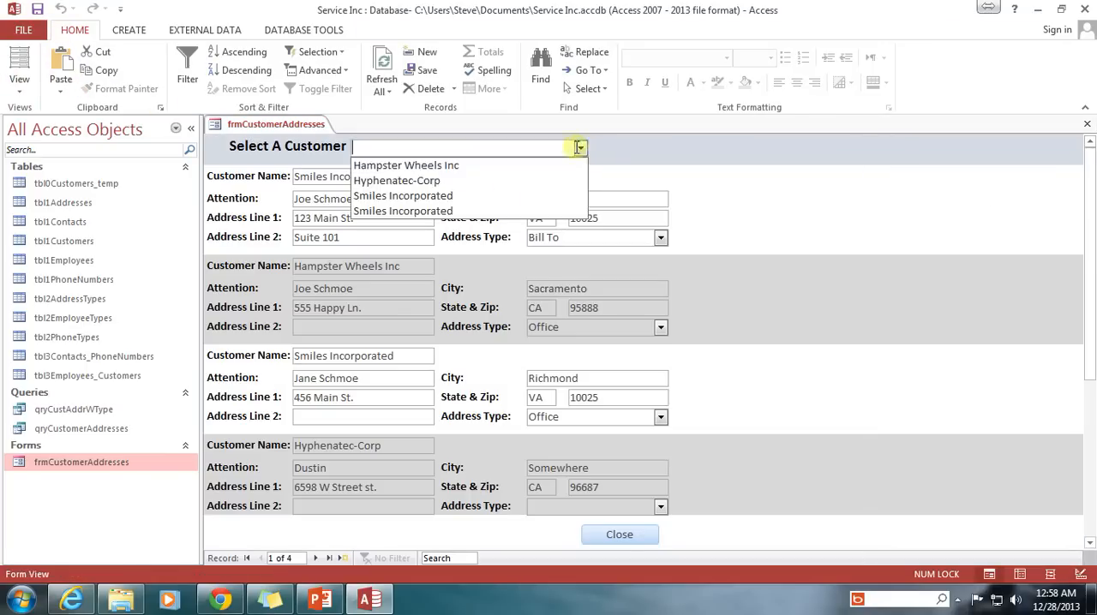
pyautogui.moveTo(475, 165)
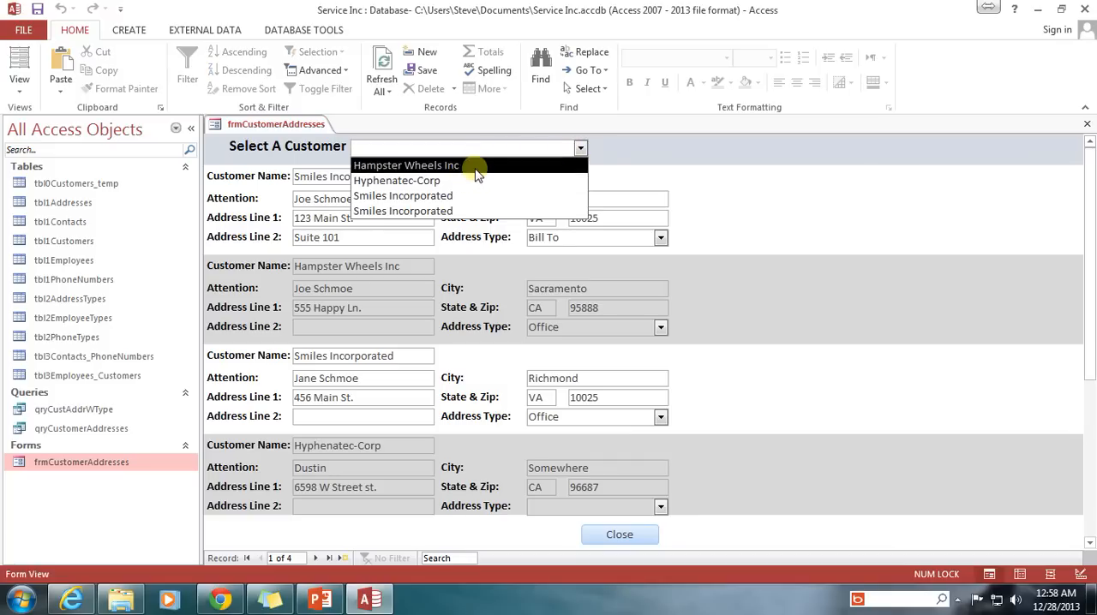
pyautogui.moveTo(403, 211)
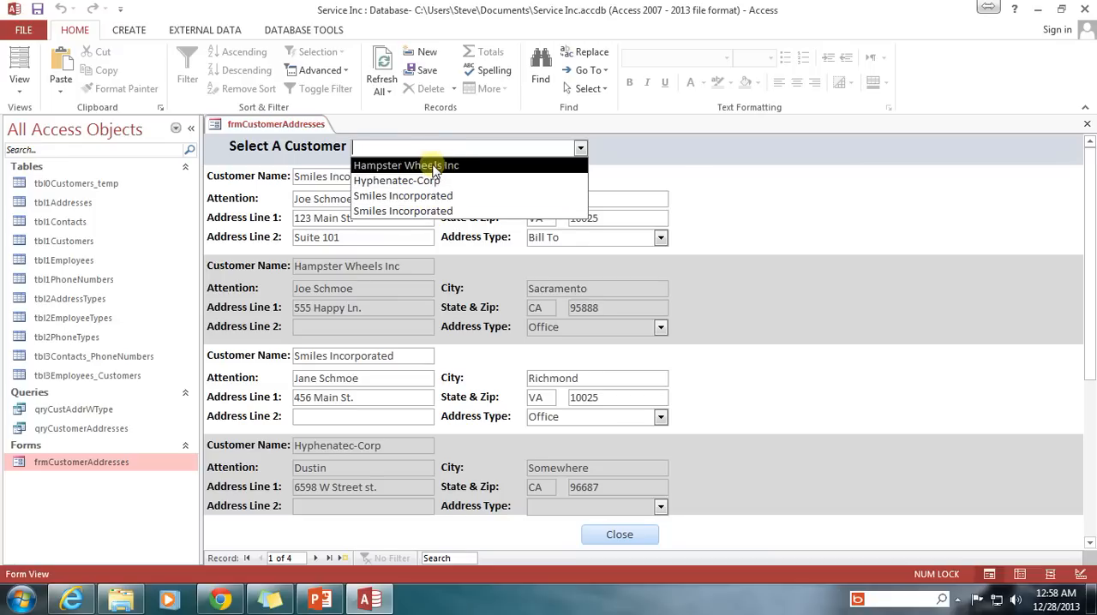
pyautogui.moveTo(403, 211)
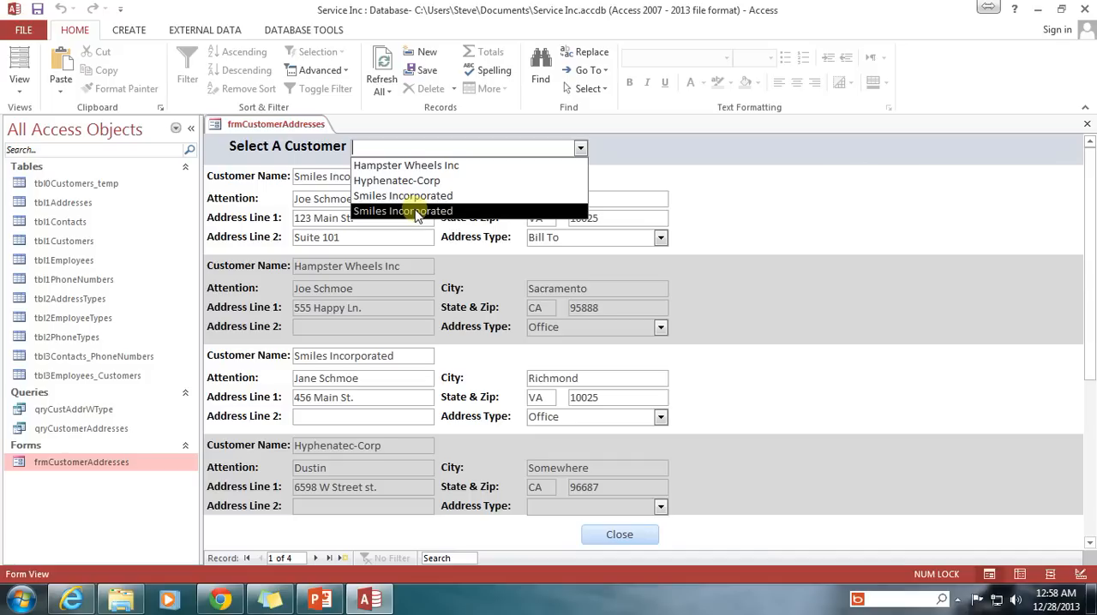
# Pick Hampster Wheels Inc from the customer drop-down in Form View.
pyautogui.click(403, 211)
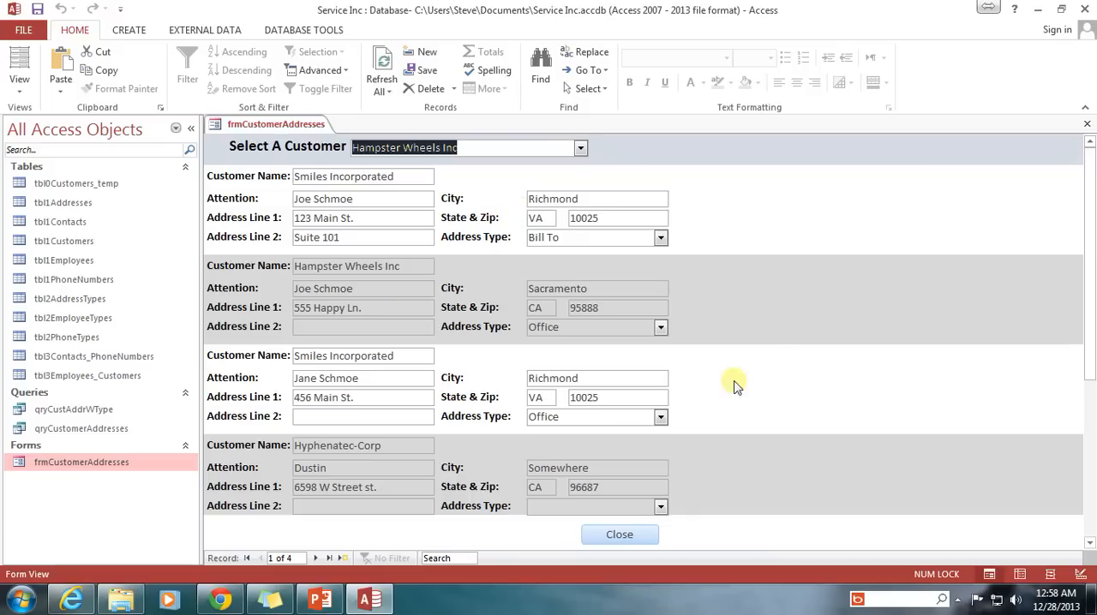
pyautogui.moveTo(698, 284)
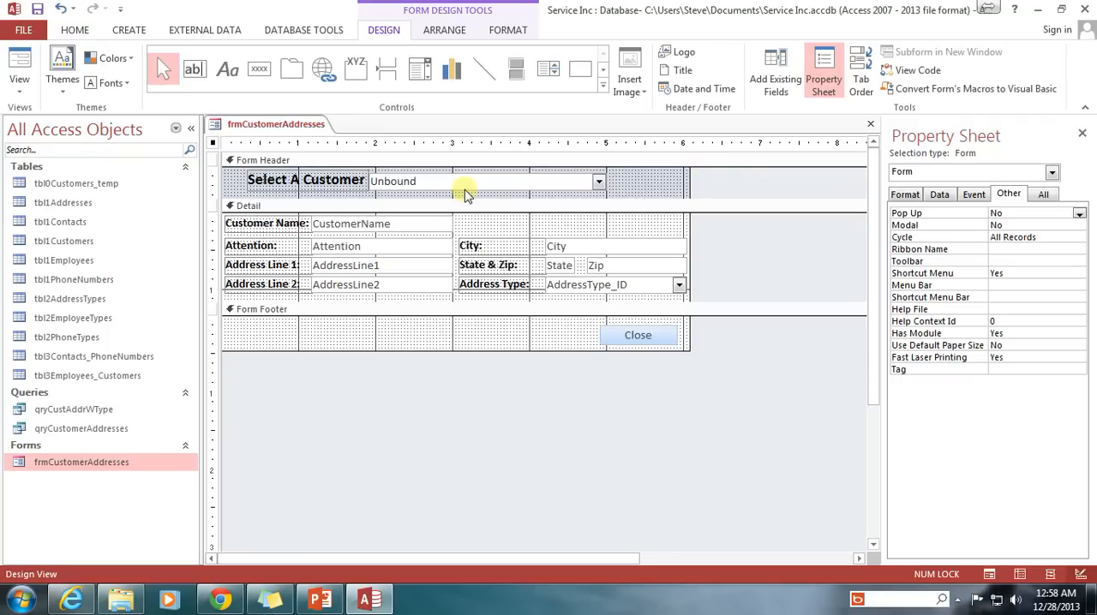
# Select the form and show its Data tab record source properties.
pyautogui.click(462, 181)
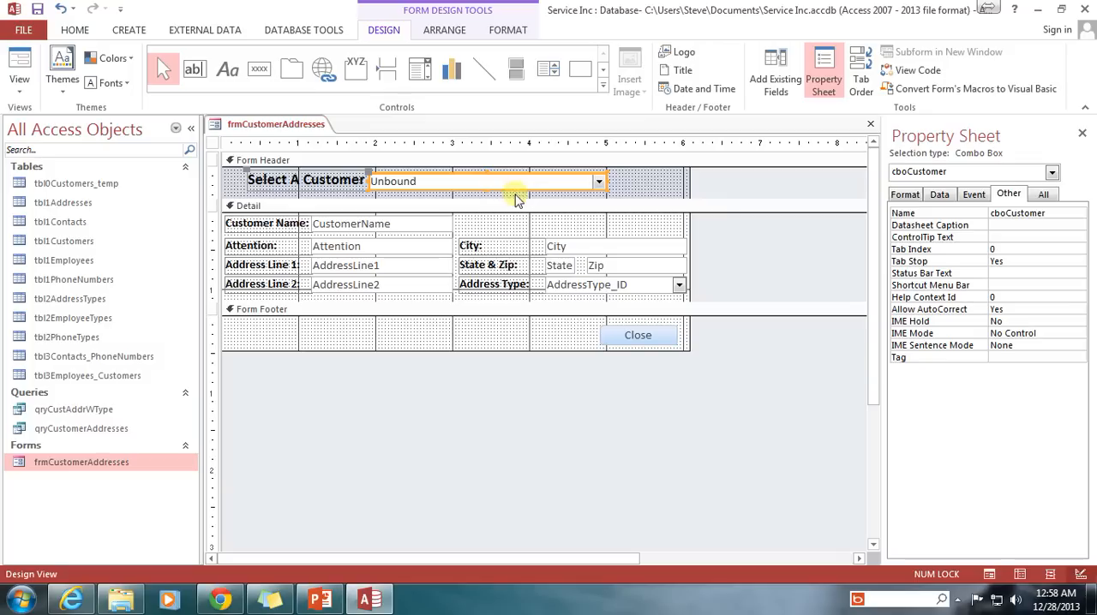
pyautogui.moveTo(324, 167)
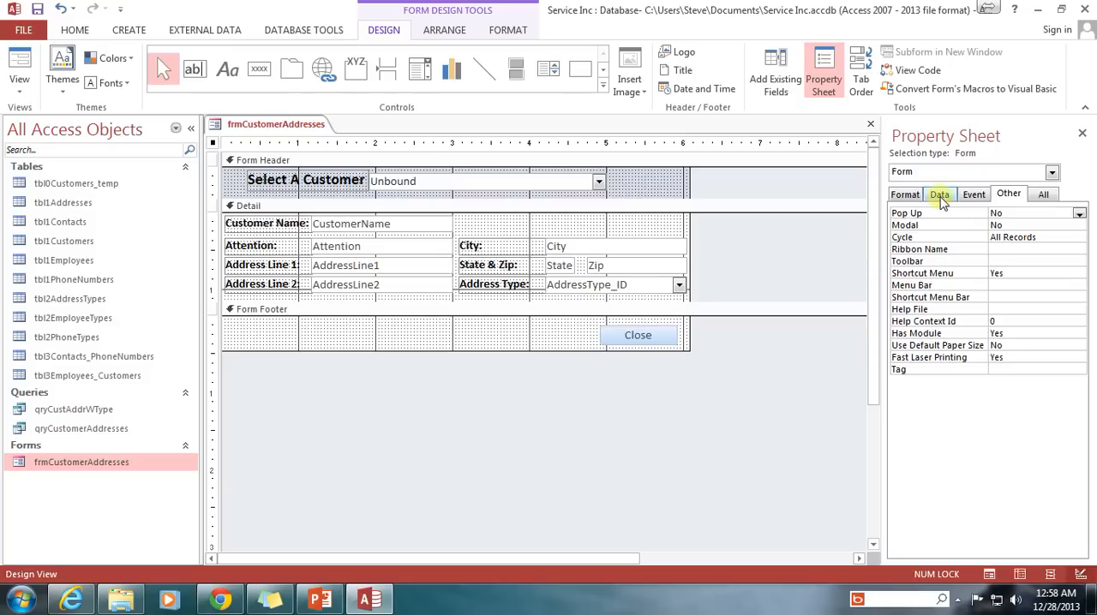
pyautogui.click(939, 193)
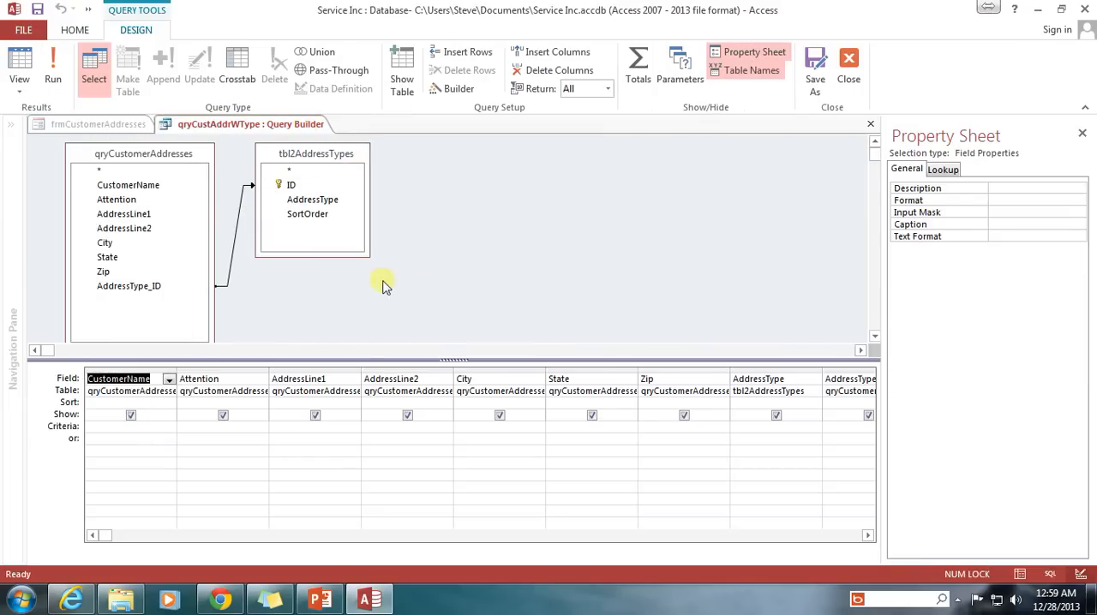
pyautogui.moveTo(521, 542)
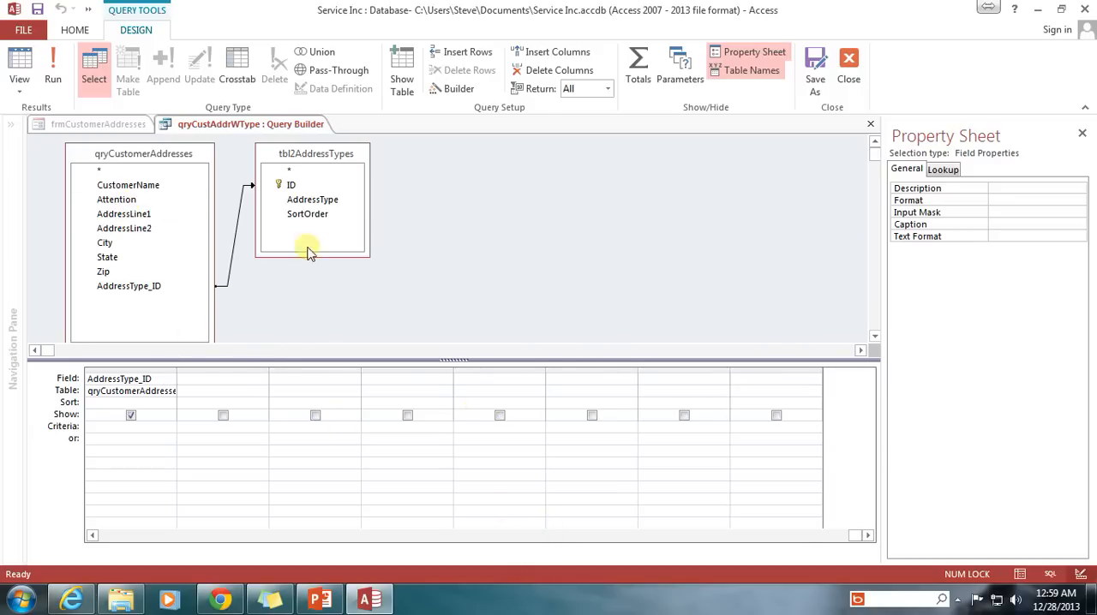
pyautogui.moveTo(390, 289)
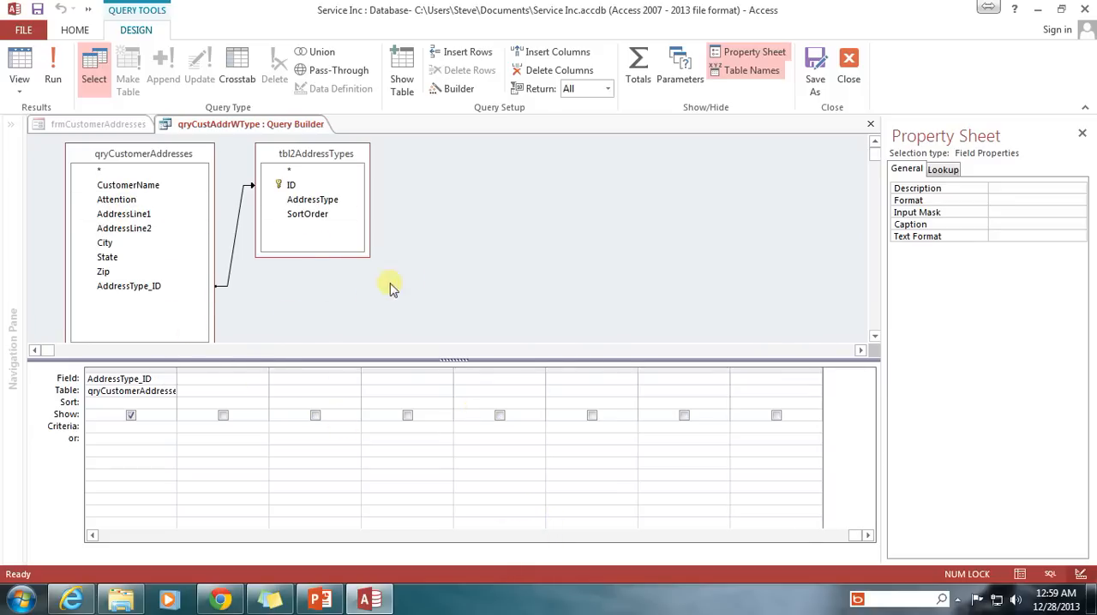
pyautogui.moveTo(304, 253)
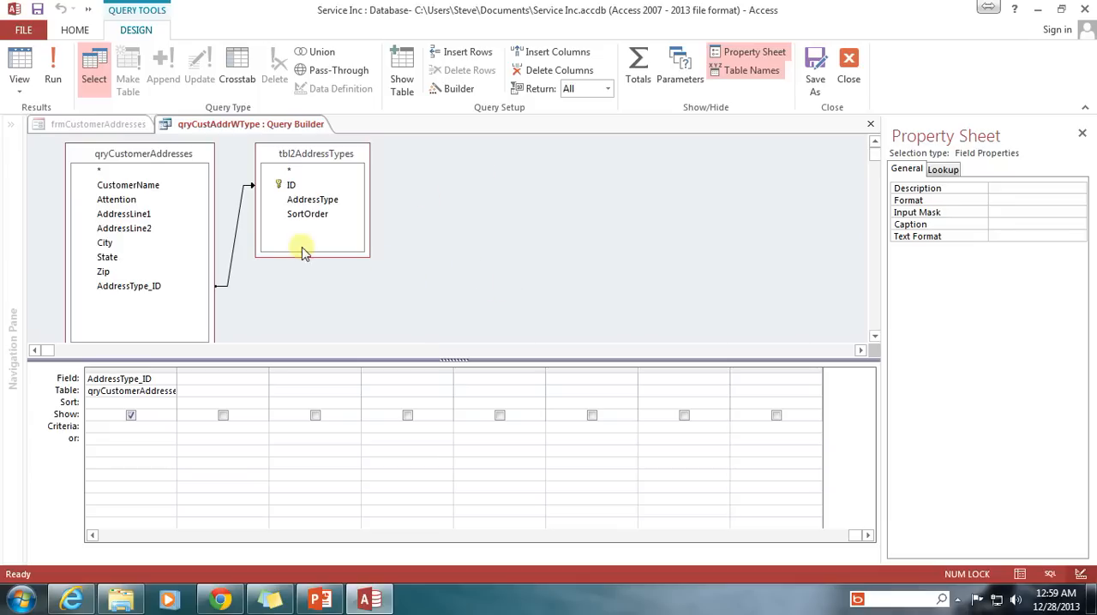
pyautogui.moveTo(270, 294)
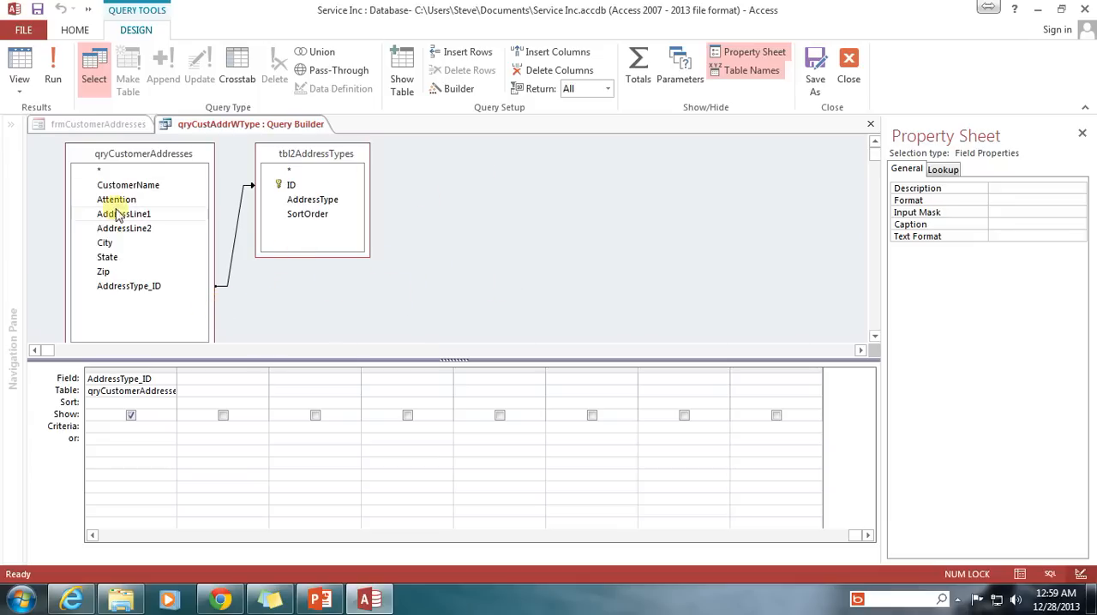
pyautogui.moveTo(380, 299)
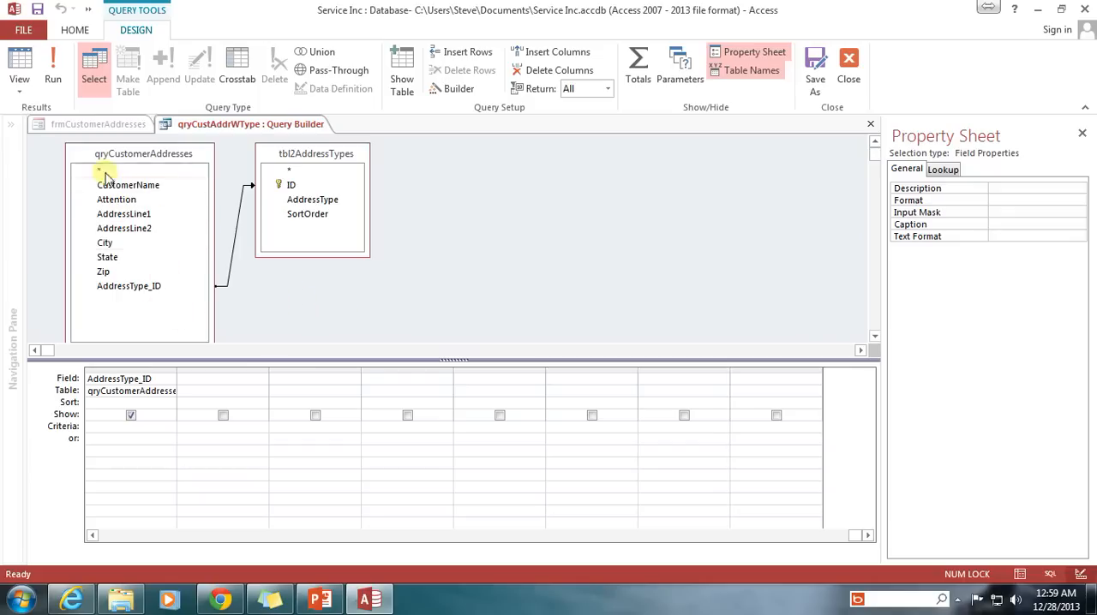
pyautogui.moveTo(144, 278)
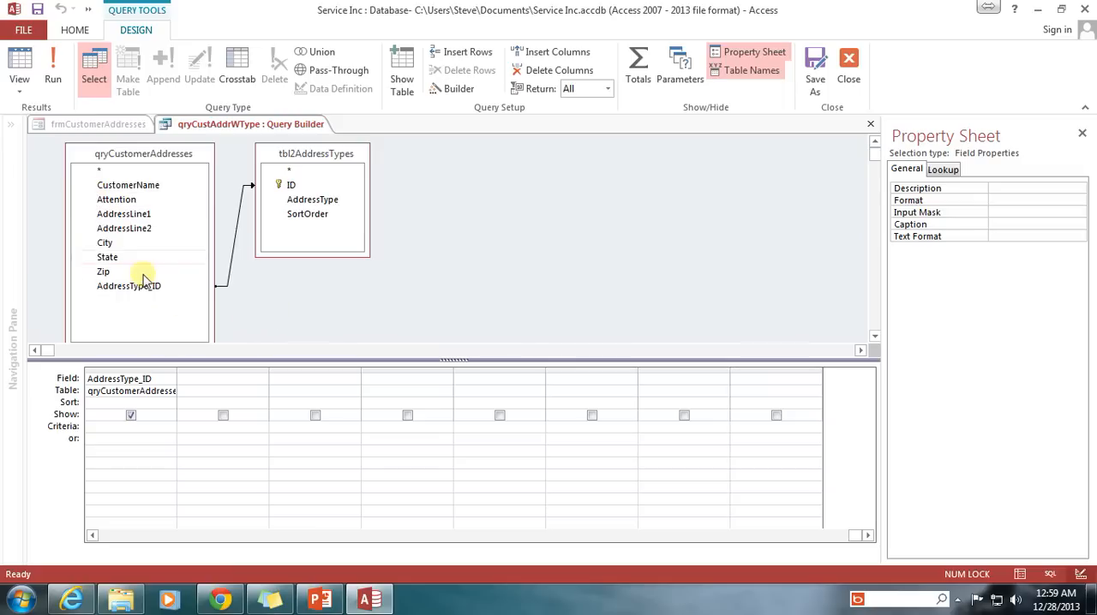
pyautogui.moveTo(163, 264)
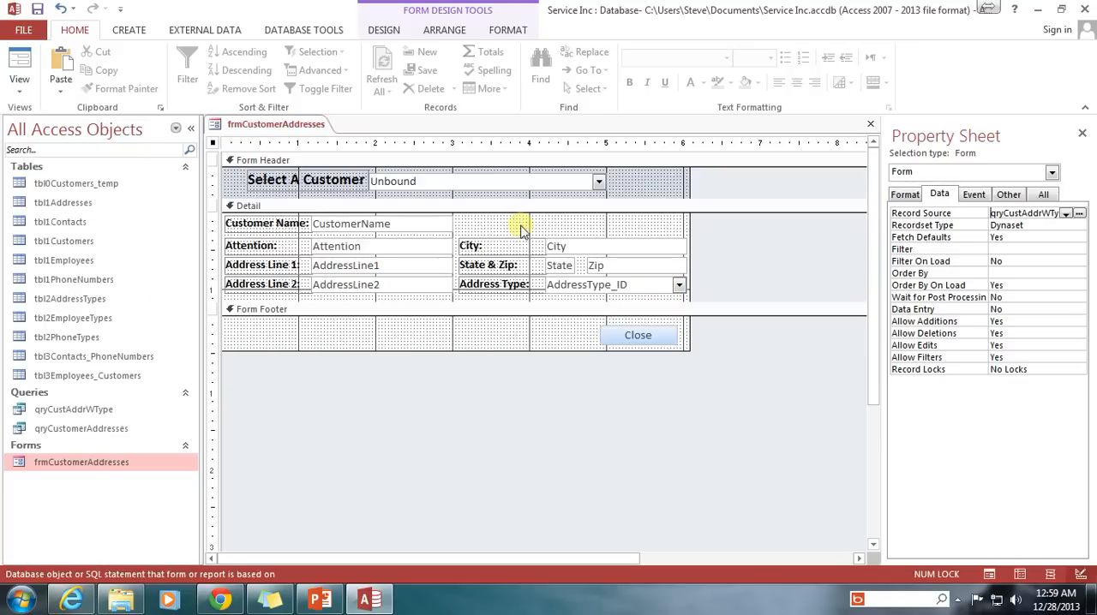
# Select qryCustomerAddresses, open the qryCustAddrWType design, and switch between the design tabs.
pyautogui.click(81, 429)
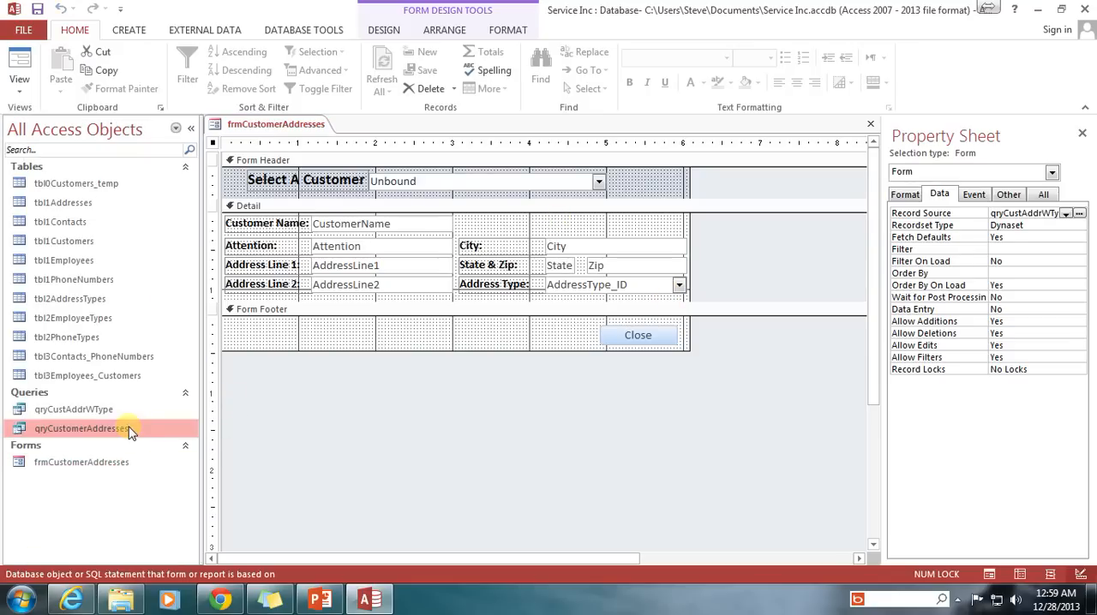
pyautogui.doubleClick(73, 409)
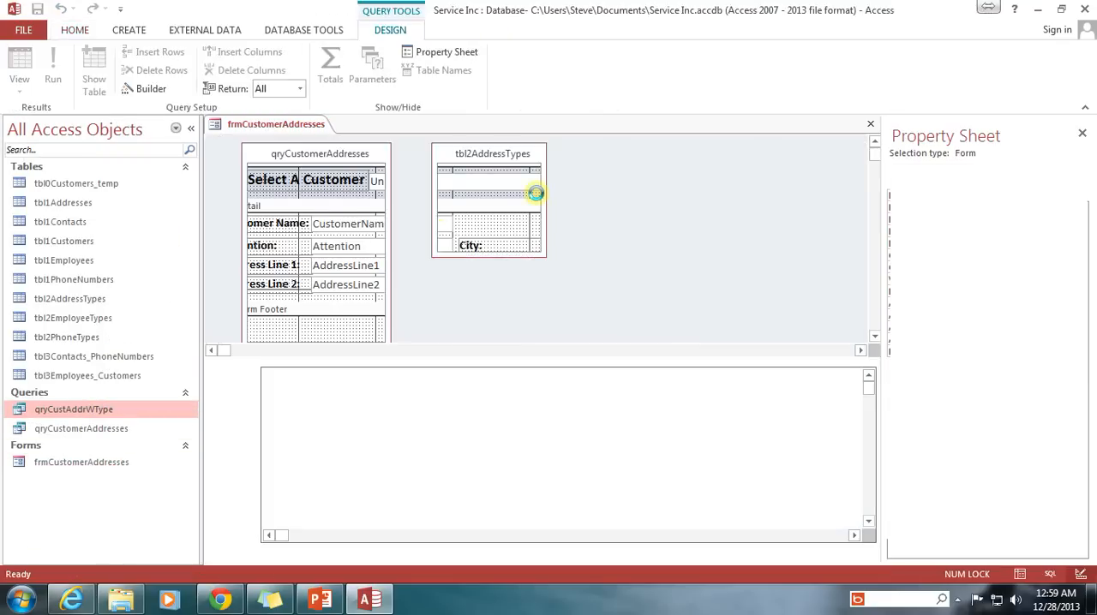
pyautogui.click(394, 124)
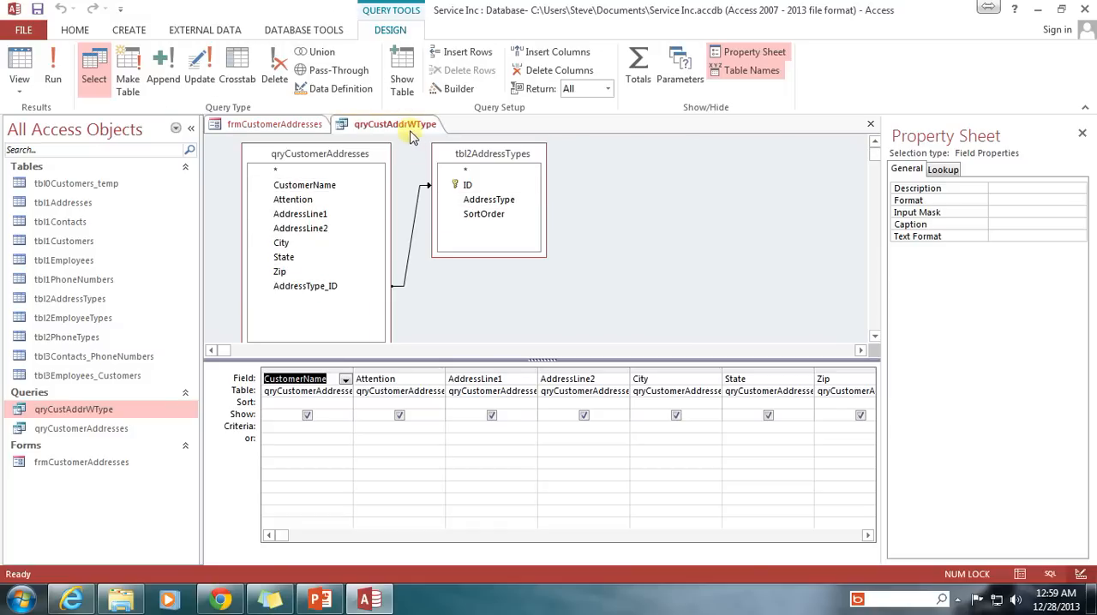
pyautogui.moveTo(432, 139)
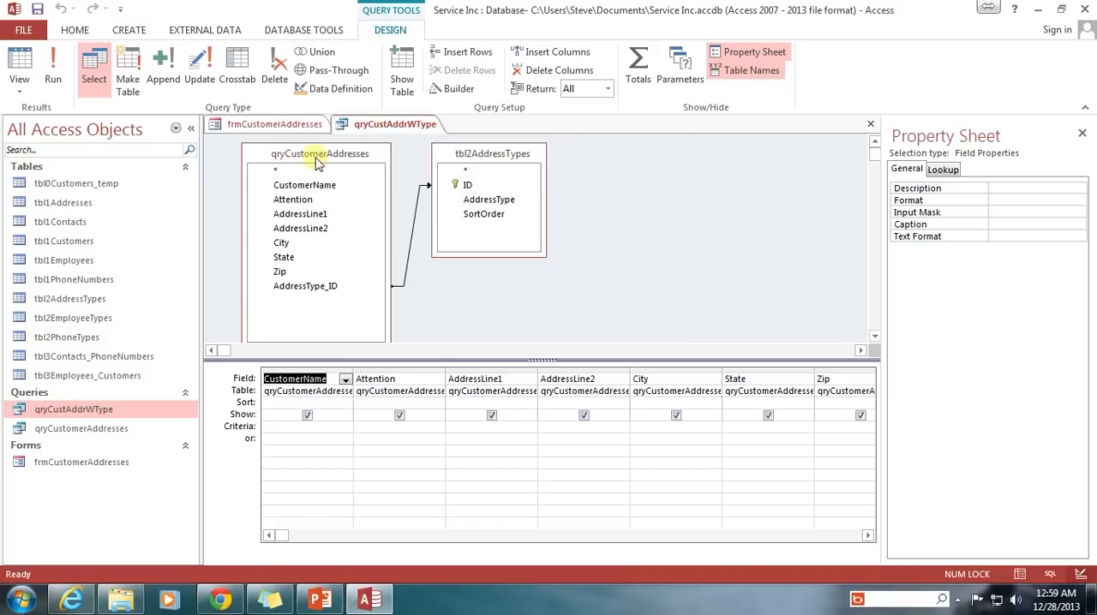
pyautogui.moveTo(364, 161)
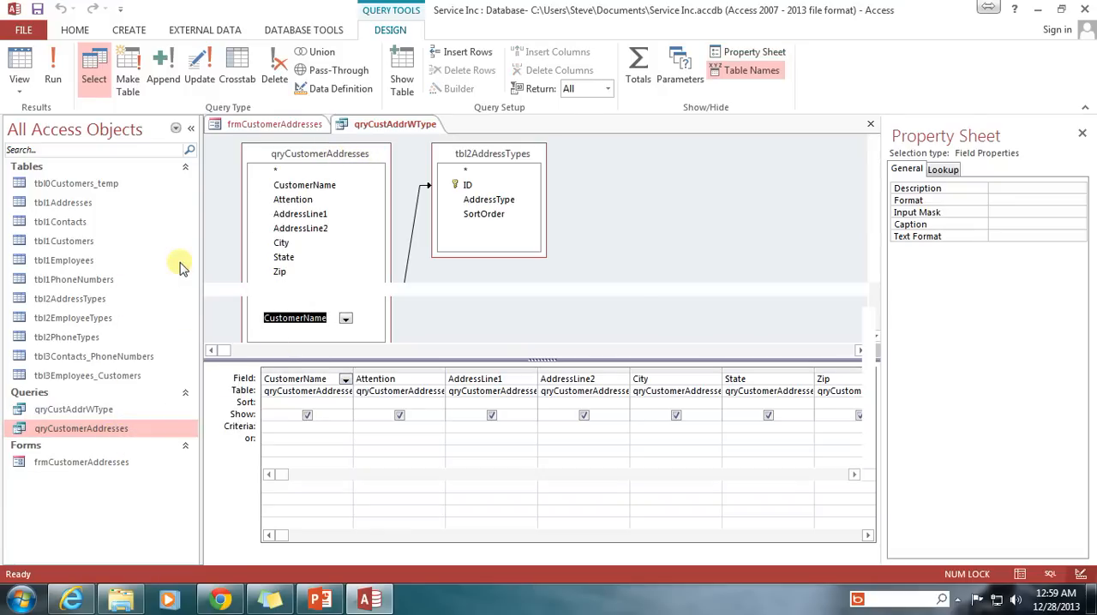
pyautogui.click(514, 124)
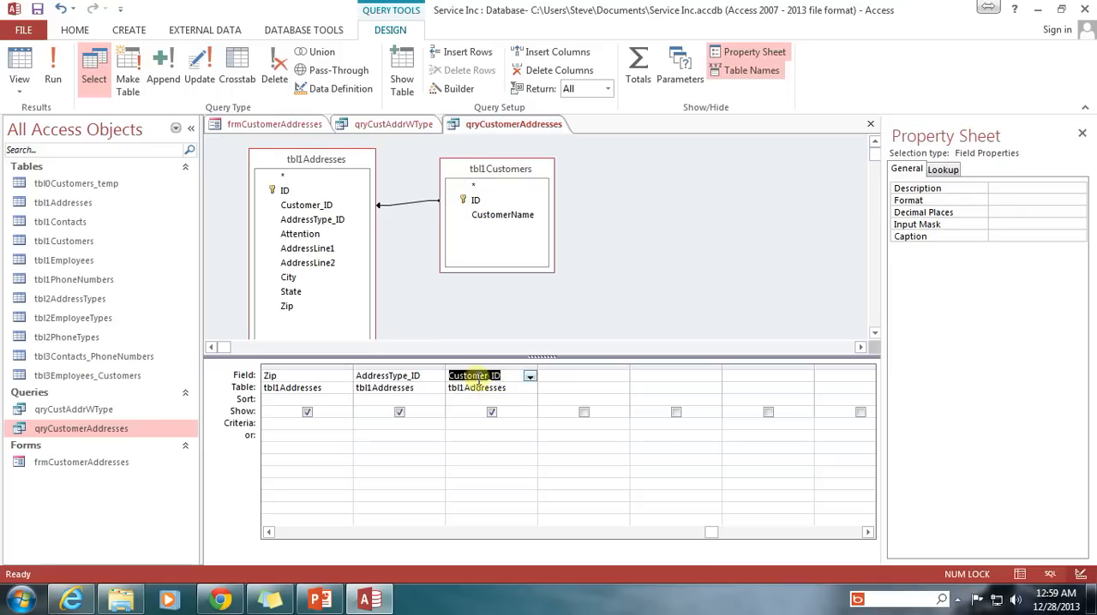
pyautogui.moveTo(506, 331)
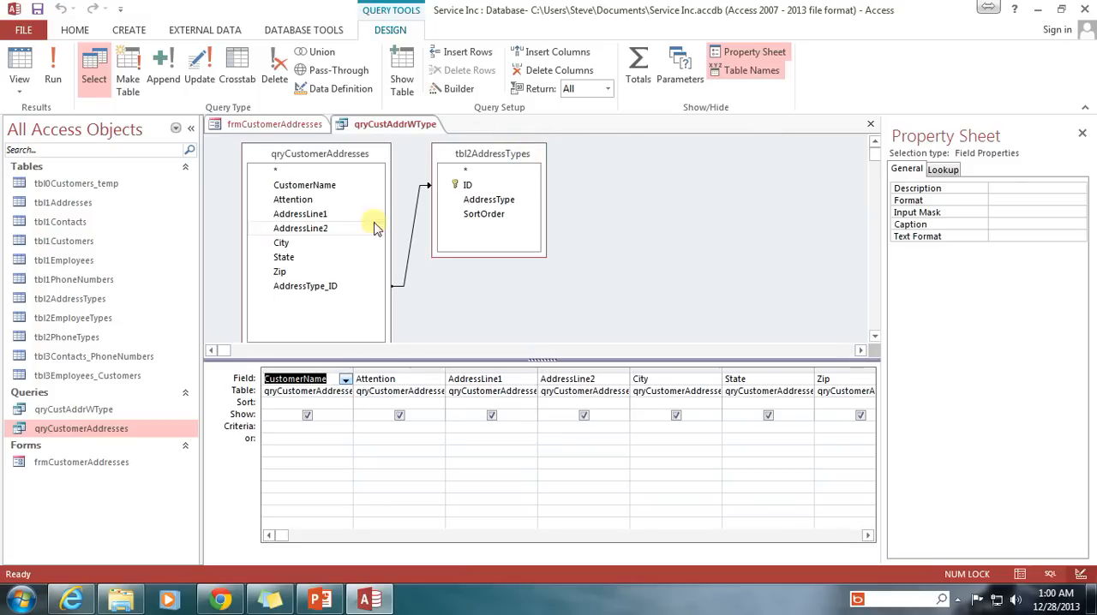
pyautogui.moveTo(302, 349)
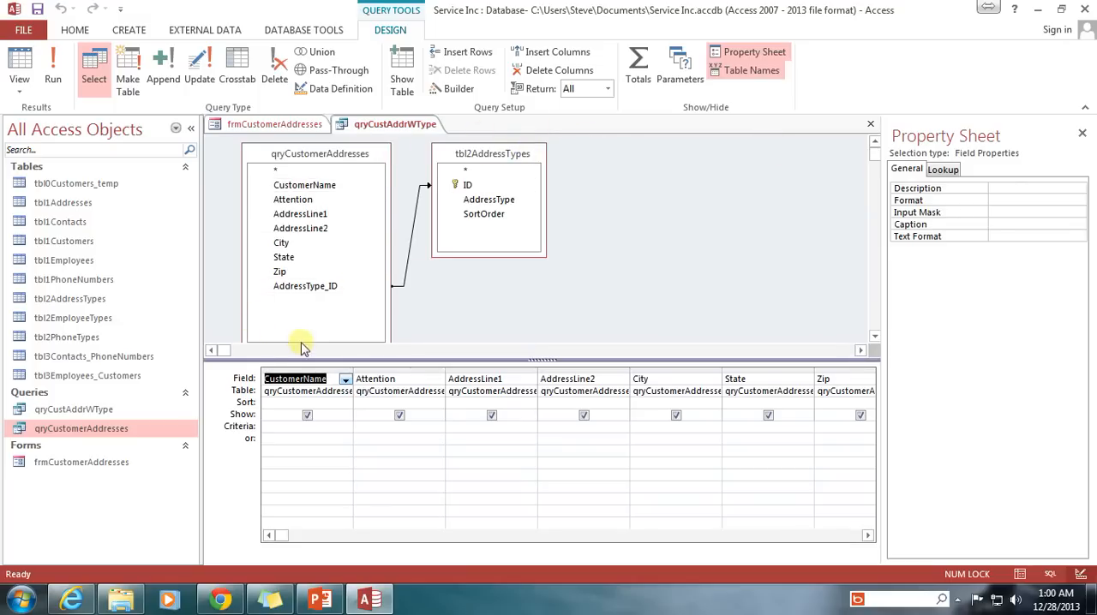
pyautogui.moveTo(364, 323)
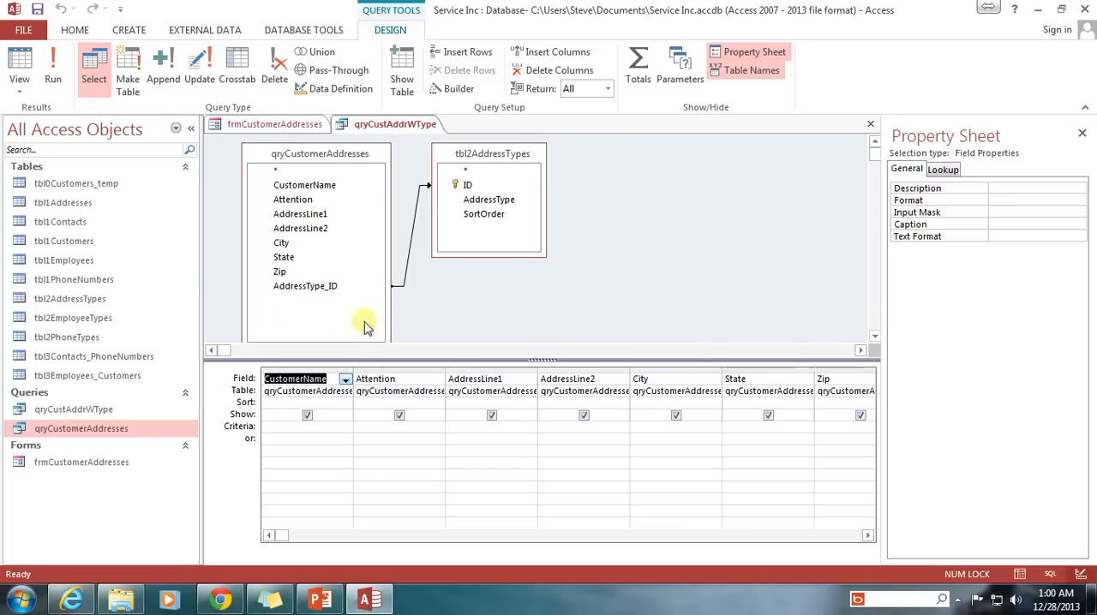
pyautogui.moveTo(307, 302)
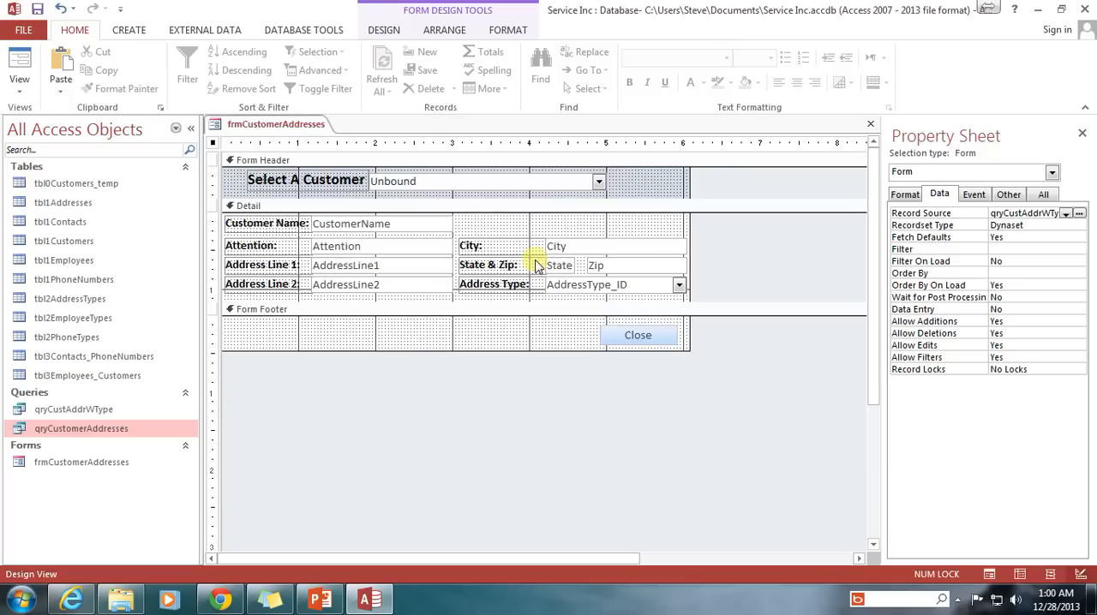
# Open qryCustAddrWType in Design View, then close its design tab.
pyautogui.rightClick(73, 409)
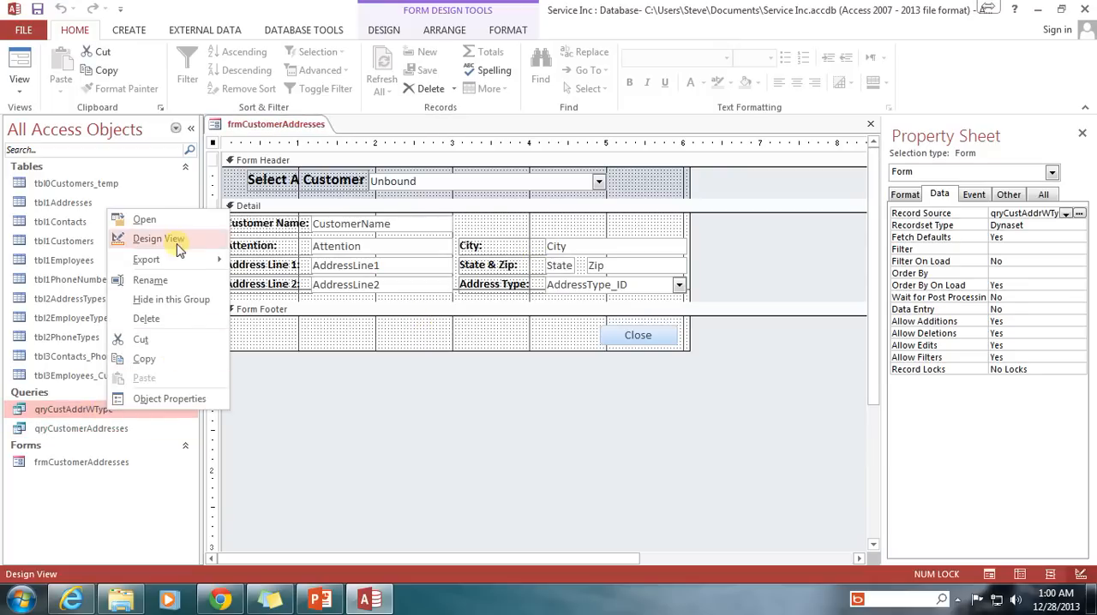
pyautogui.click(158, 238)
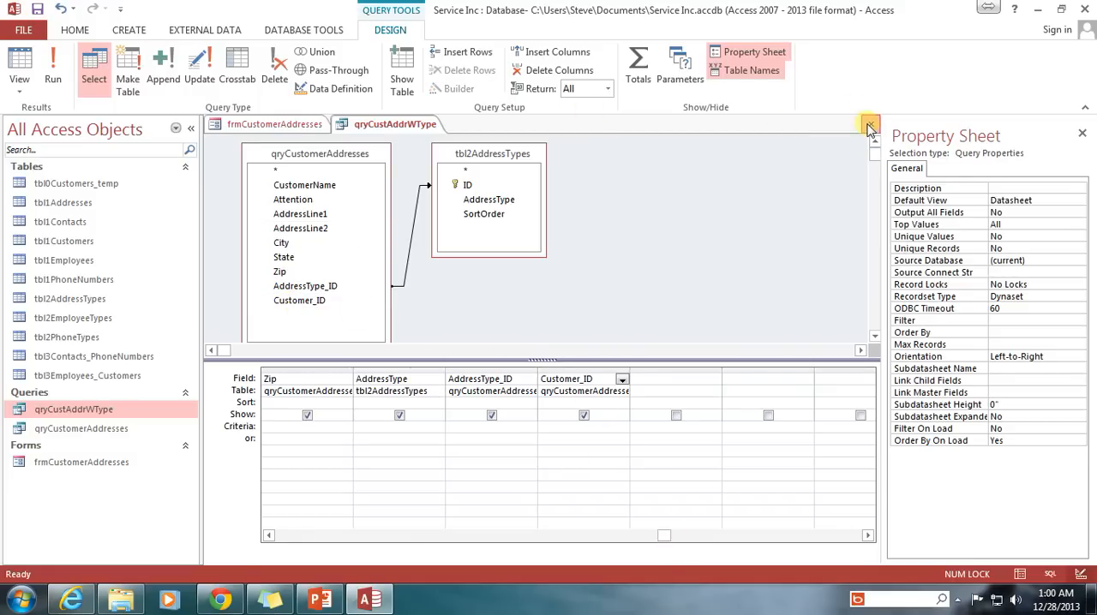
pyautogui.click(275, 124)
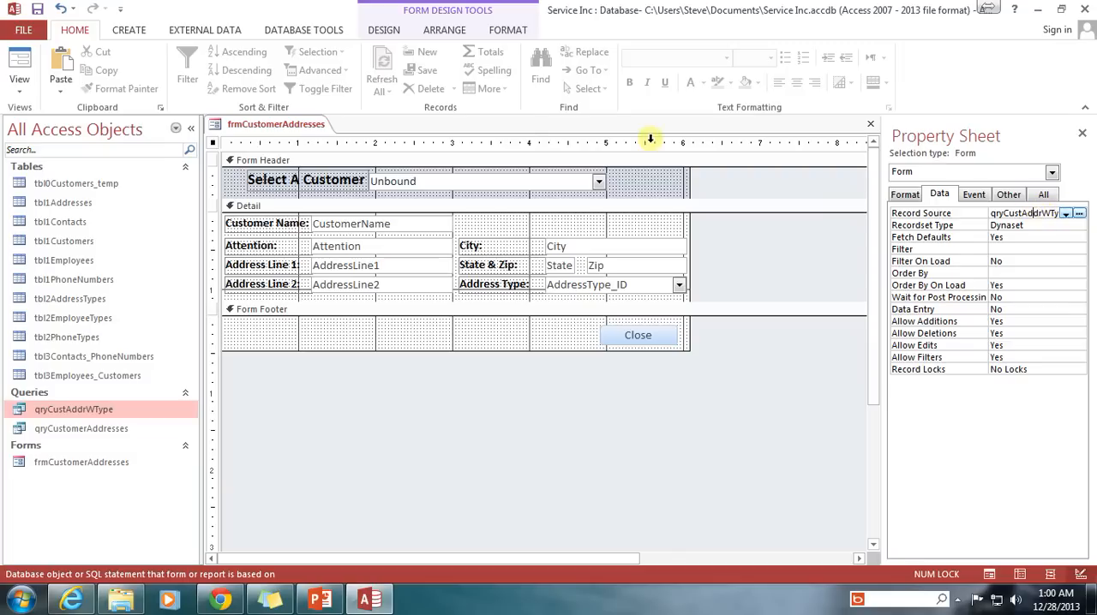
pyautogui.moveTo(664, 143)
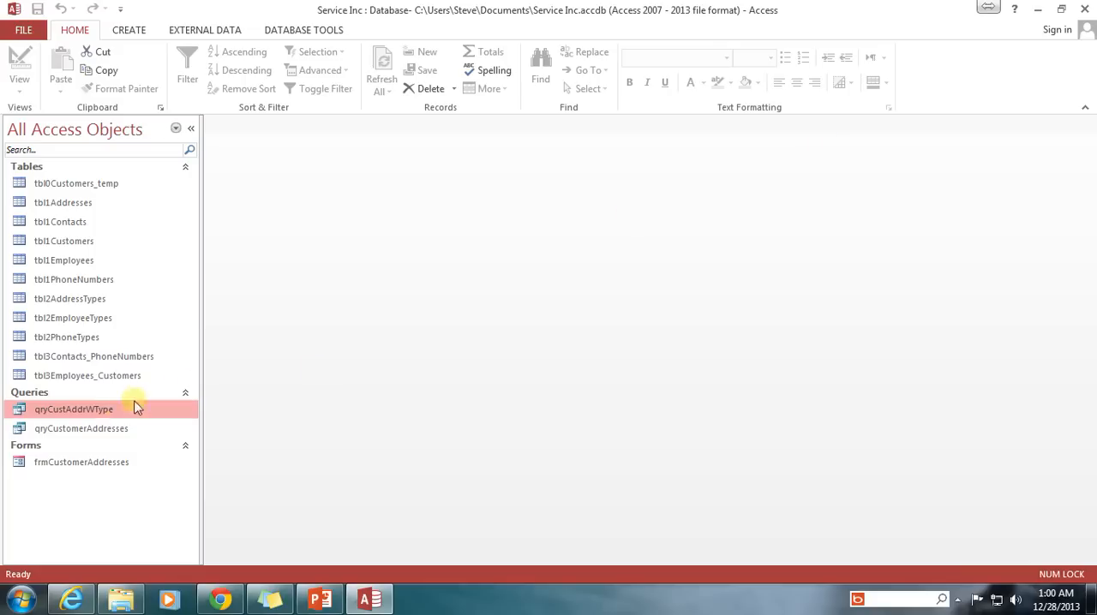
# Reopen frmCustomerAddresses in design view and launch its Record Source query builder.
pyautogui.rightClick(81, 461)
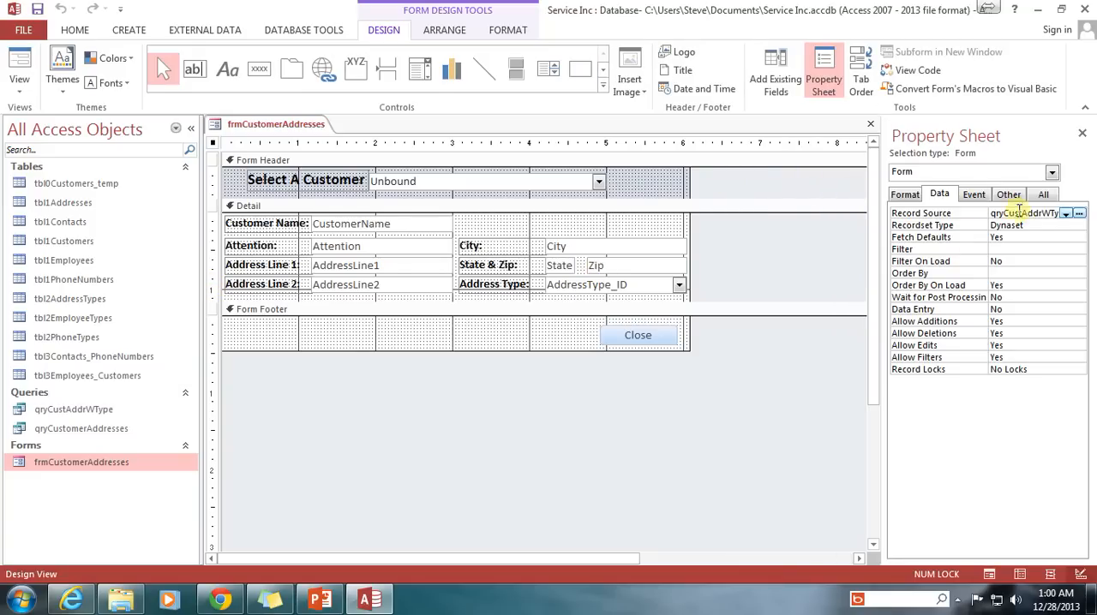
pyautogui.click(1079, 212)
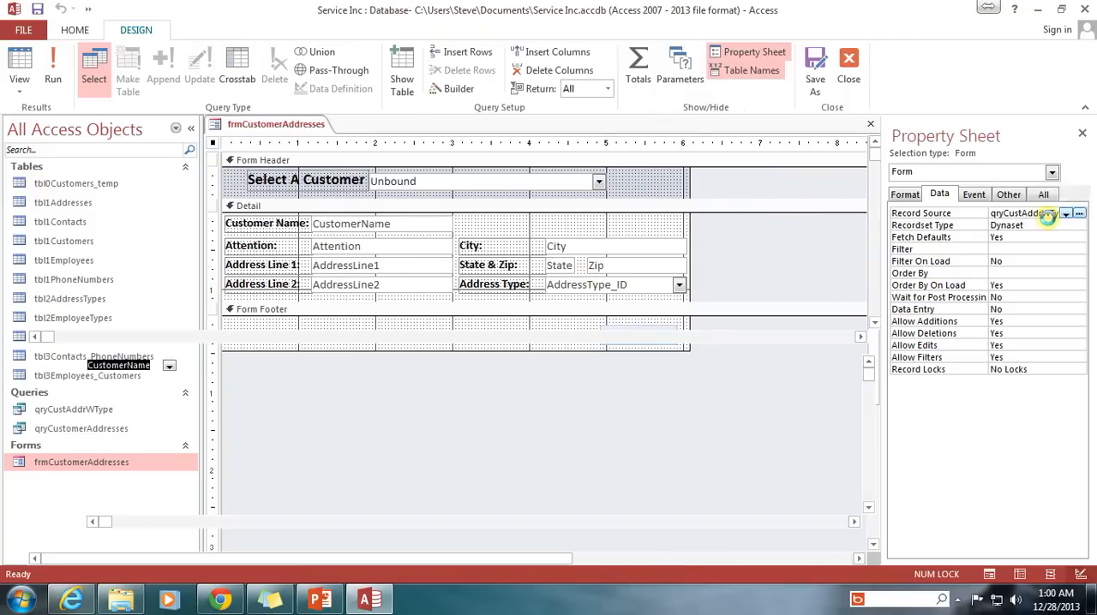
# Clear the Show box under Customer_ID so it stays in the grid but is hidden.
pyautogui.click(1078, 213)
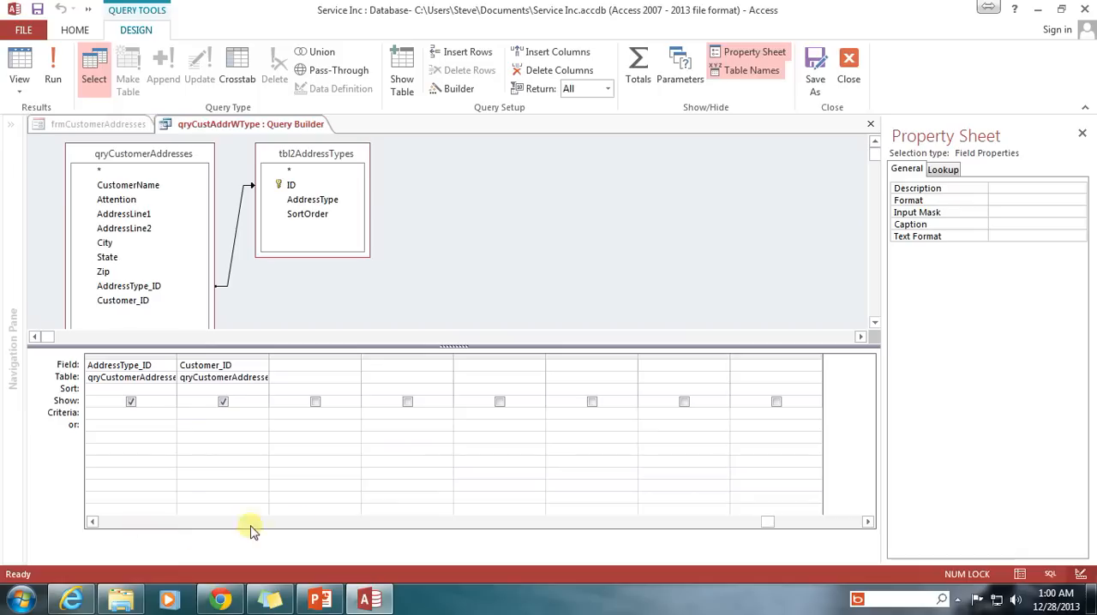
pyautogui.moveTo(307, 315)
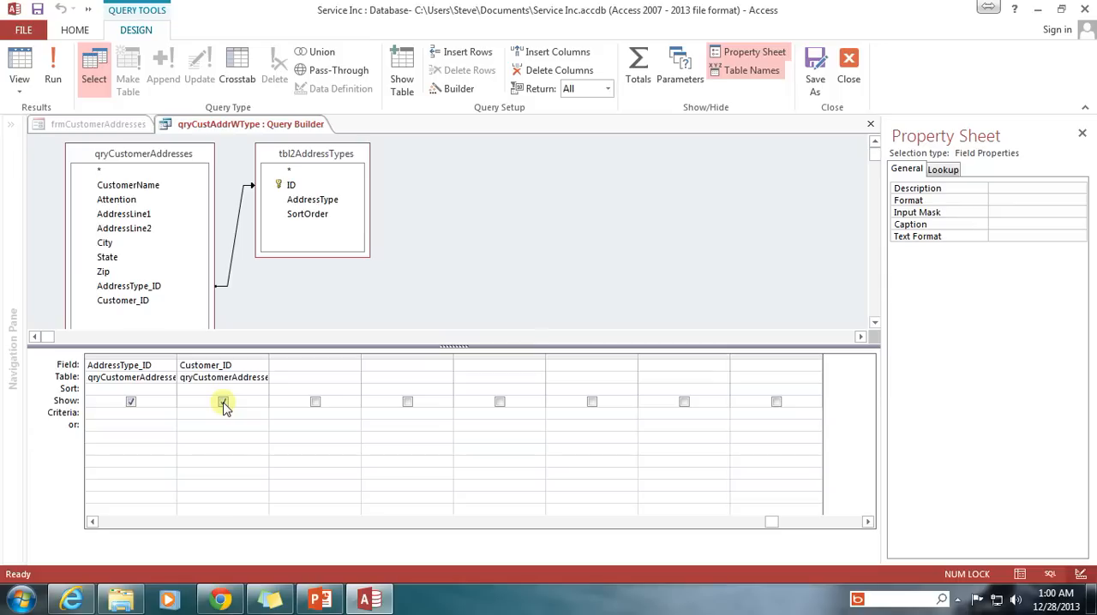
pyautogui.click(222, 402)
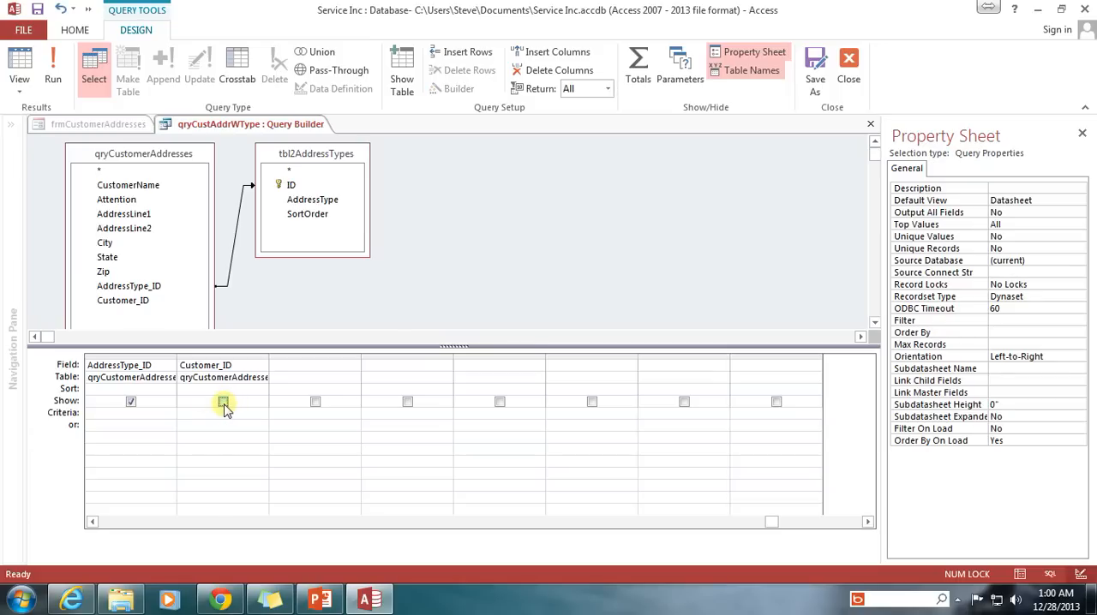
pyautogui.click(222, 401)
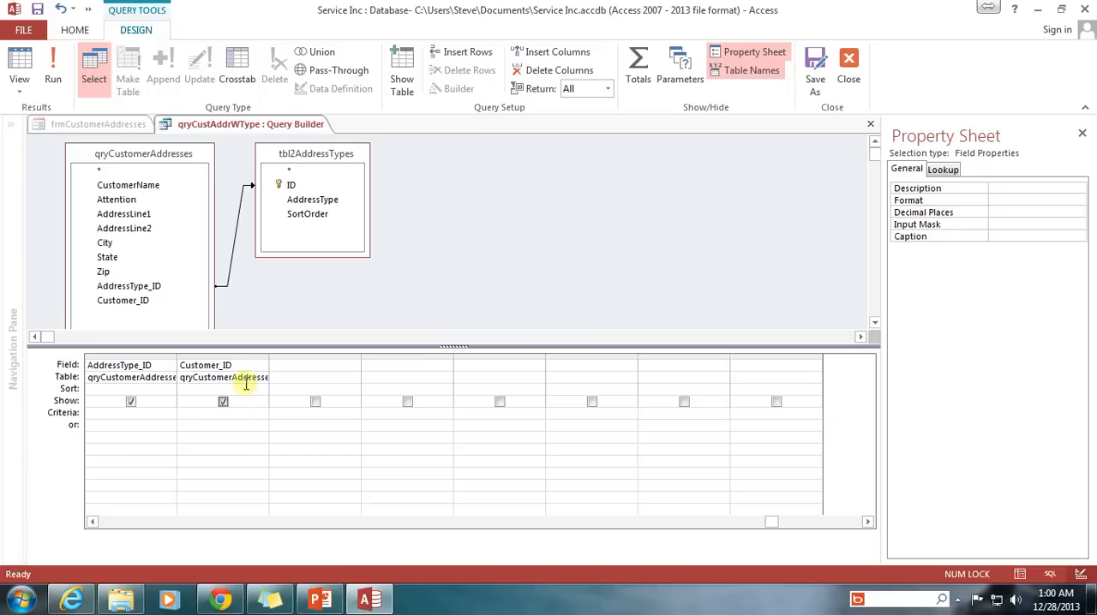
pyautogui.click(210, 416)
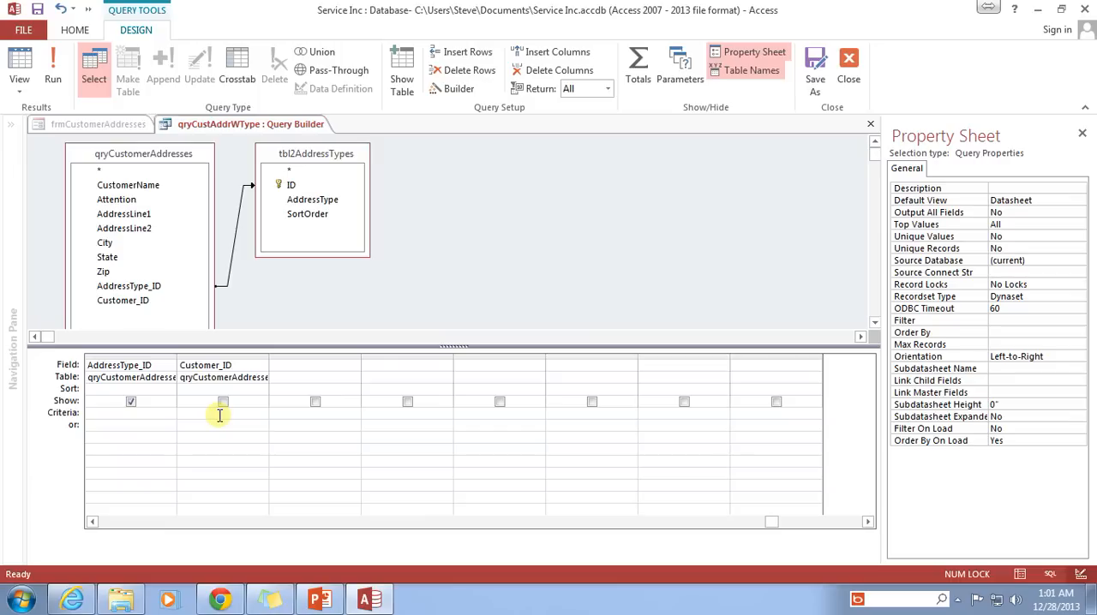
# Launch Build... from the Customer_ID Criteria cell's right-click menu.
pyautogui.rightClick(221, 416)
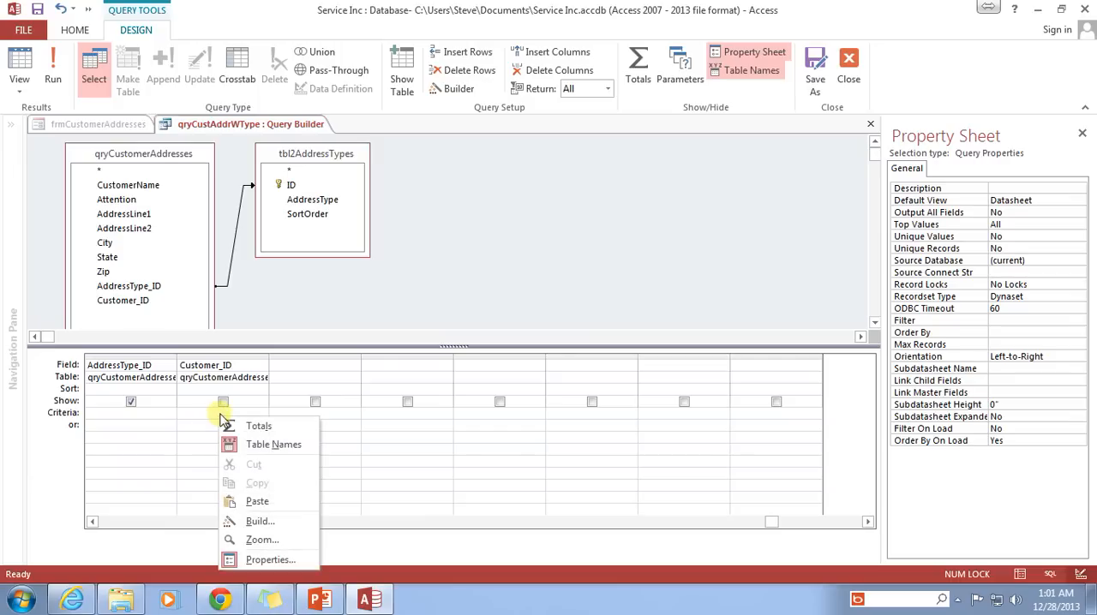
pyautogui.moveTo(247, 474)
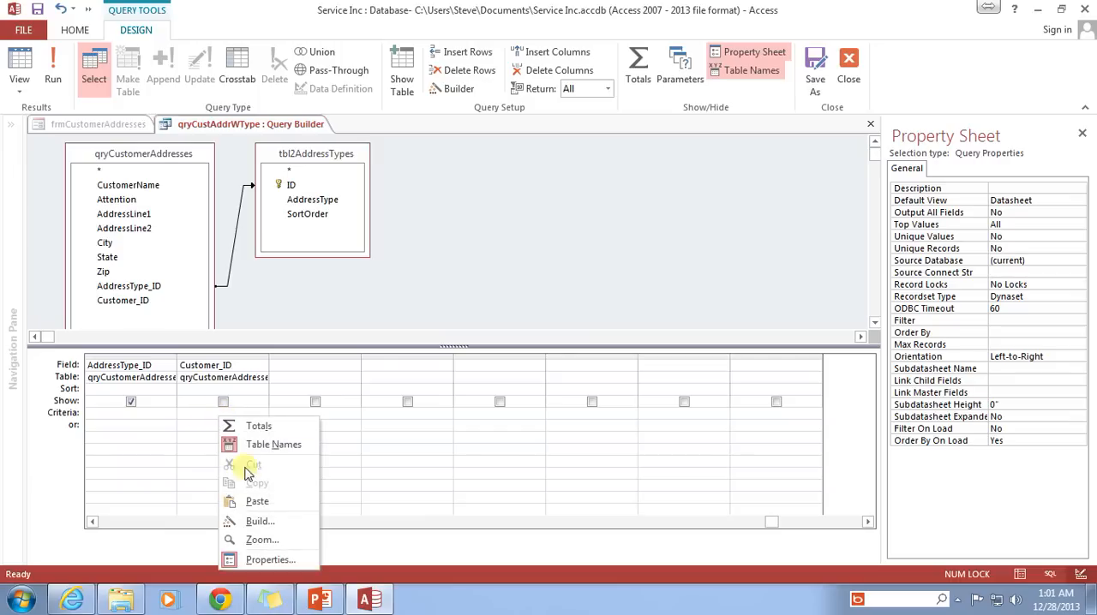
pyautogui.moveTo(261, 521)
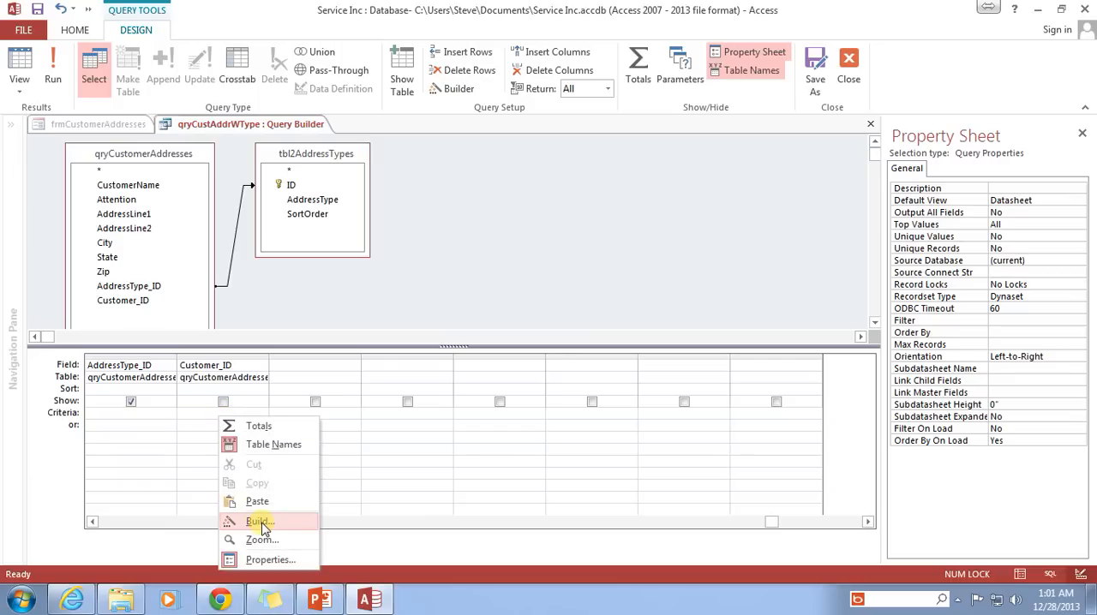
pyautogui.click(260, 521)
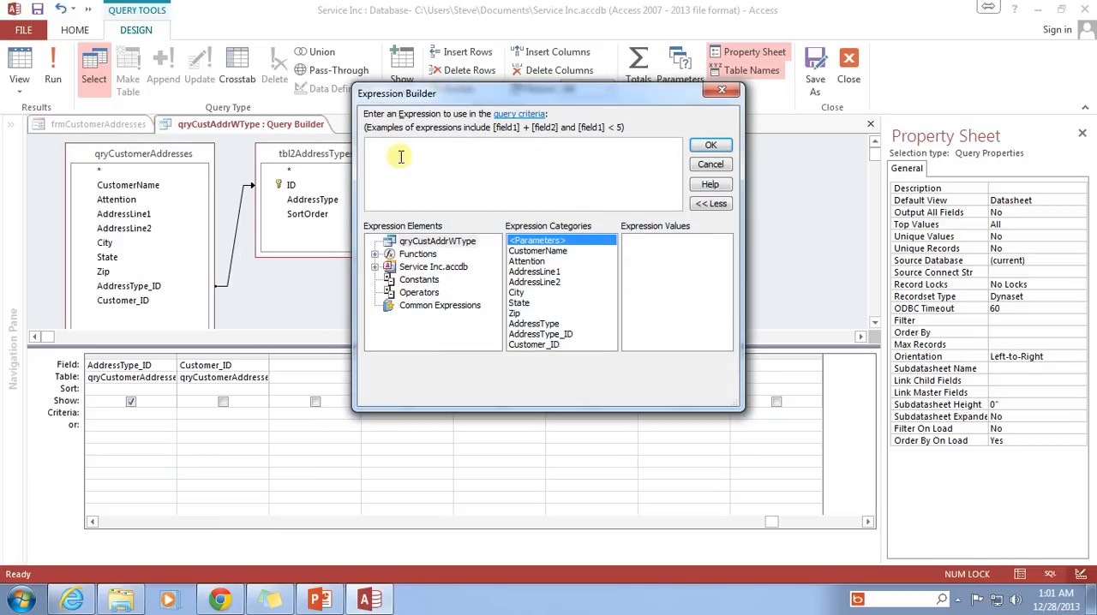
pyautogui.moveTo(448, 175)
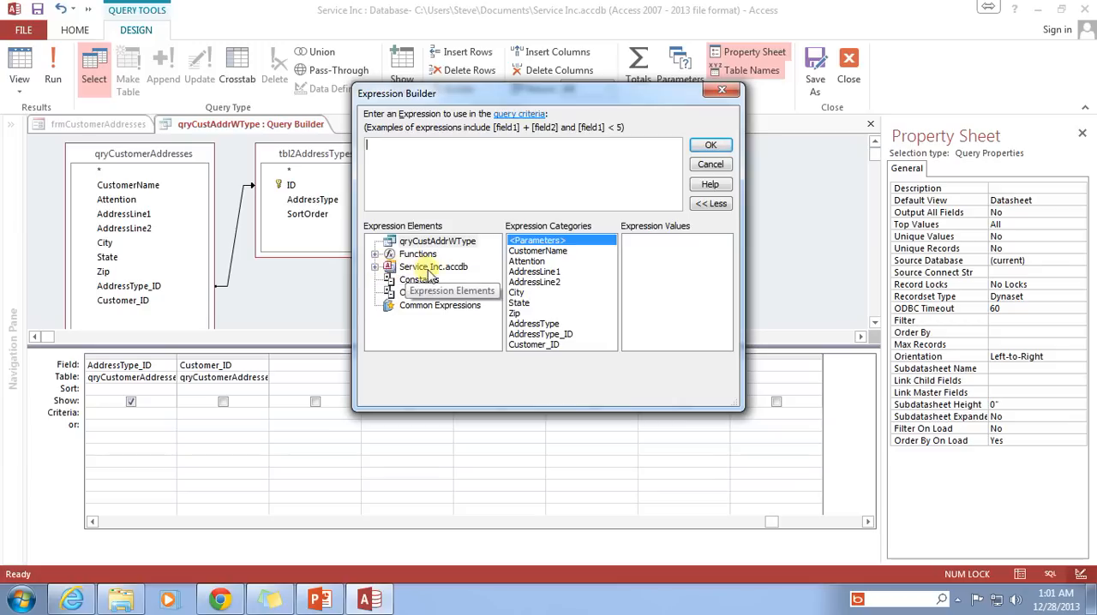
# Set the Customer_ID criteria to reference cboCustomer on frmCustomerAddresses via Service Inc.accdb > Forms.
pyautogui.click(375, 267)
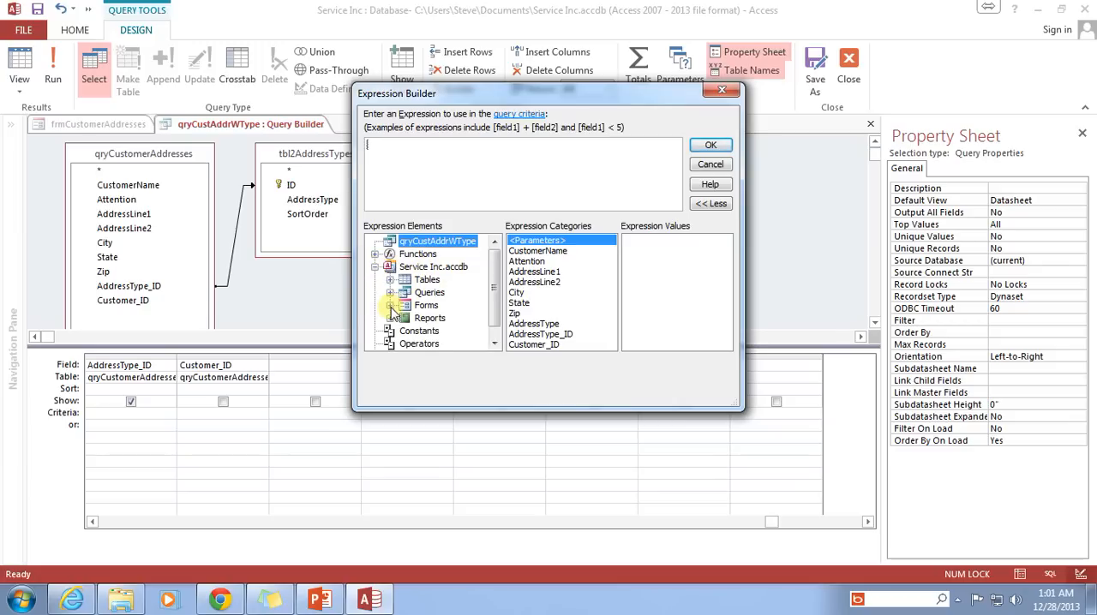
pyautogui.click(390, 305)
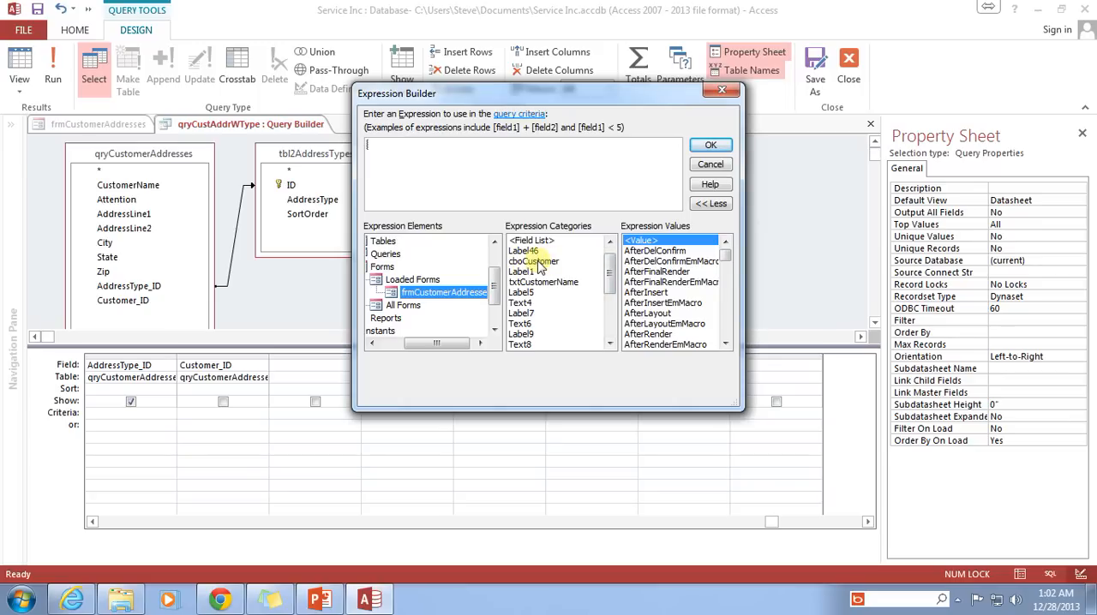
pyautogui.click(533, 261)
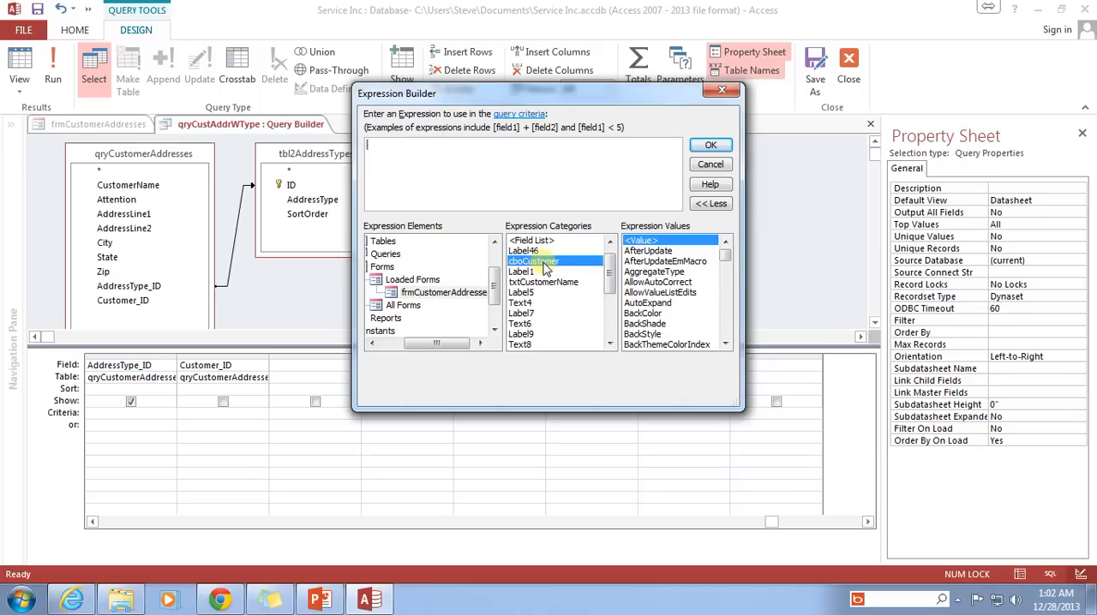
pyautogui.moveTo(545, 262)
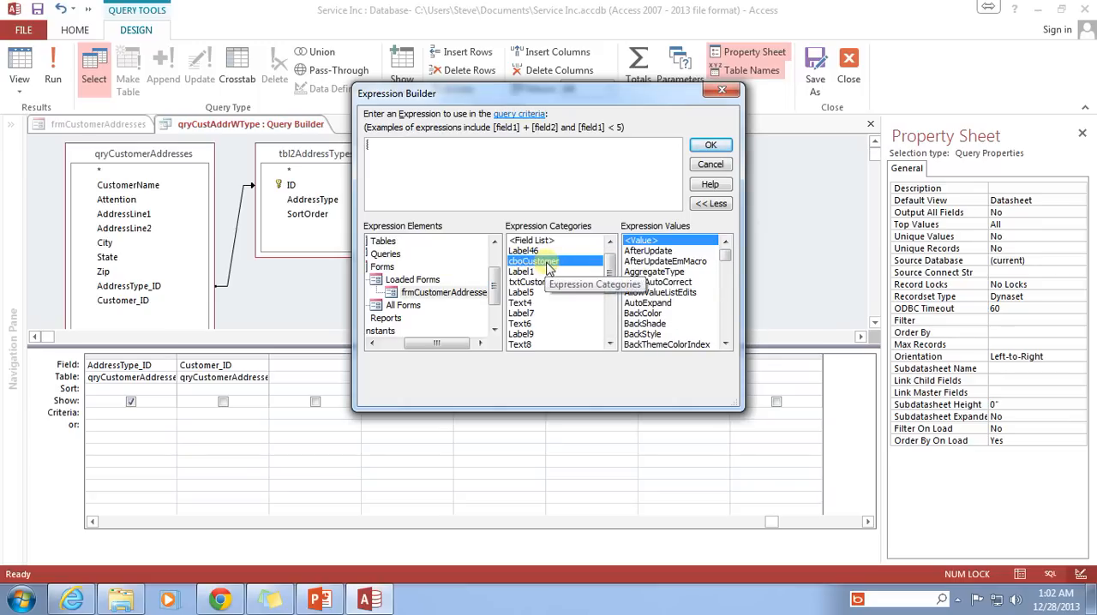
pyautogui.doubleClick(533, 261)
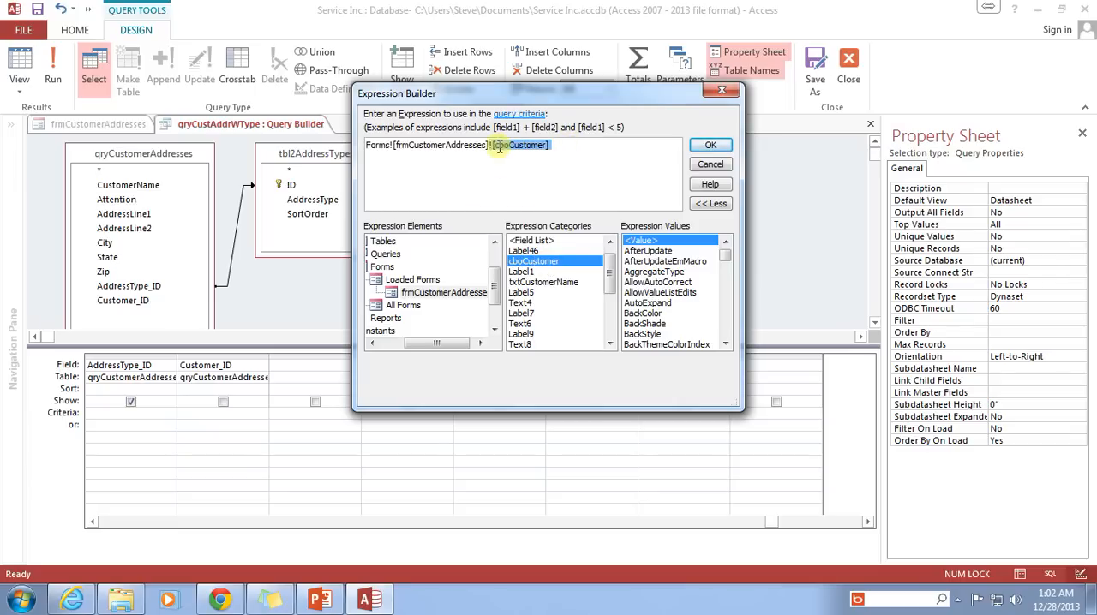
pyautogui.tripleClick(454, 144)
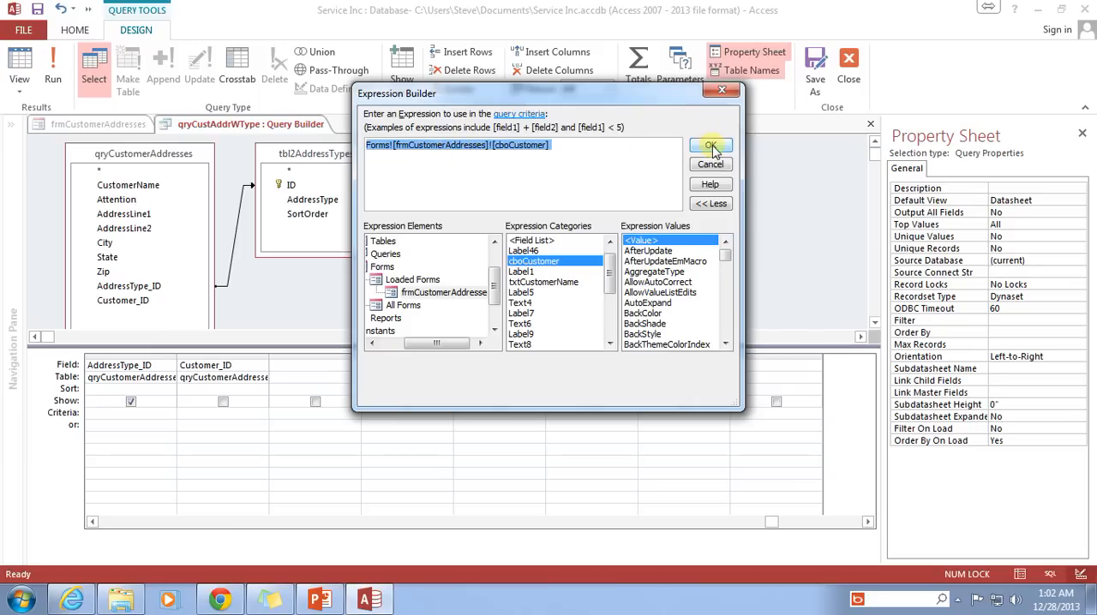
pyautogui.click(710, 145)
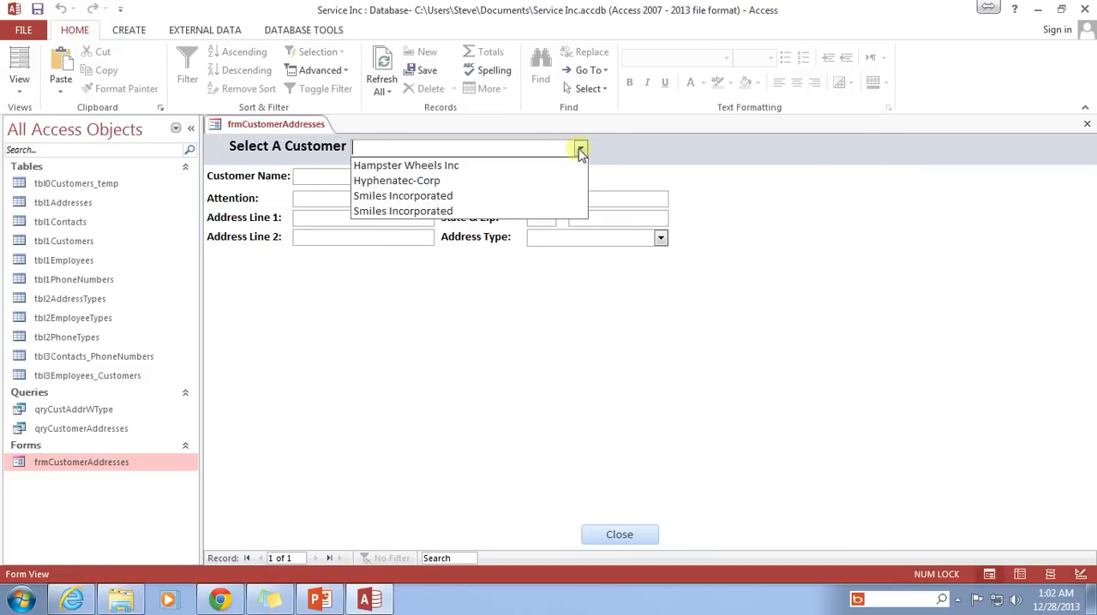
# Select Hyphenatec-Corp, then another customer, in the combo box; the address fields stay blank.
pyautogui.click(397, 180)
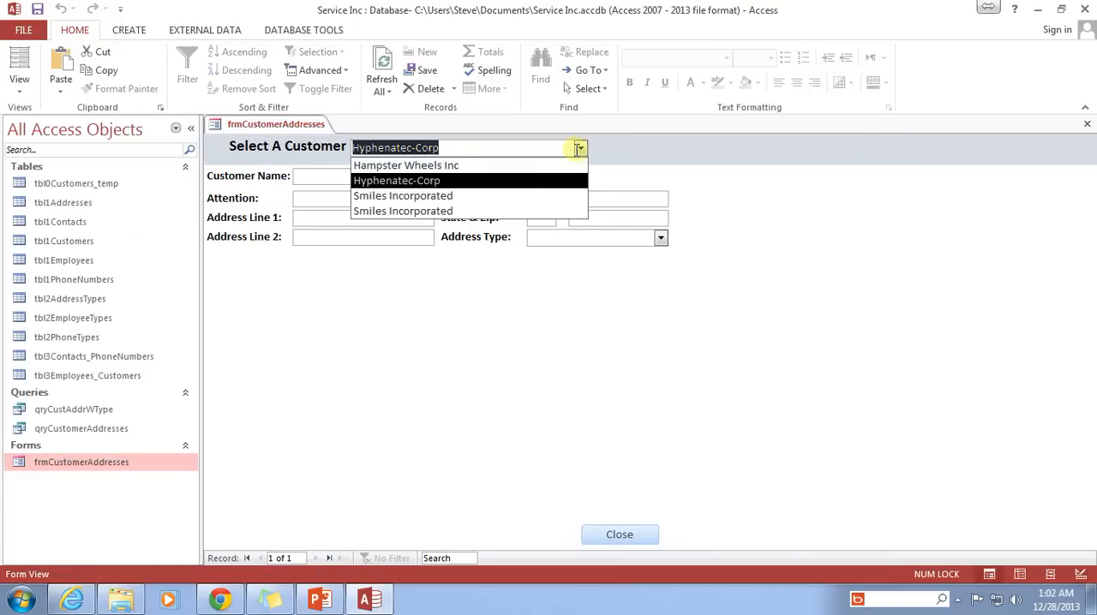
pyautogui.click(403, 195)
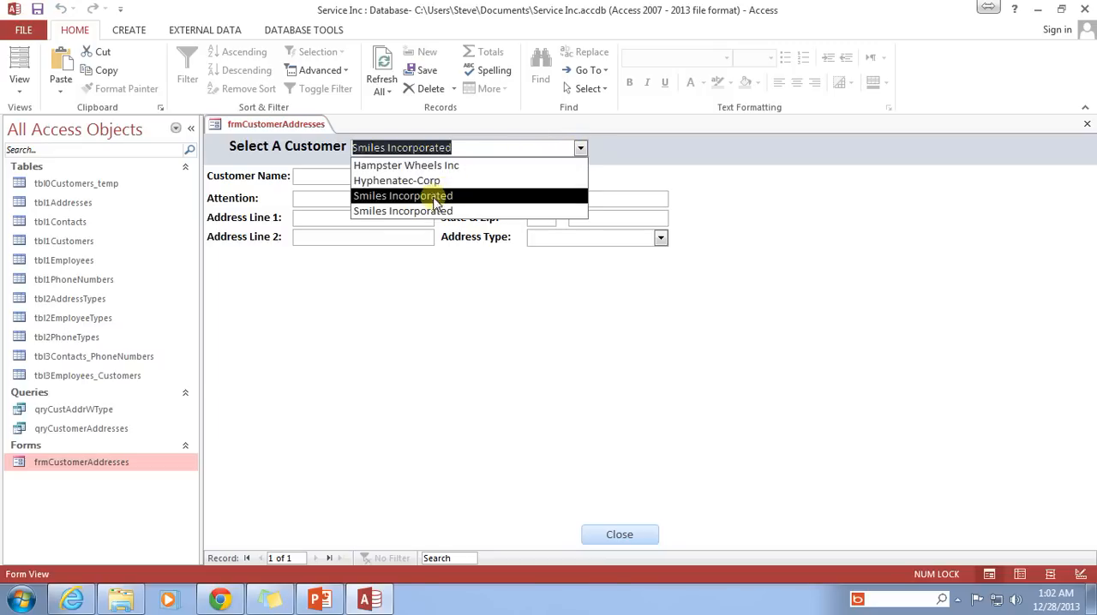
pyautogui.click(401, 196)
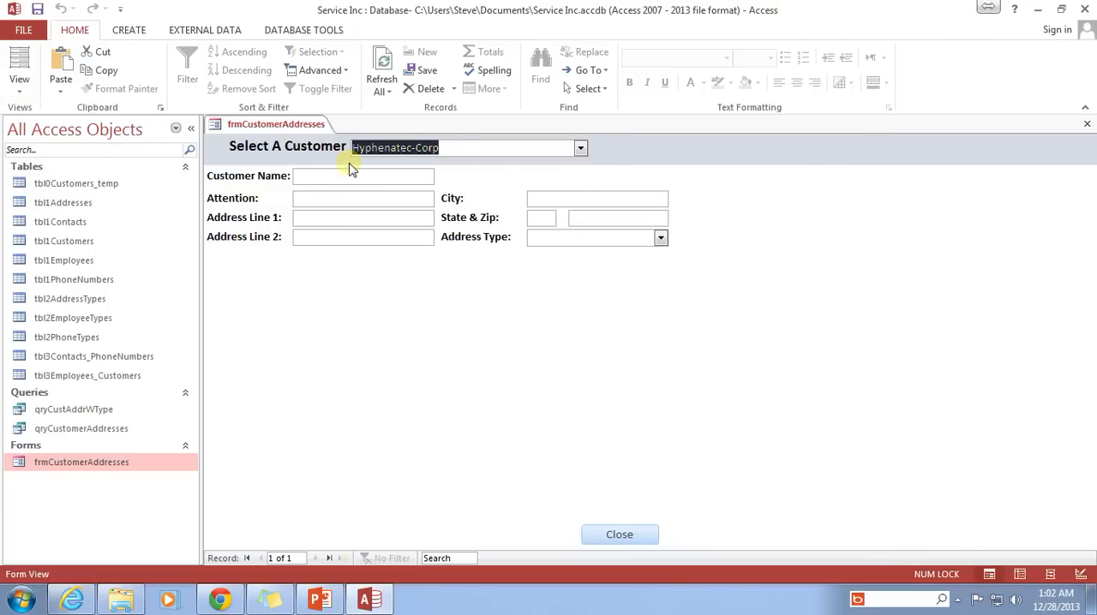
pyautogui.click(19, 68)
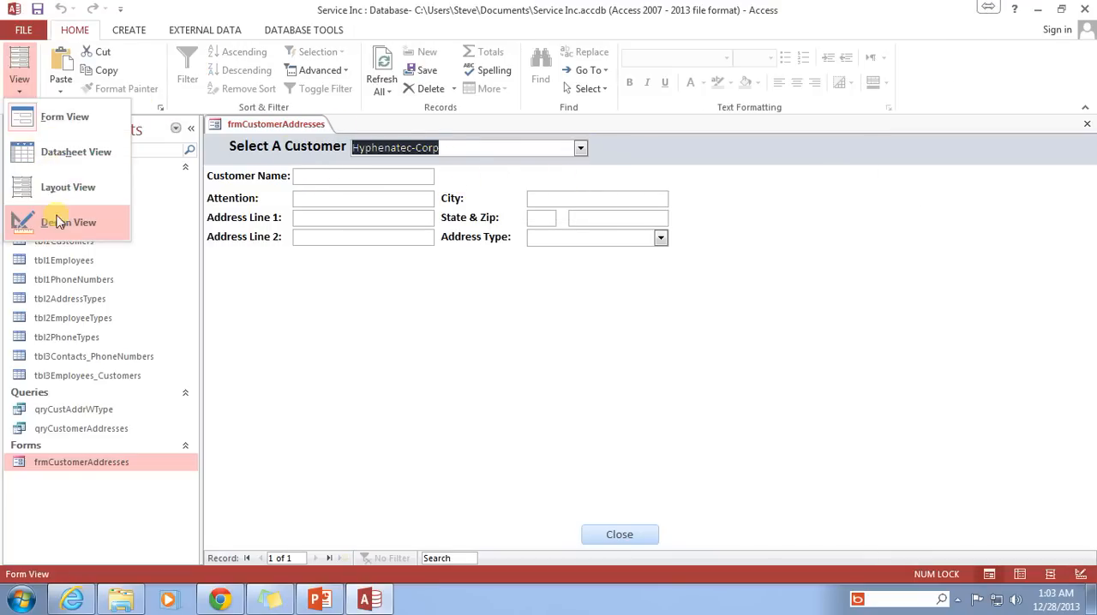
# Switch to Design View and inspect cboCustomer's and the form's data properties (qryCustAddrWType).
pyautogui.click(68, 222)
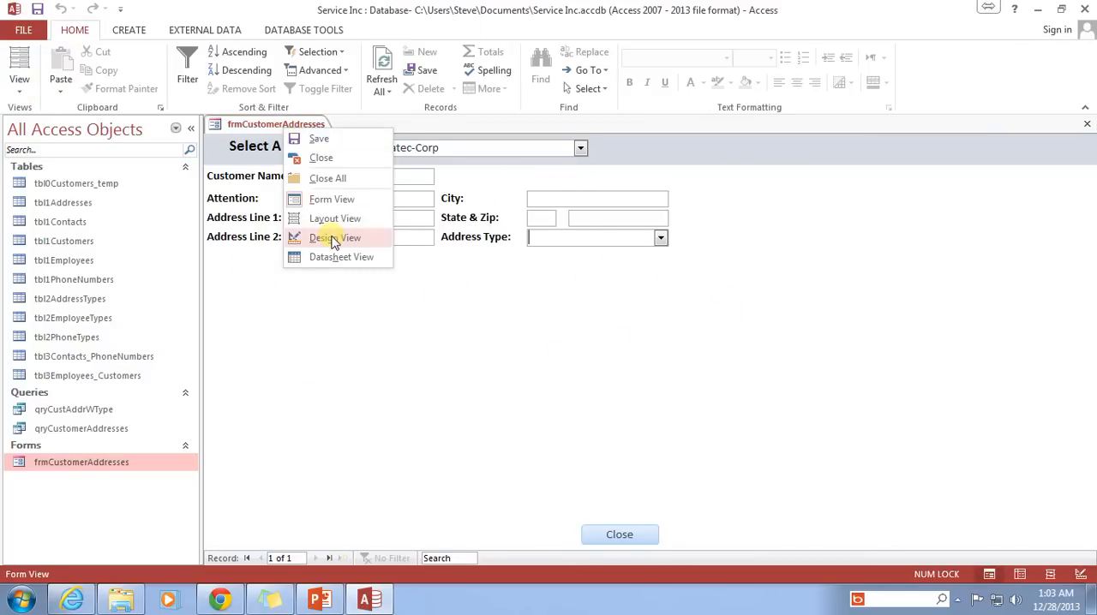
pyautogui.click(335, 237)
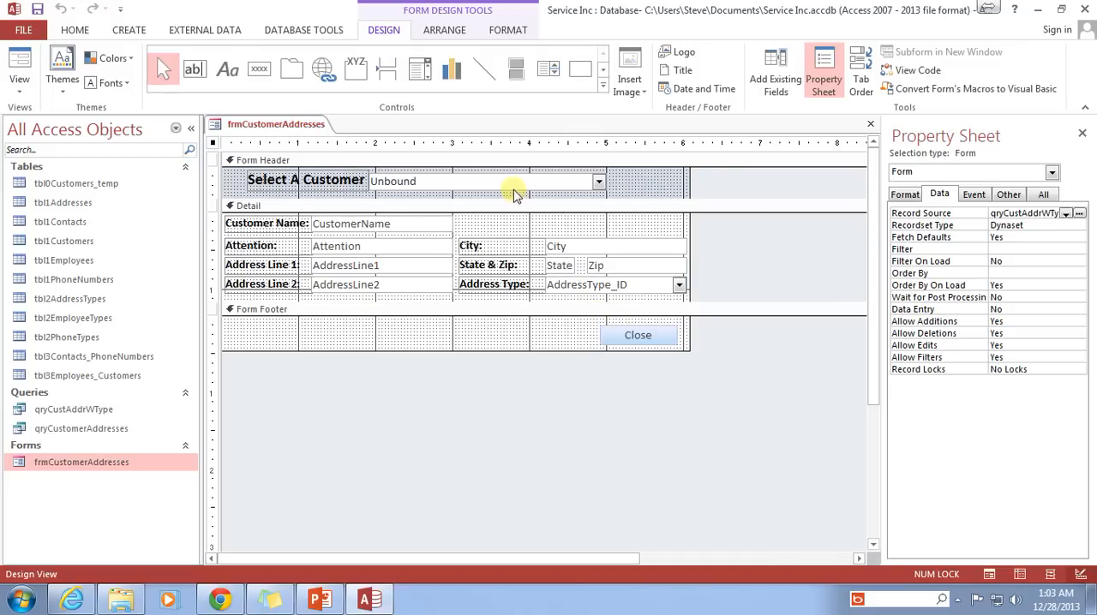
pyautogui.click(484, 181)
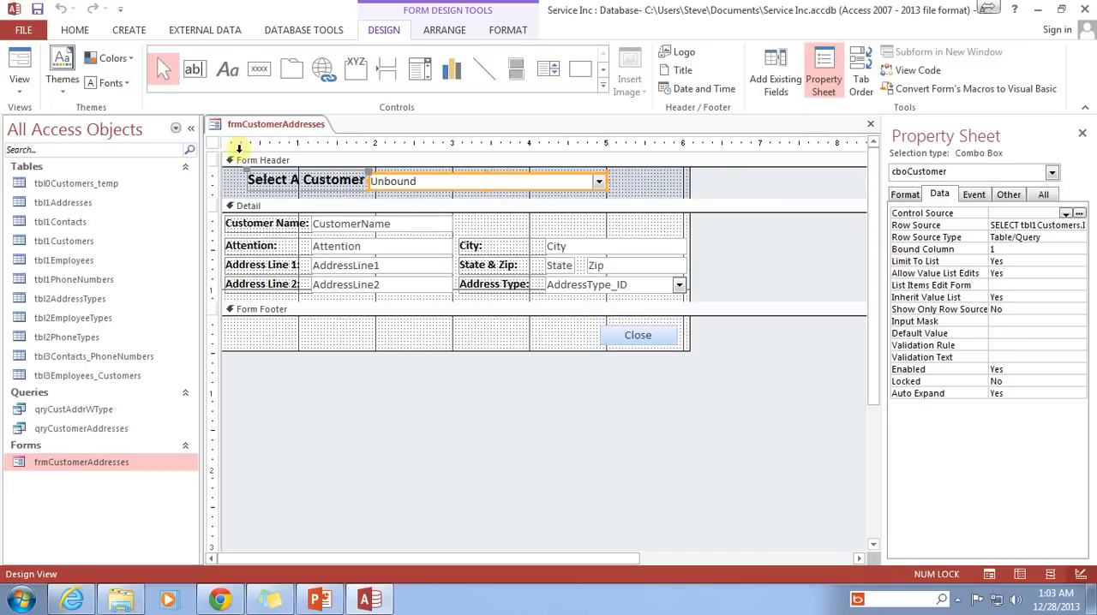
pyautogui.click(606, 167)
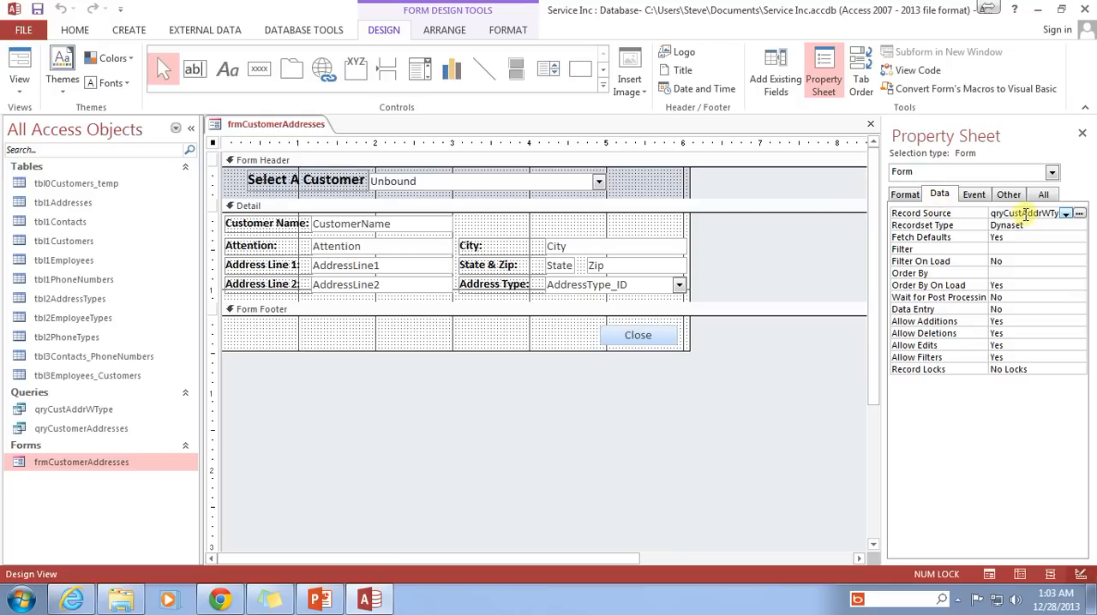
pyautogui.moveTo(612, 428)
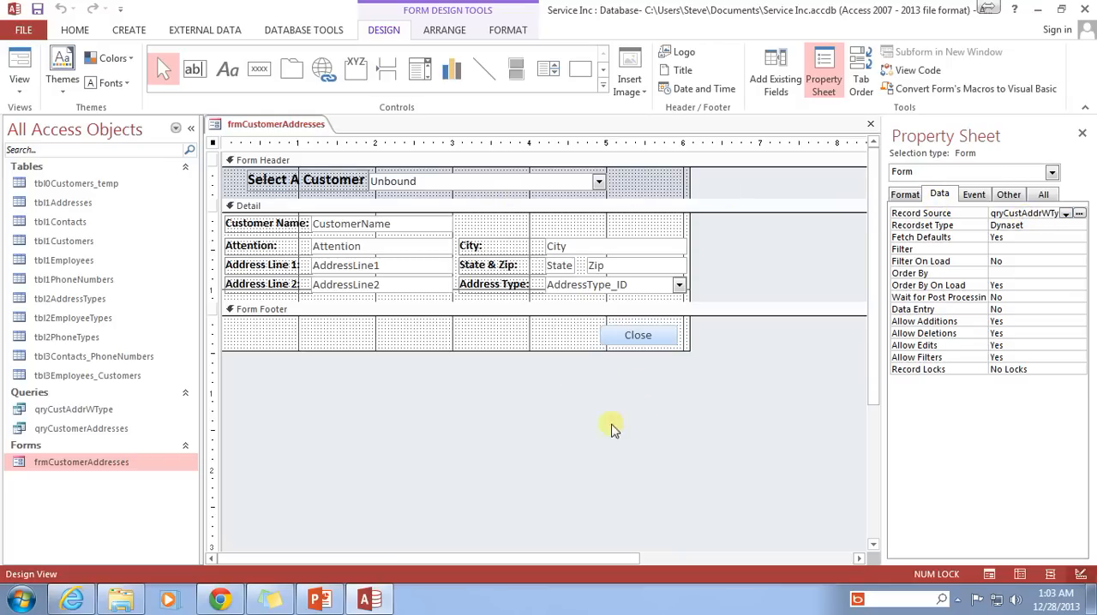
pyautogui.moveTo(595, 416)
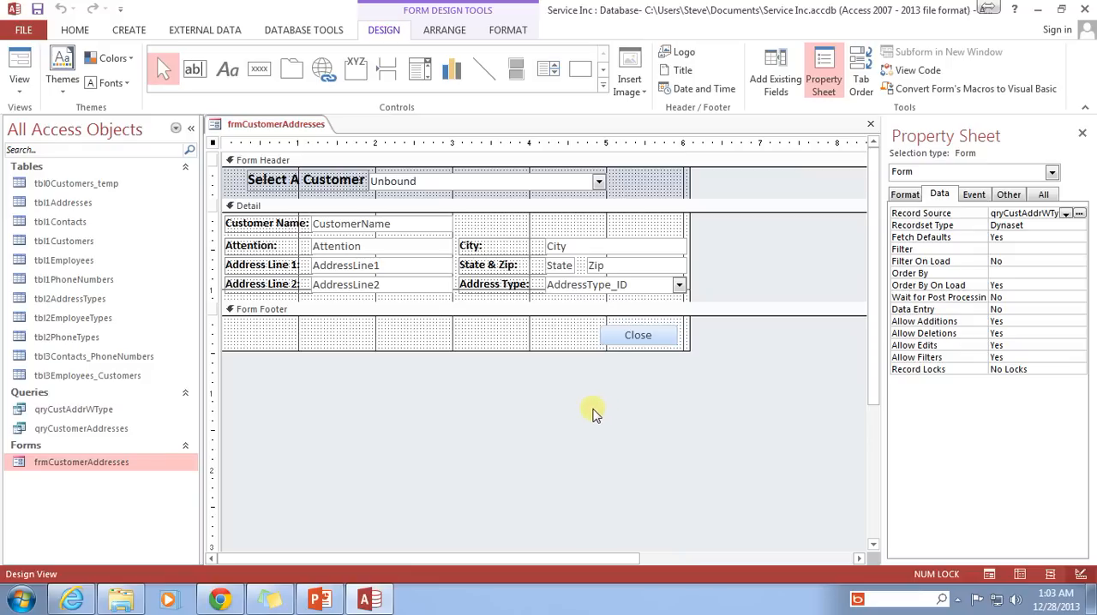
pyautogui.moveTo(539, 411)
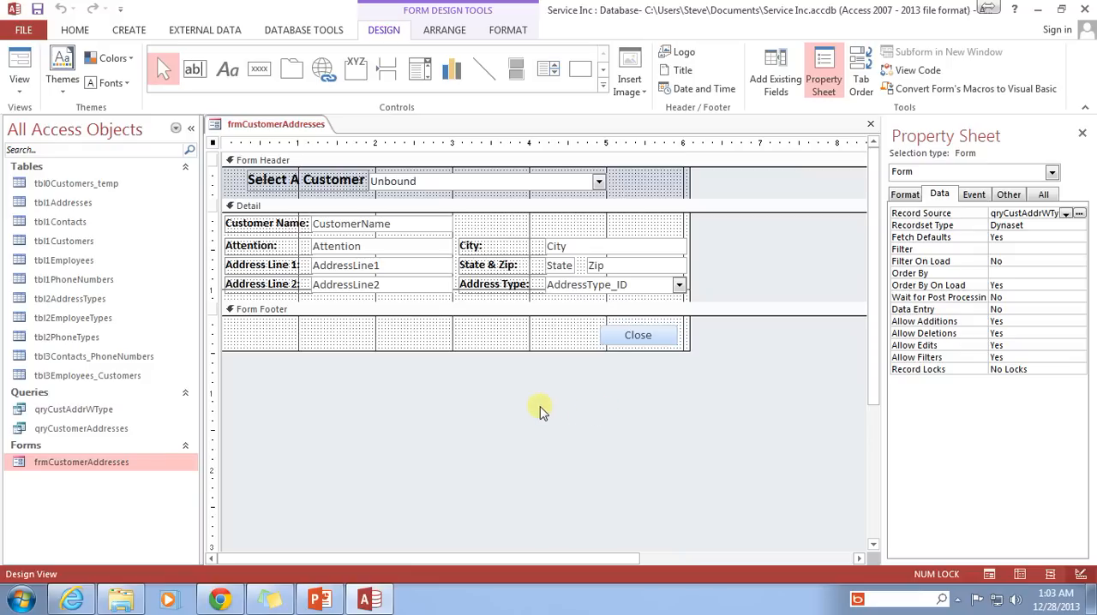
pyautogui.moveTo(505, 420)
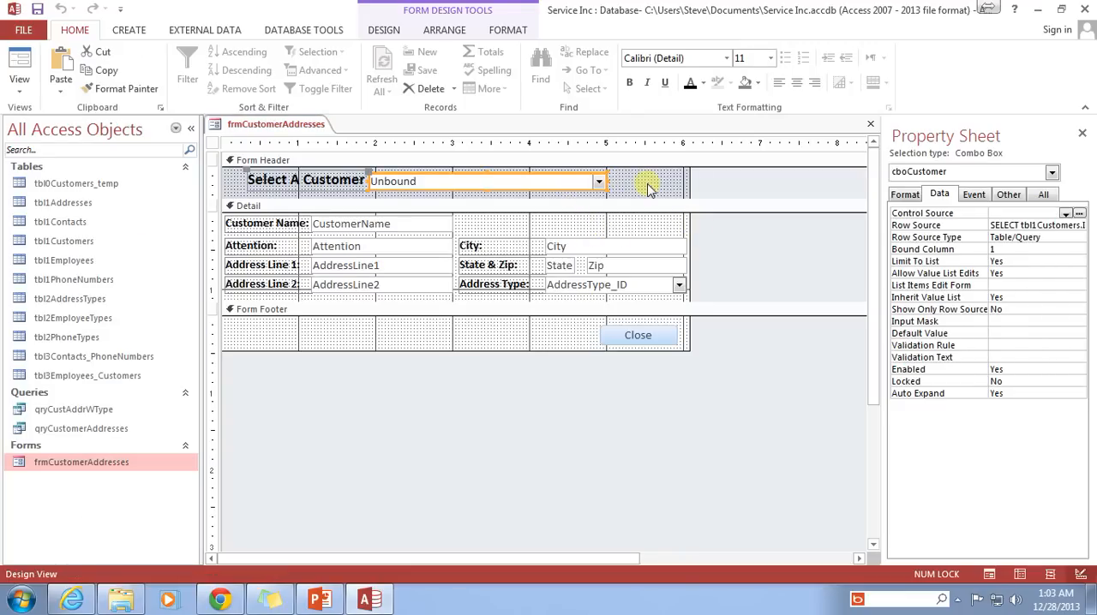
pyautogui.moveTo(531, 201)
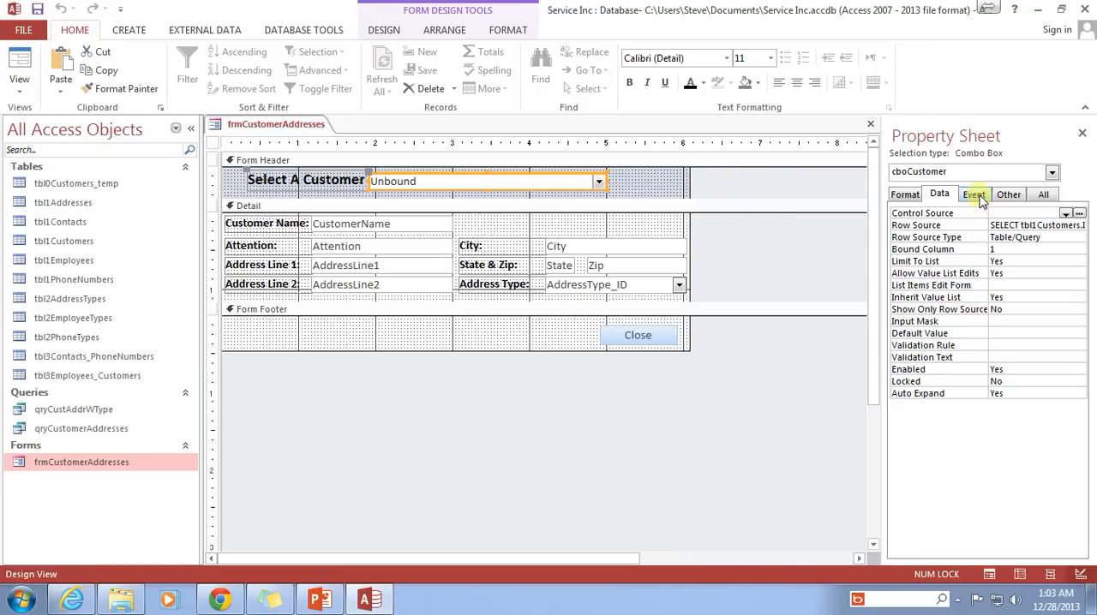
# Create a Code Builder event procedure for cboCustomer's After Update event.
pyautogui.click(974, 193)
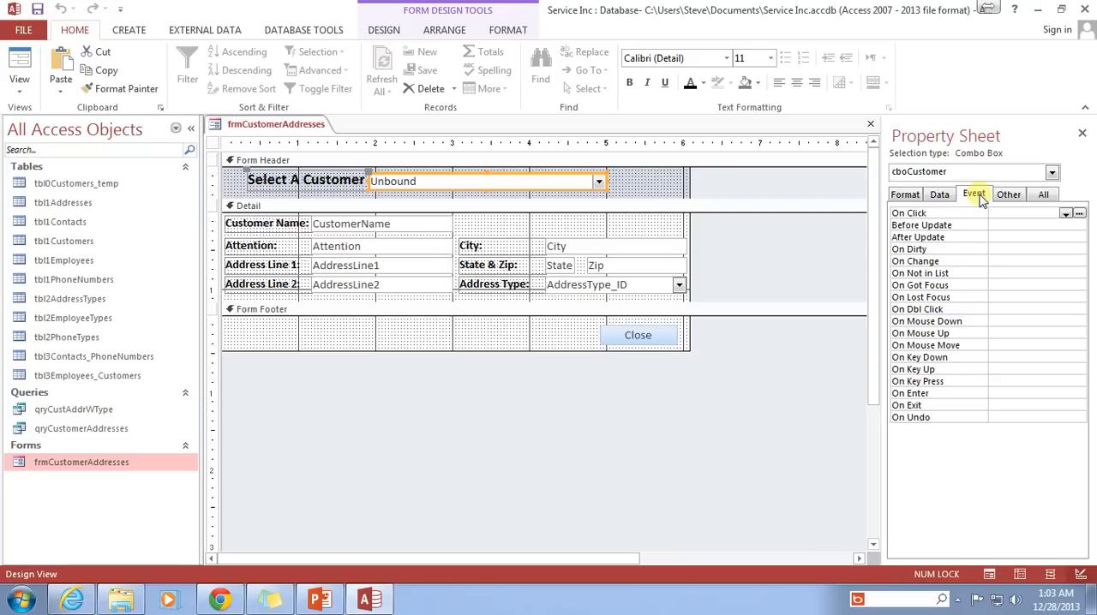
pyautogui.moveTo(964, 210)
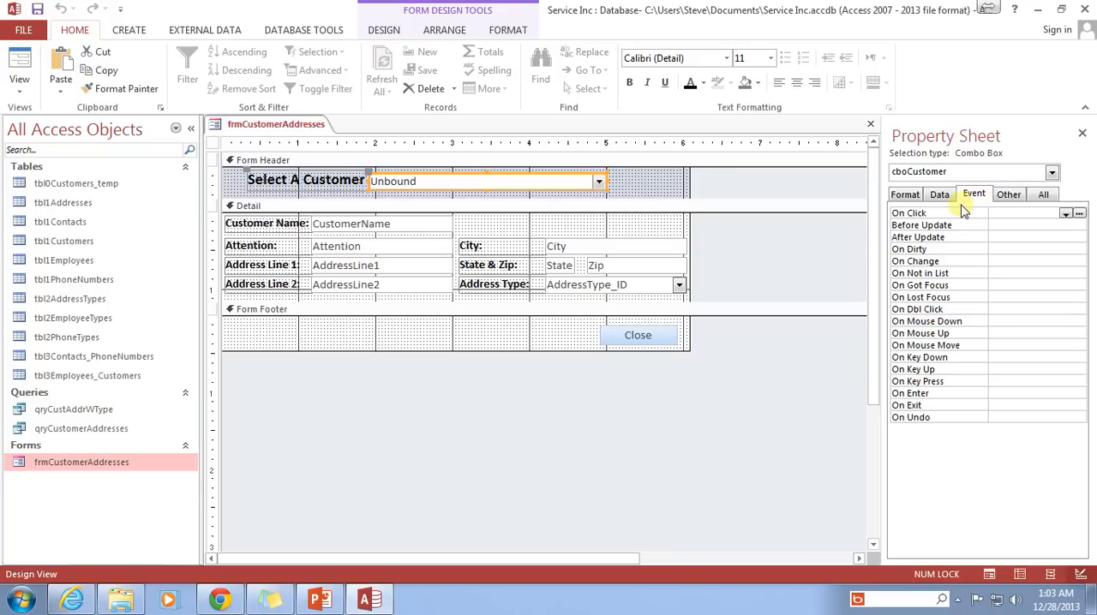
pyautogui.moveTo(990, 233)
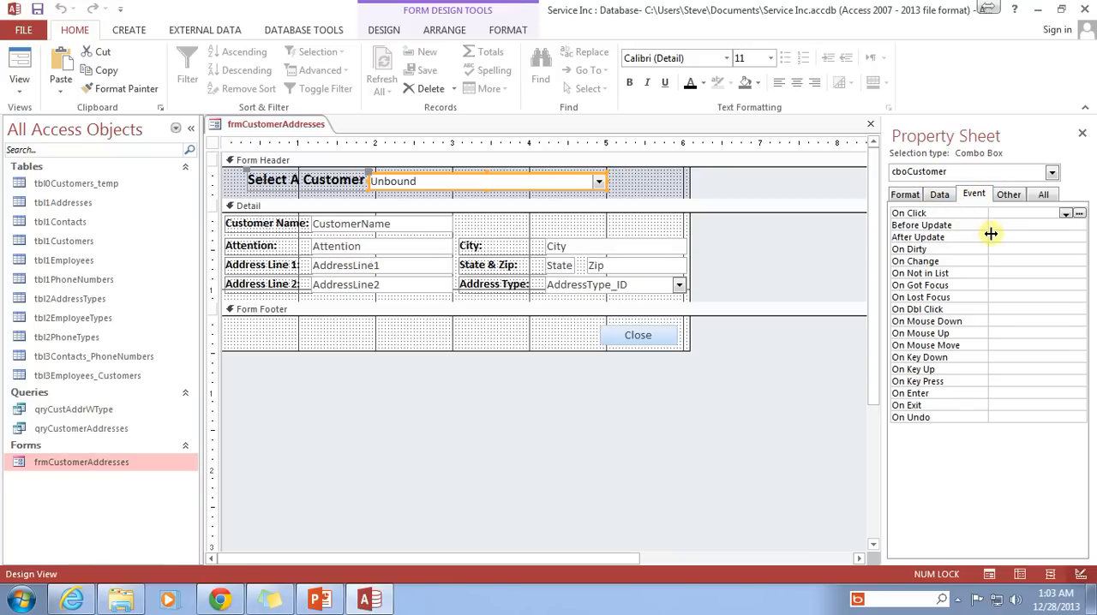
pyautogui.click(1077, 238)
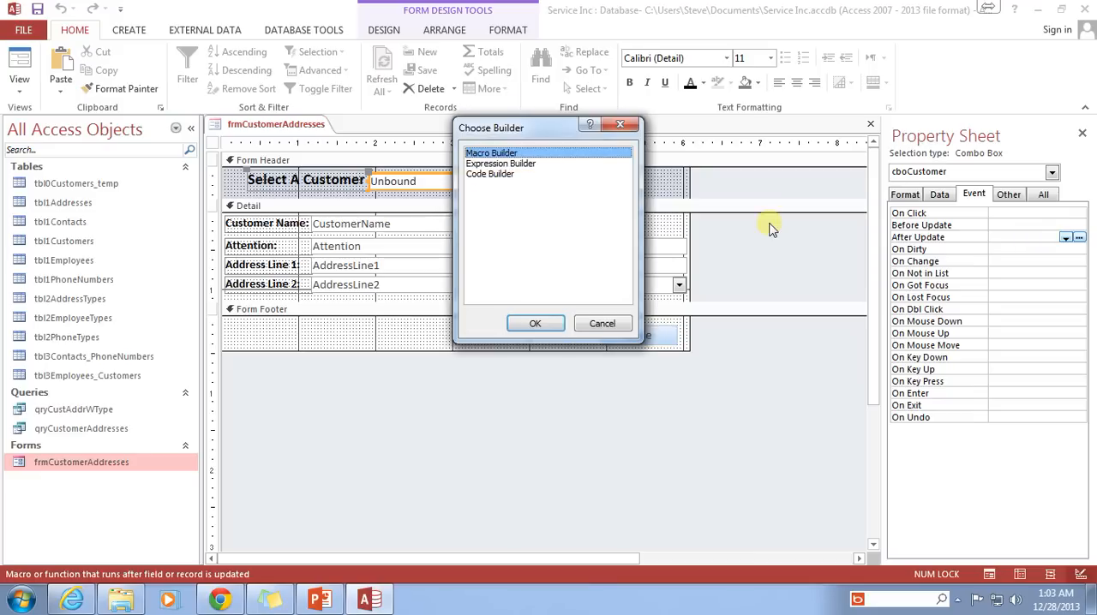
pyautogui.click(489, 173)
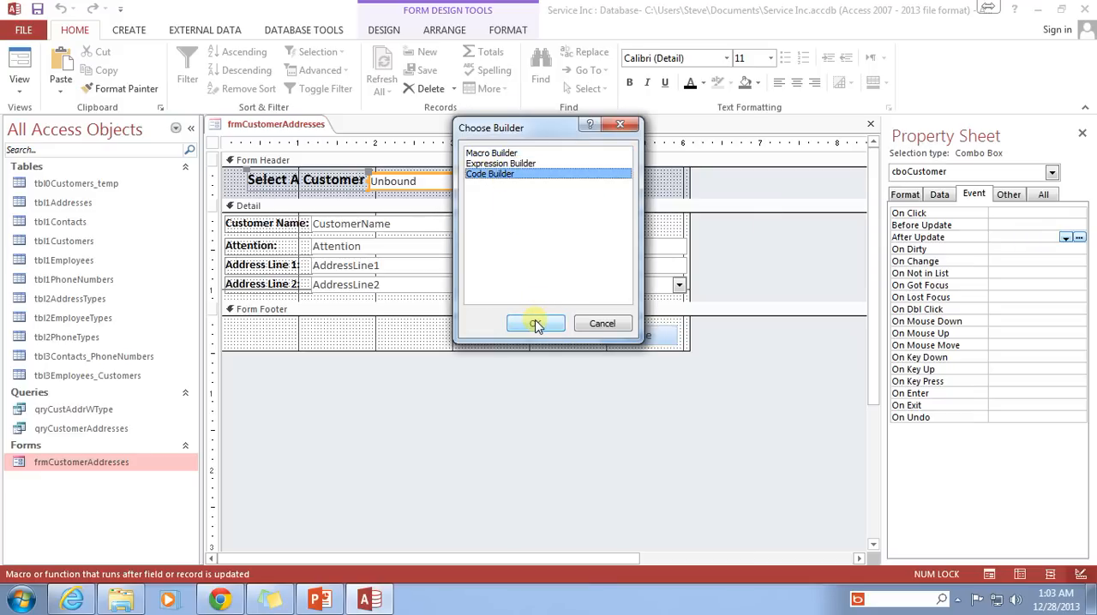
pyautogui.click(535, 323)
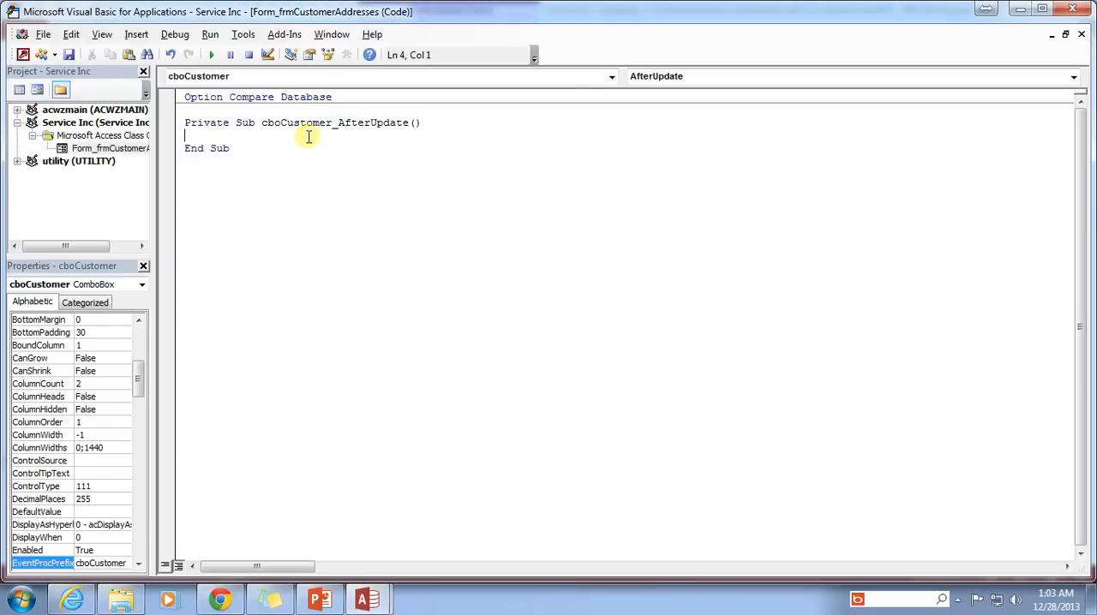
# Enter Me.Requery in the cboCustomer_AfterUpdate procedure.
pyautogui.write('me.')
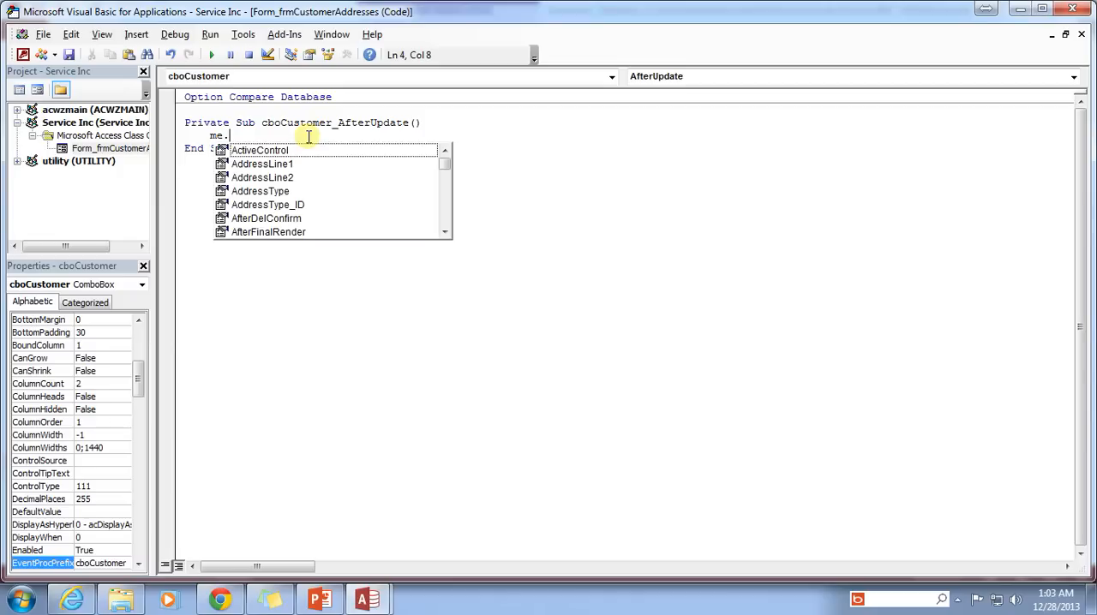
pyautogui.write('Requery')
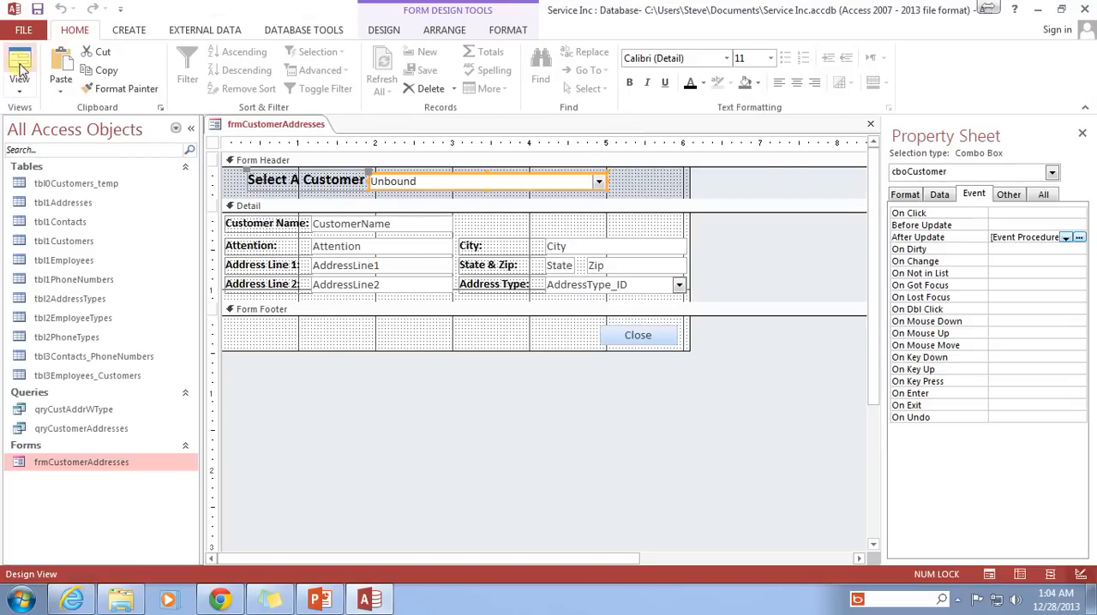
# Run the form and choose Hampster Wheels Inc to see its Sacramento address.
pyautogui.click(19, 64)
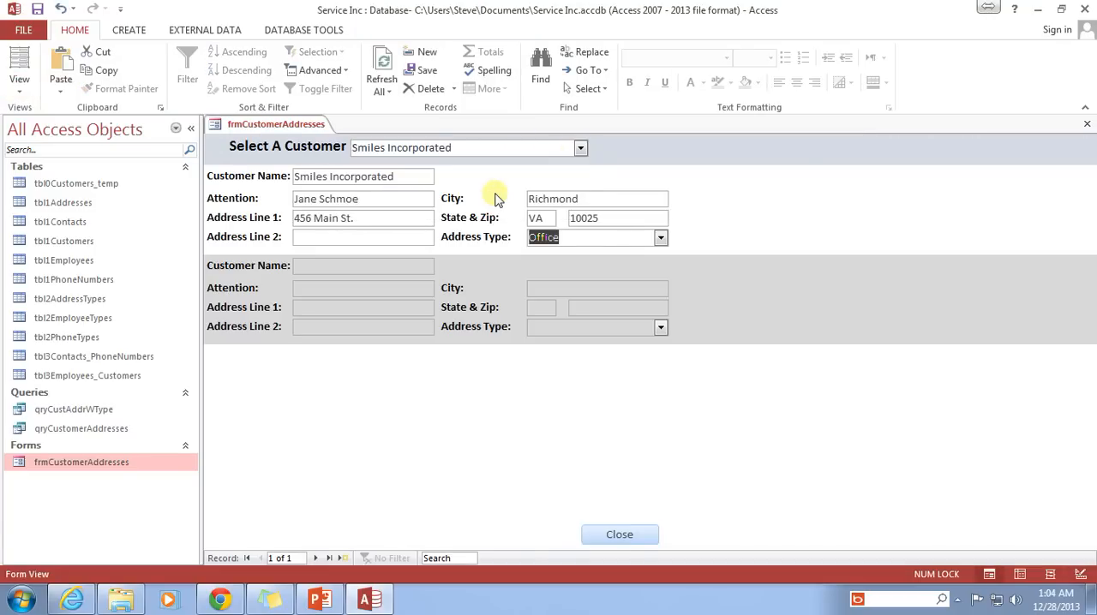
pyautogui.click(580, 147)
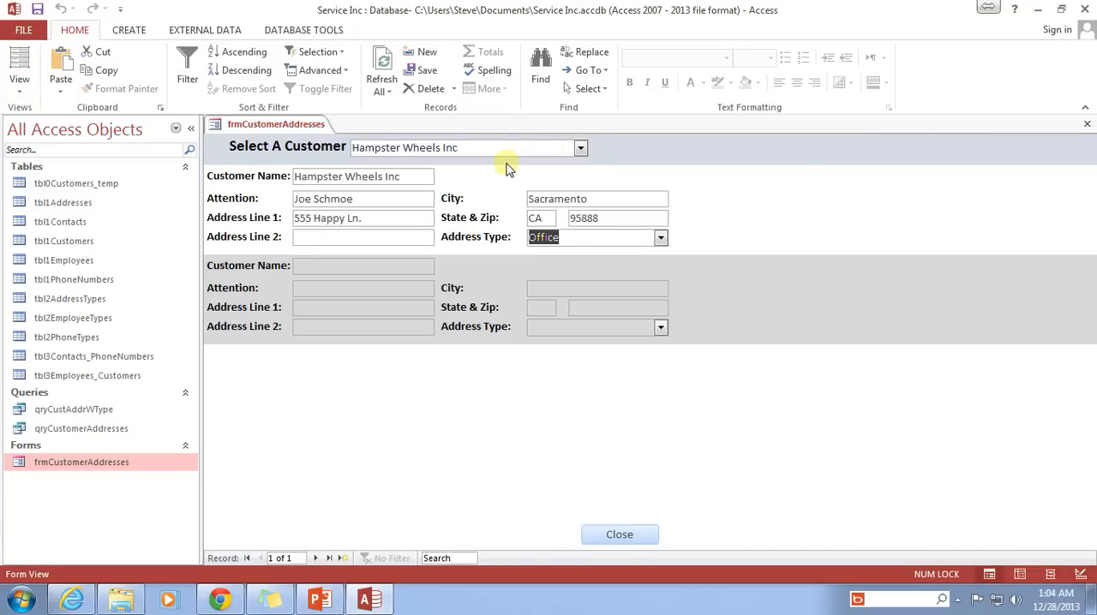
pyautogui.moveTo(270, 221)
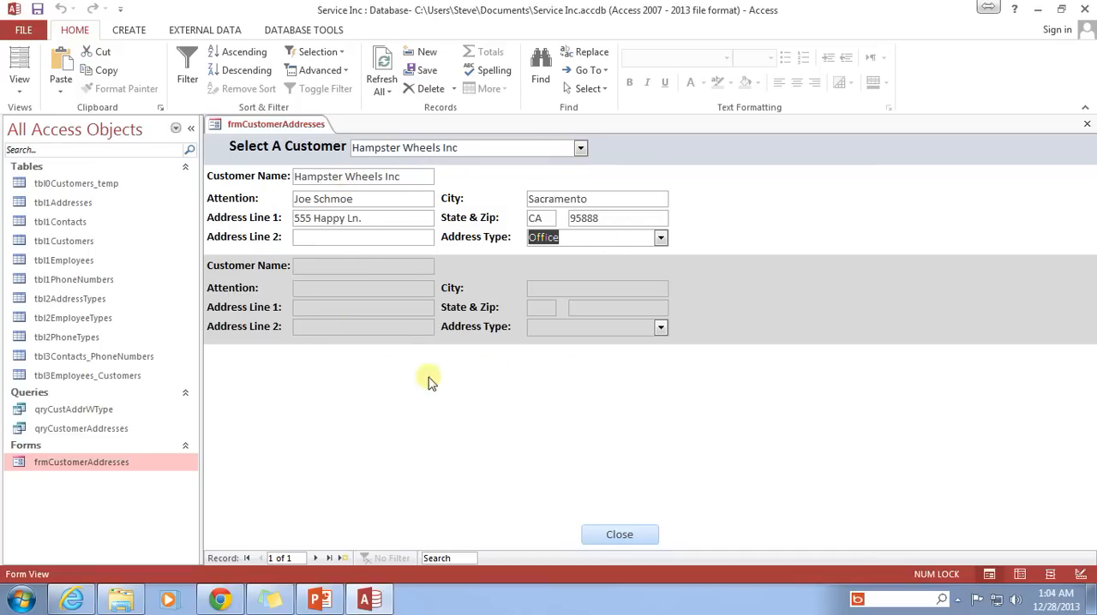
pyautogui.click(580, 147)
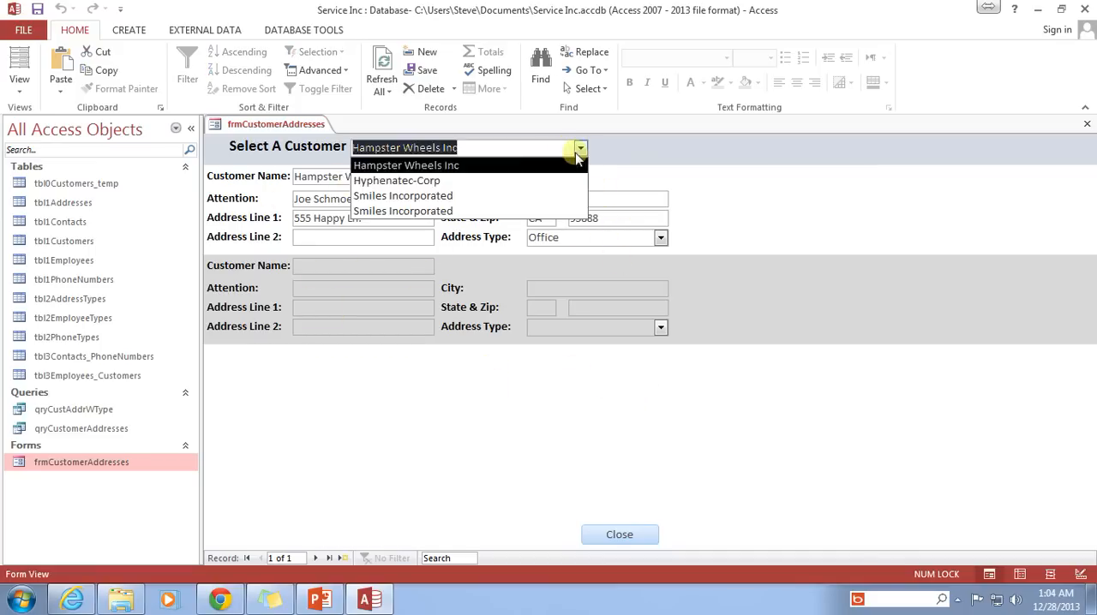